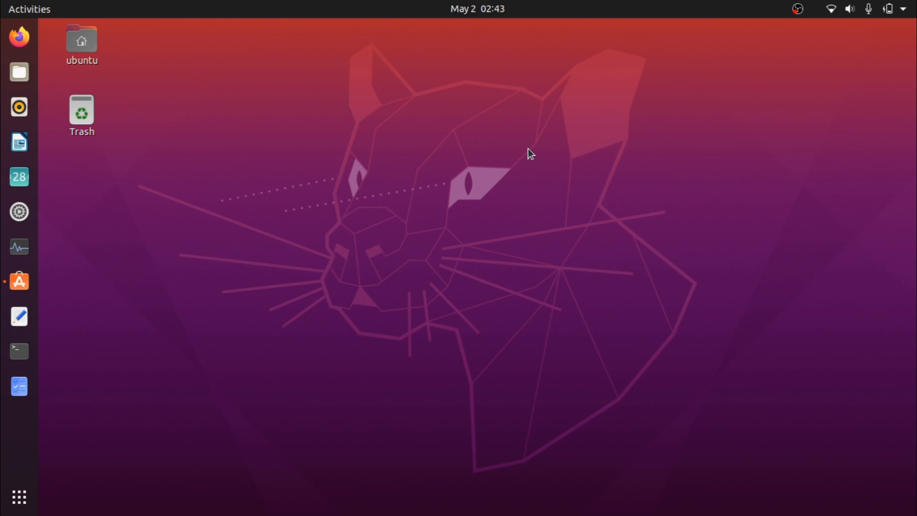
{"action": "mouse_move", "coordinate": [409, 200]}
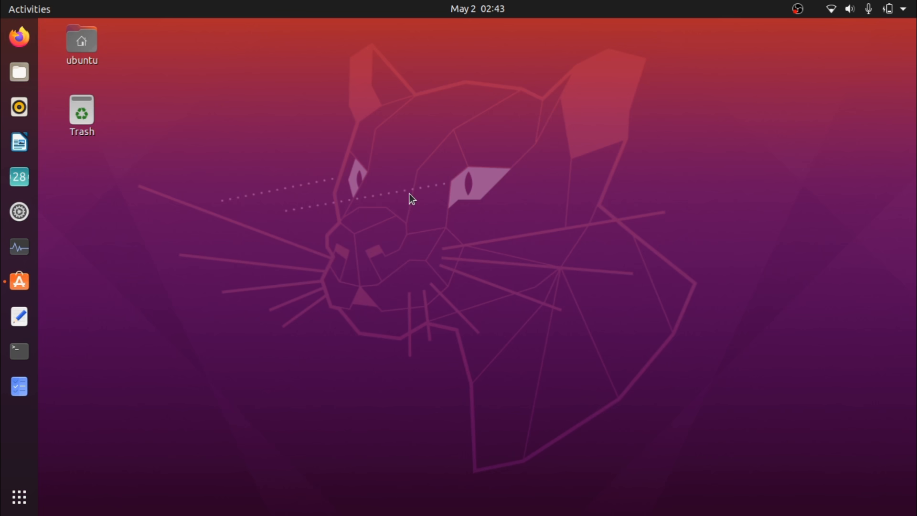
{"action": "mouse_move", "coordinate": [178, 157]}
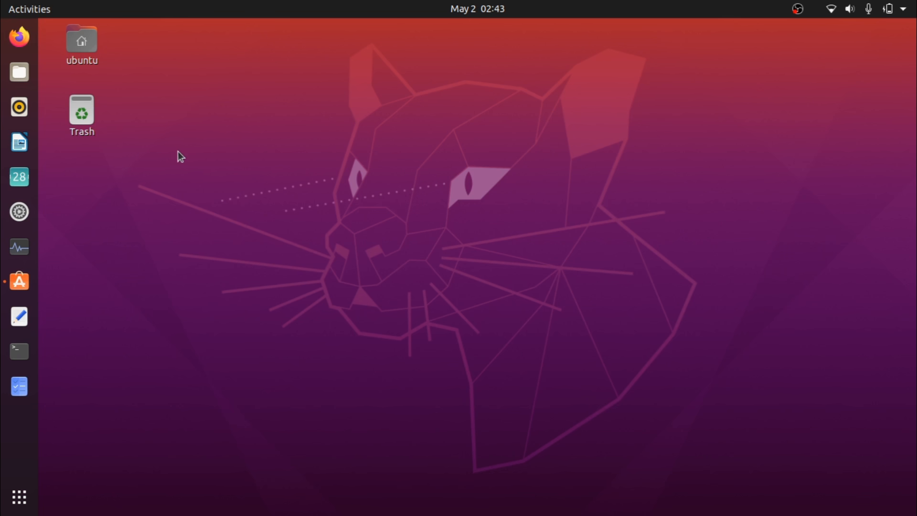
Browse the Home and Desktop folders in Files, close it, and launch Settings.
{"action": "left_click", "coordinate": [81, 43]}
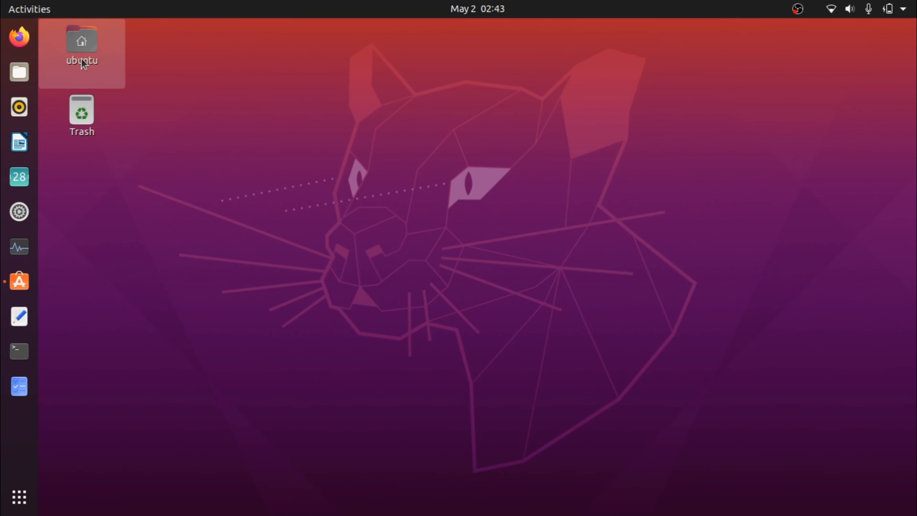
{"action": "double_click", "coordinate": [81, 41]}
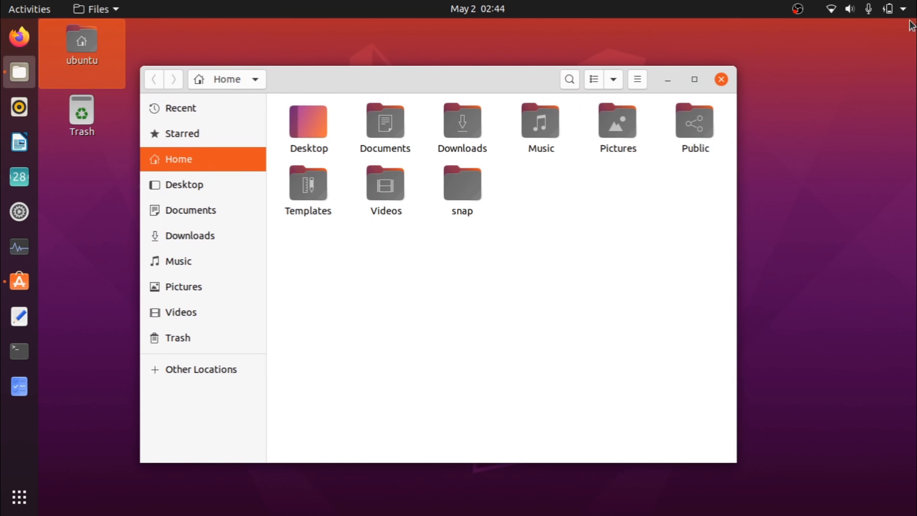
{"action": "mouse_move", "coordinate": [796, 126]}
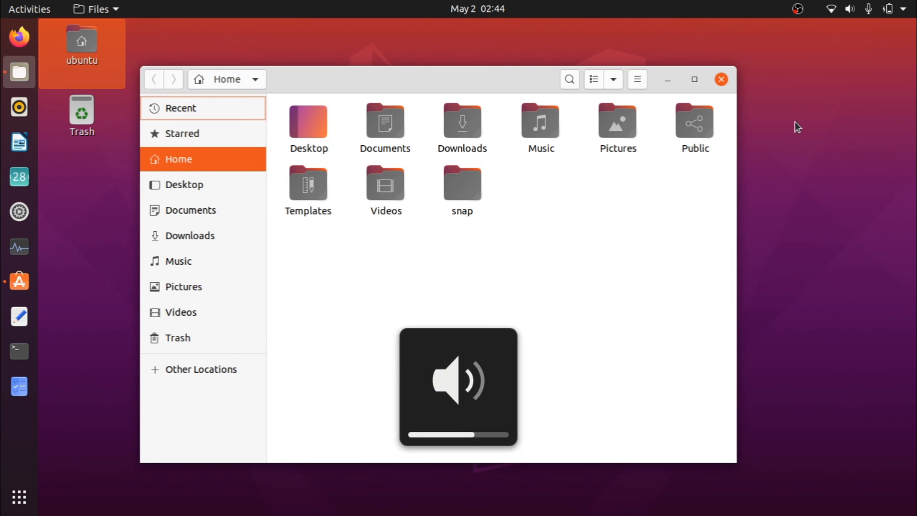
{"action": "key", "text": "BrightnessDown"}
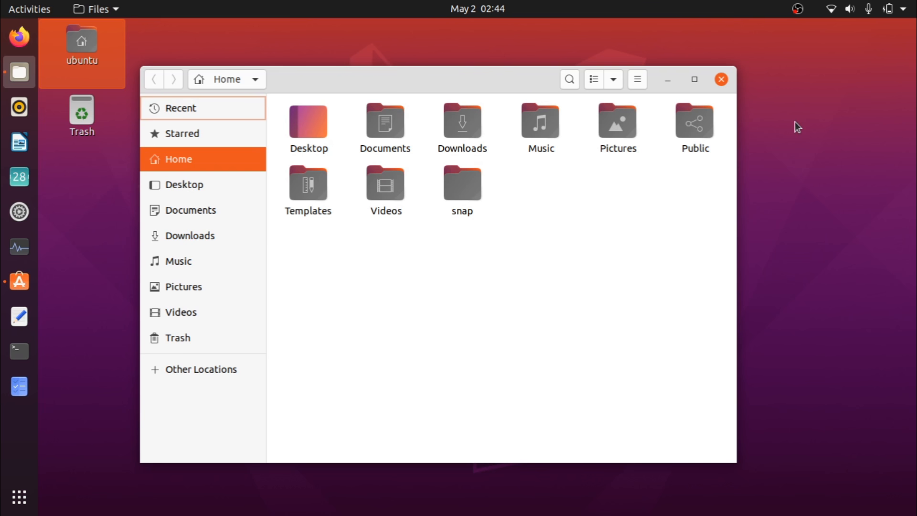
{"action": "mouse_move", "coordinate": [703, 245]}
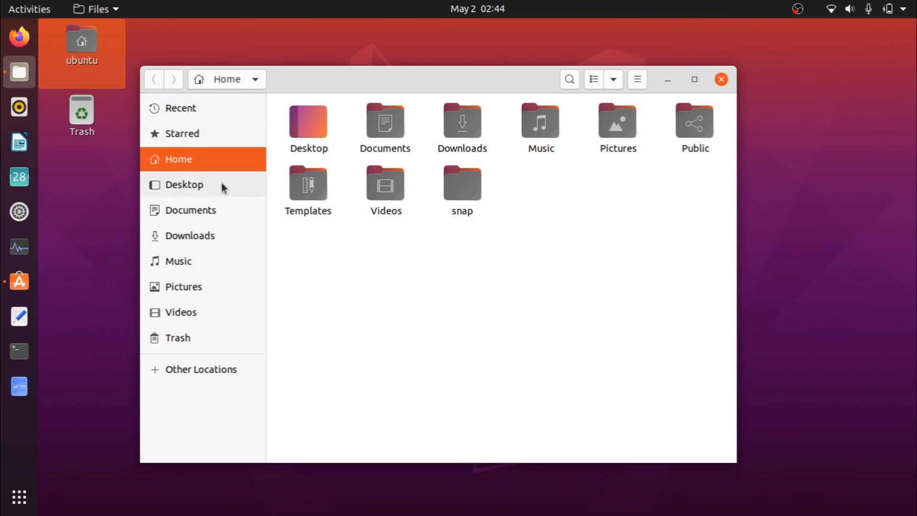
{"action": "left_click", "coordinate": [184, 184]}
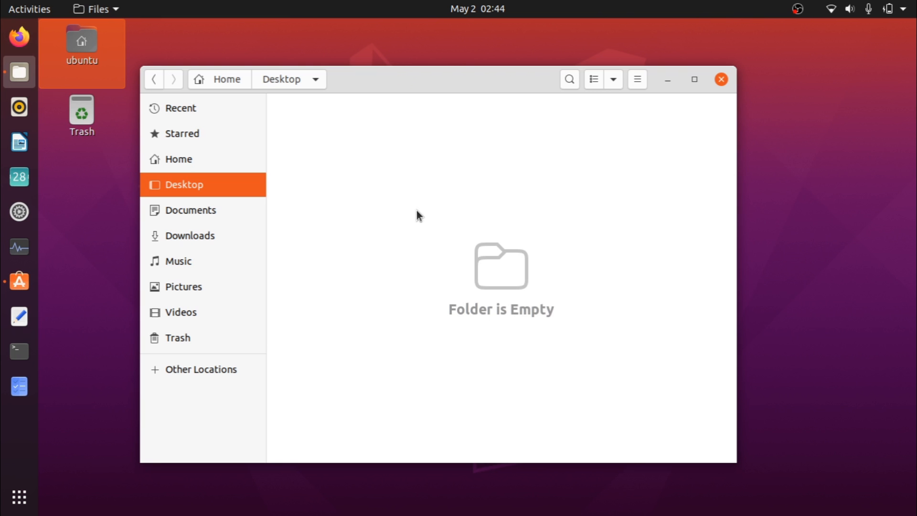
{"action": "mouse_move", "coordinate": [88, 272]}
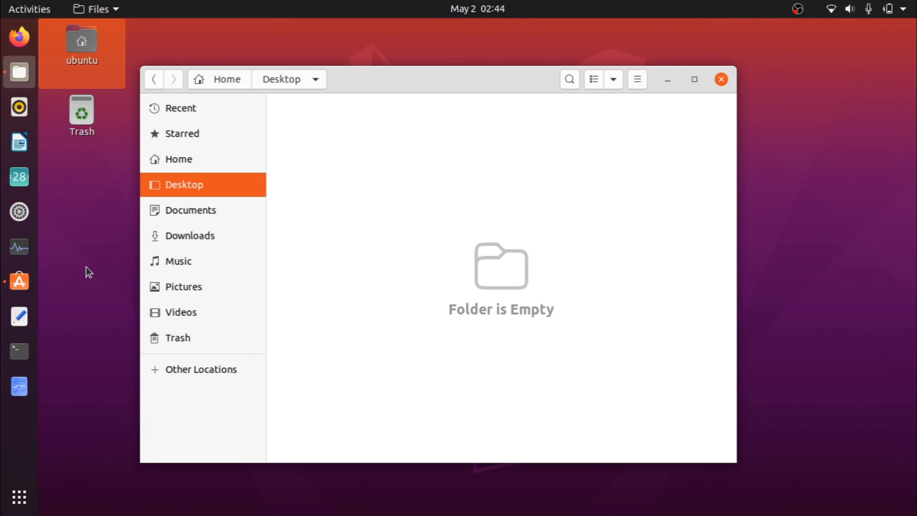
{"action": "mouse_move", "coordinate": [288, 194]}
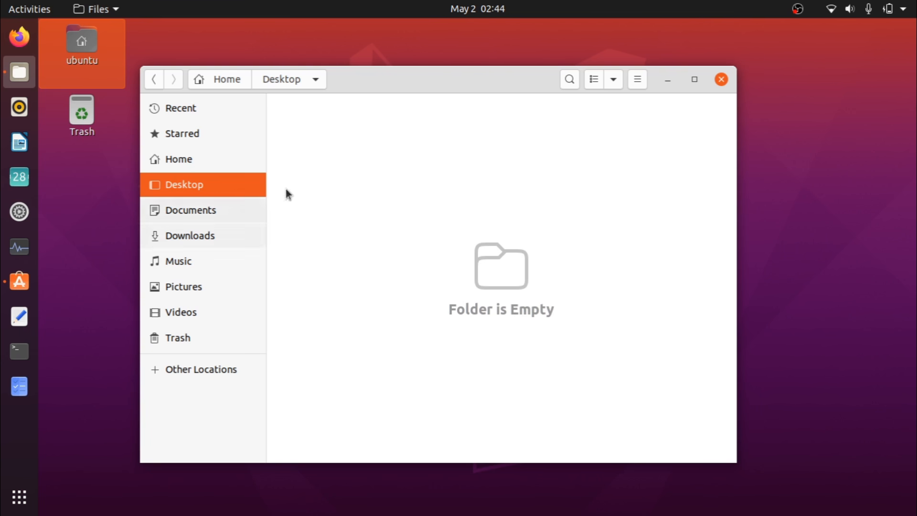
{"action": "left_click", "coordinate": [719, 80]}
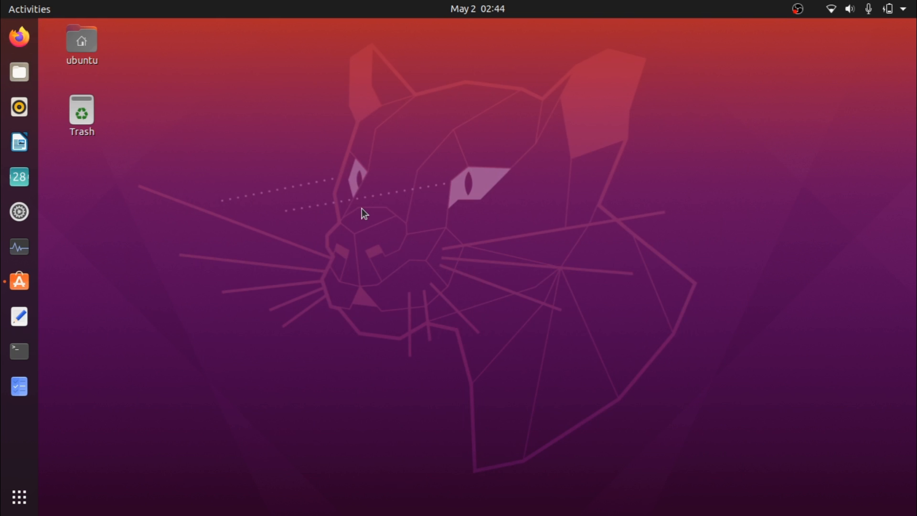
{"action": "mouse_move", "coordinate": [173, 290]}
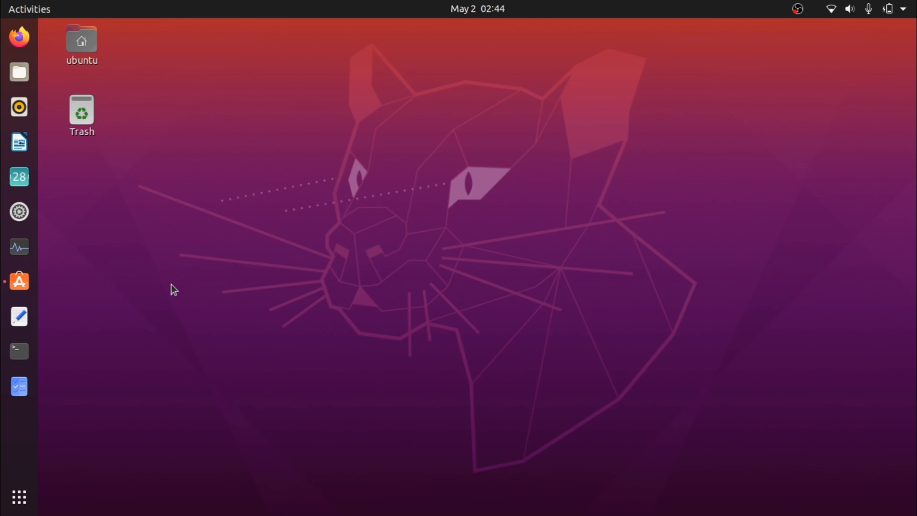
{"action": "mouse_move", "coordinate": [135, 284]}
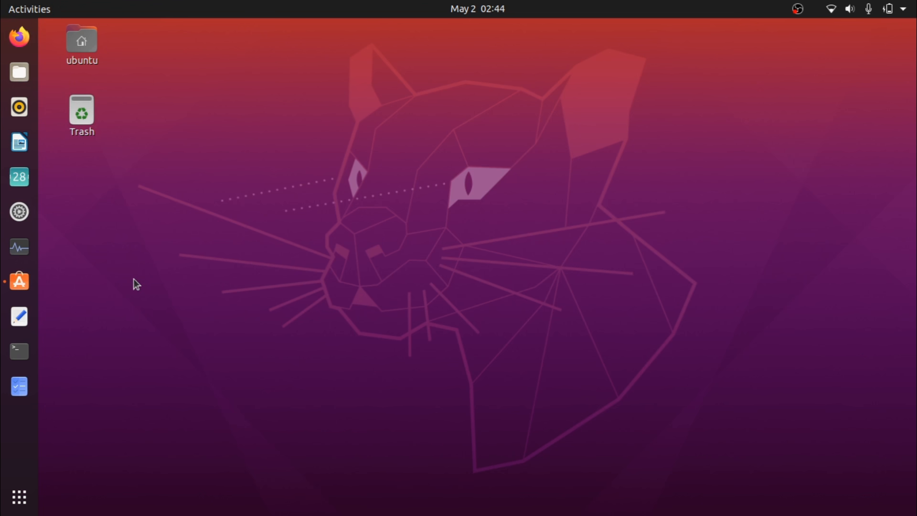
{"action": "left_click", "coordinate": [18, 212]}
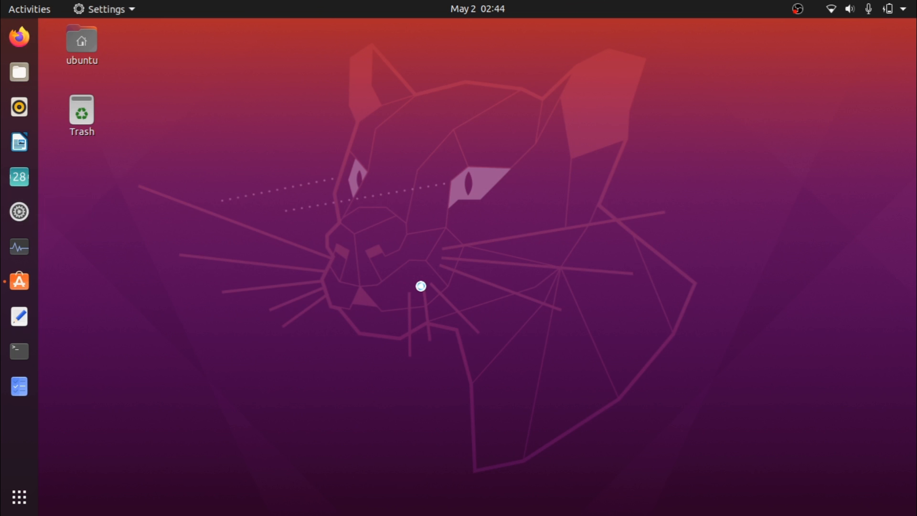
Try the Standard and Dark window colours under Appearance, then switch back to Light.
{"action": "left_click", "coordinate": [19, 211]}
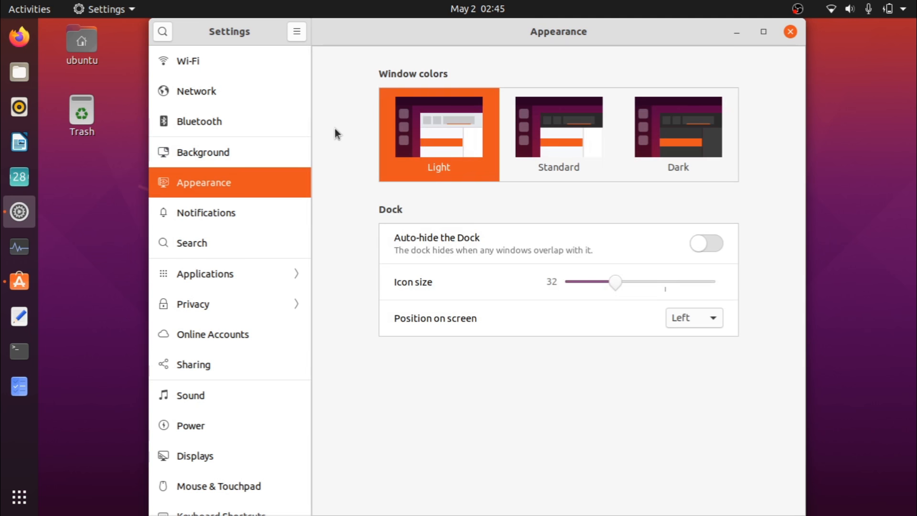
{"action": "mouse_move", "coordinate": [352, 77]}
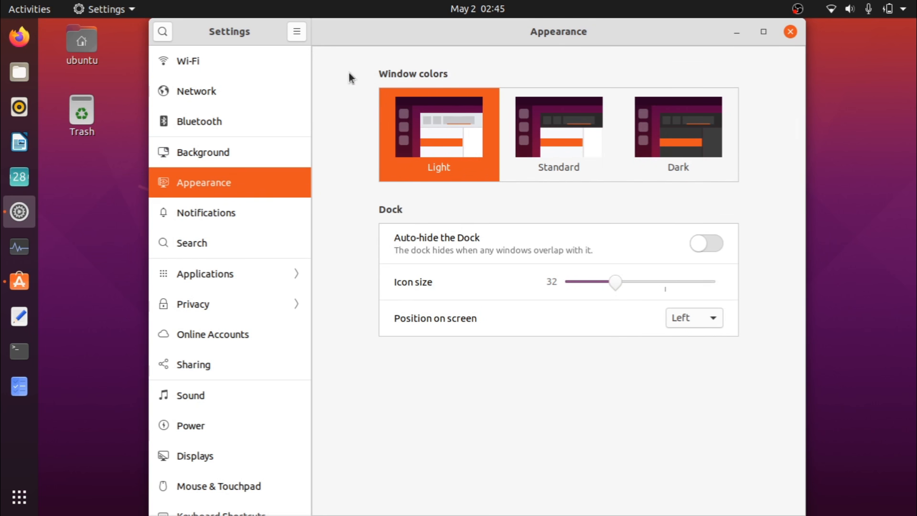
{"action": "mouse_move", "coordinate": [514, 122]}
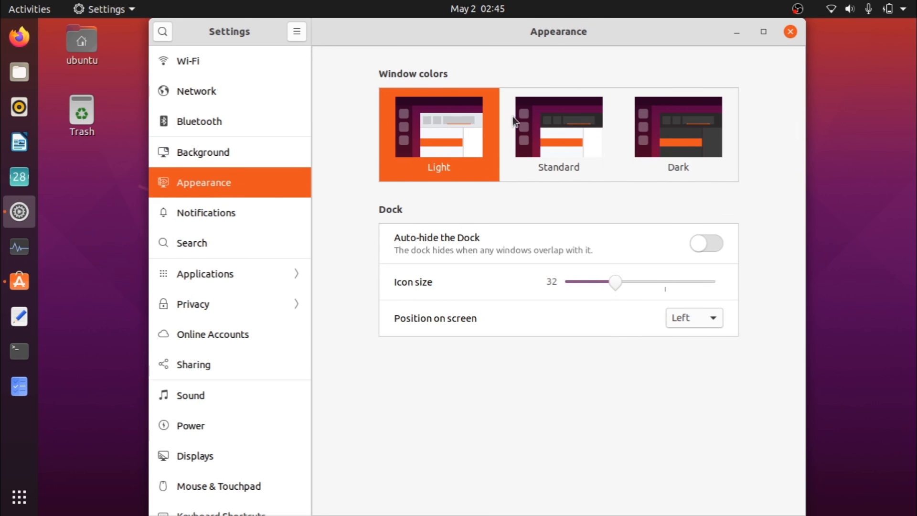
{"action": "left_click", "coordinate": [558, 129]}
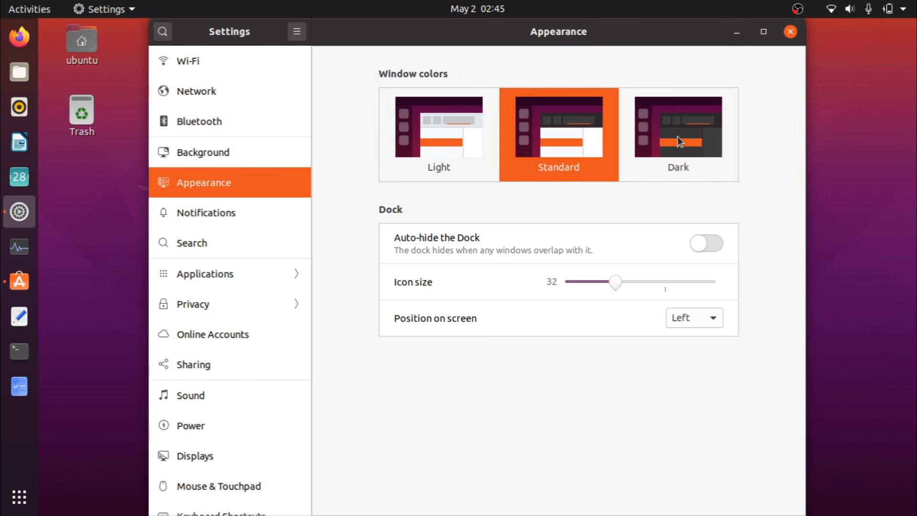
{"action": "left_click", "coordinate": [677, 128]}
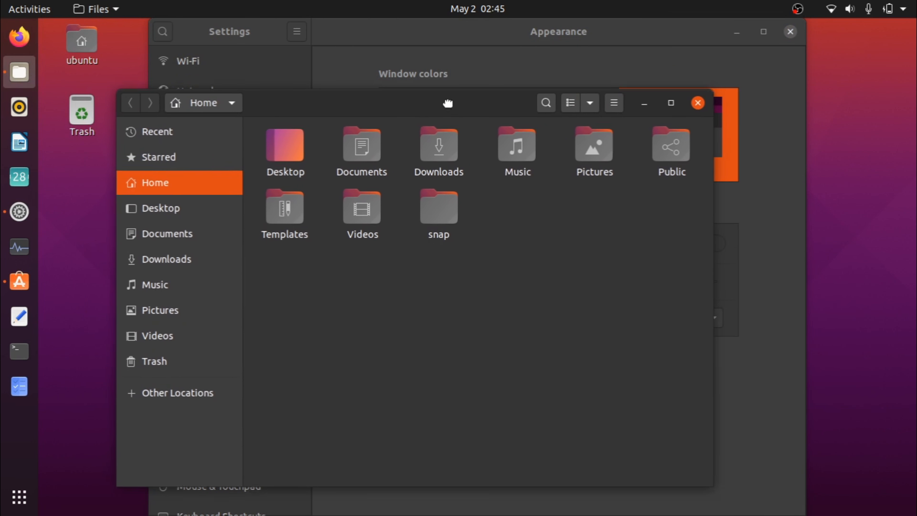
{"action": "left_click", "coordinate": [698, 103]}
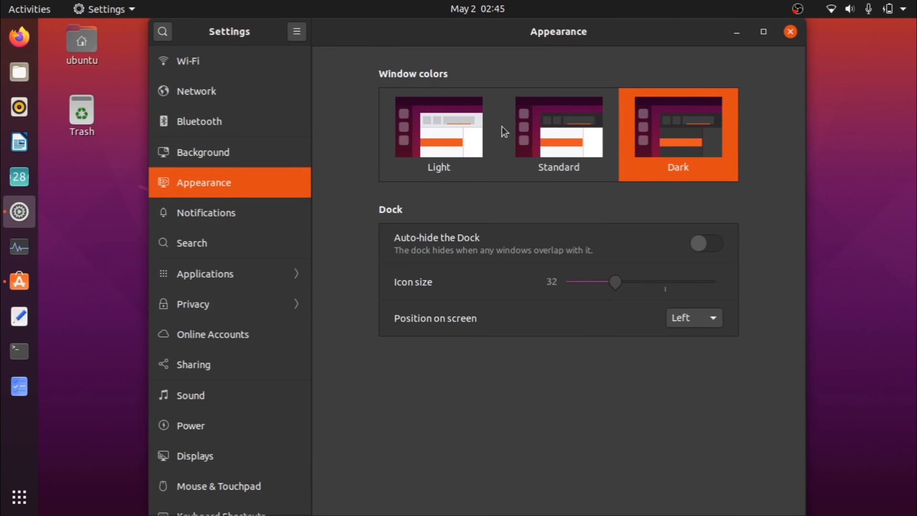
{"action": "mouse_move", "coordinate": [443, 144]}
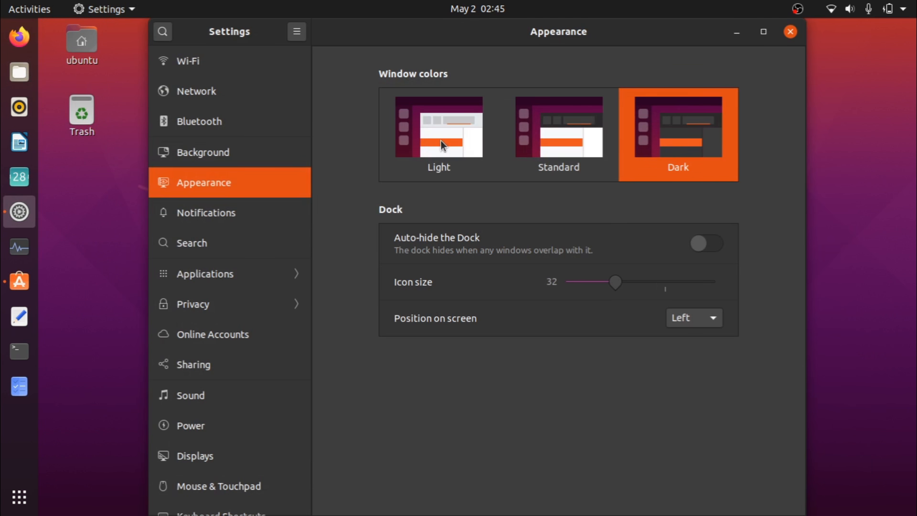
{"action": "left_click", "coordinate": [439, 129]}
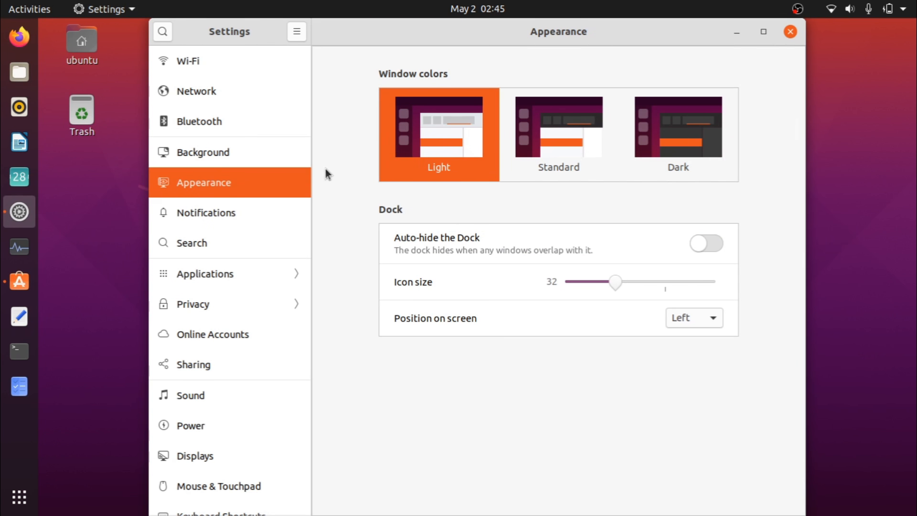
{"action": "mouse_move", "coordinate": [357, 174]}
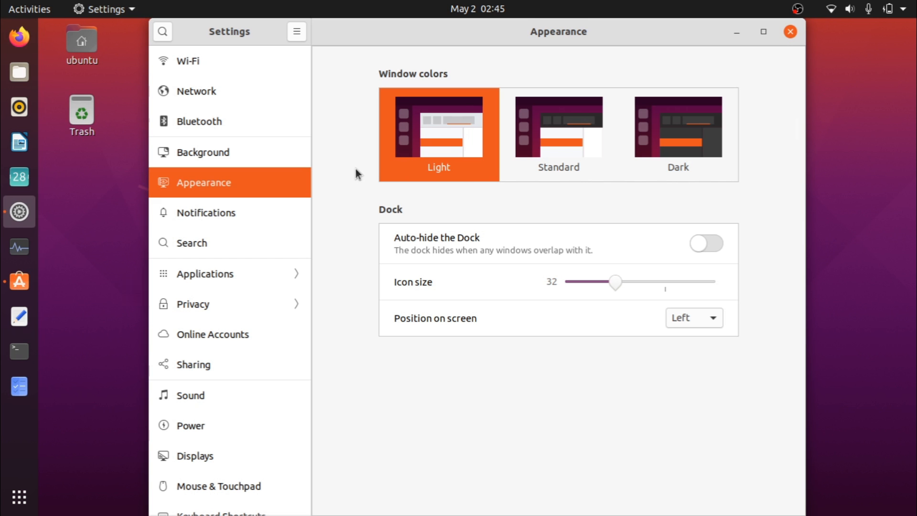
{"action": "mouse_move", "coordinate": [349, 154]}
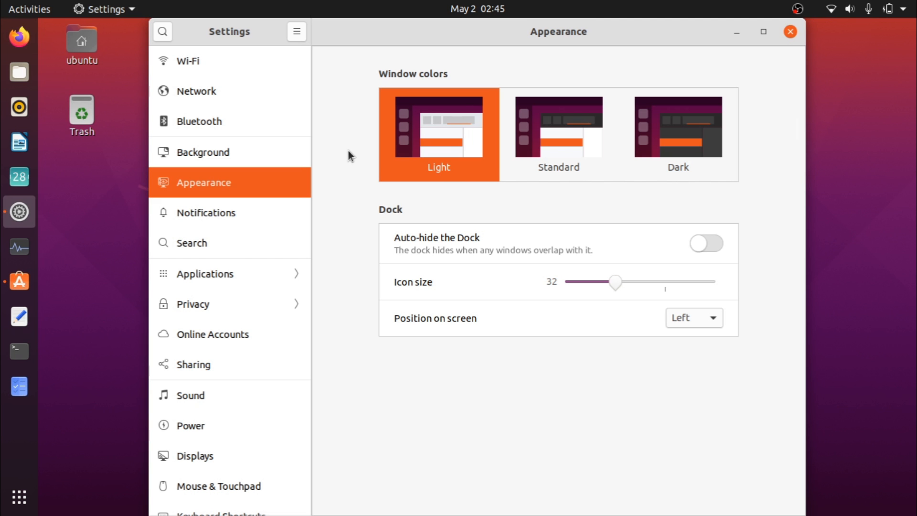
{"action": "mouse_move", "coordinate": [712, 124]}
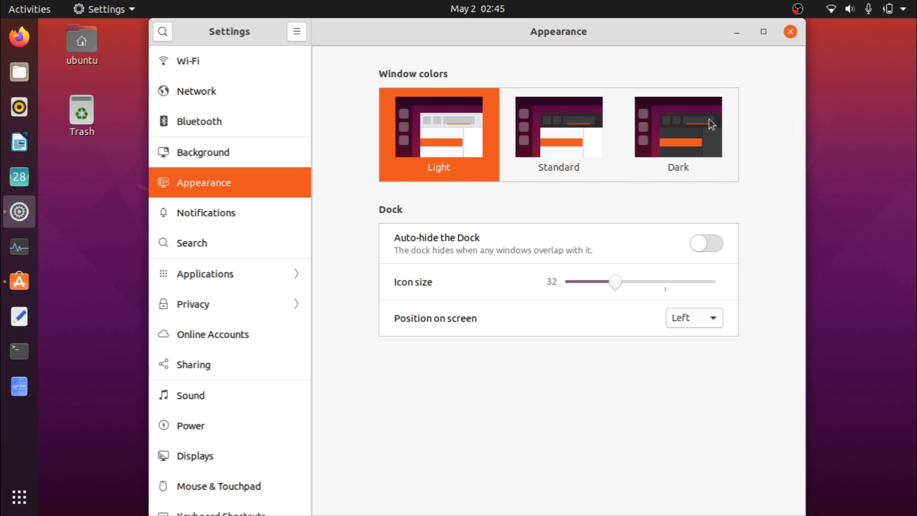
{"action": "mouse_move", "coordinate": [373, 162]}
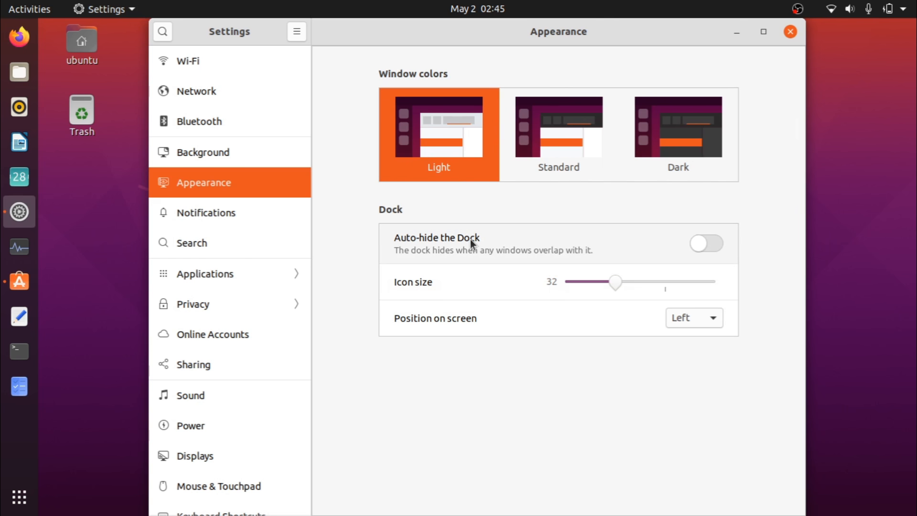
{"action": "mouse_move", "coordinate": [729, 348]}
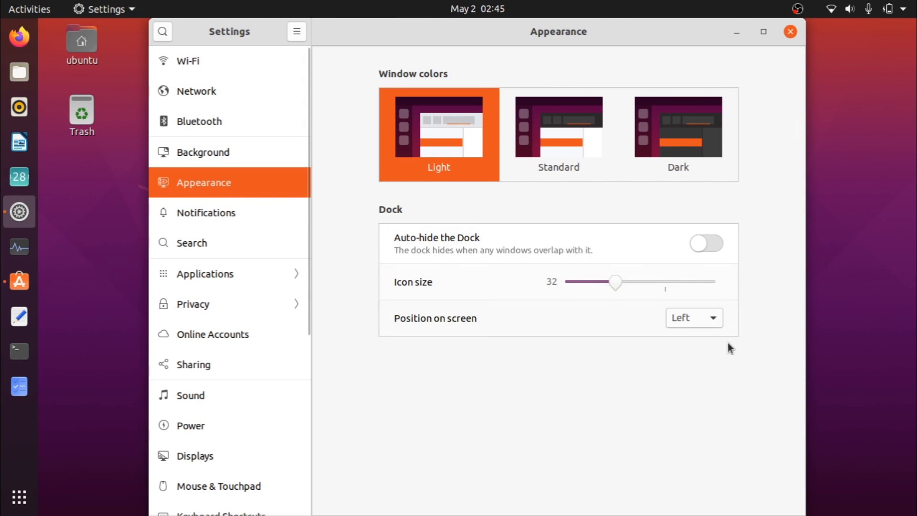
Drag the dock icon size slider through sizes 40, 48 and 42.
{"action": "left_click_drag", "start_coordinate": [614, 282], "coordinate": [645, 282]}
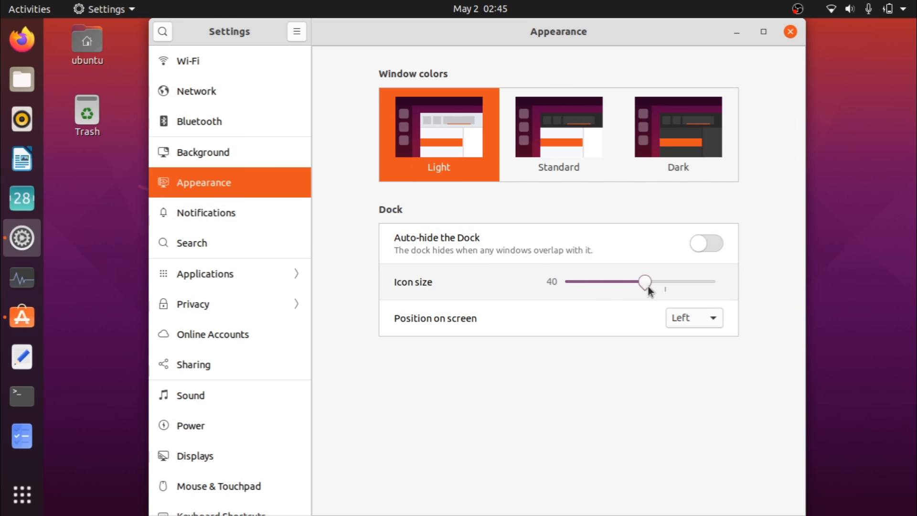
{"action": "left_click_drag", "start_coordinate": [645, 282], "coordinate": [664, 281]}
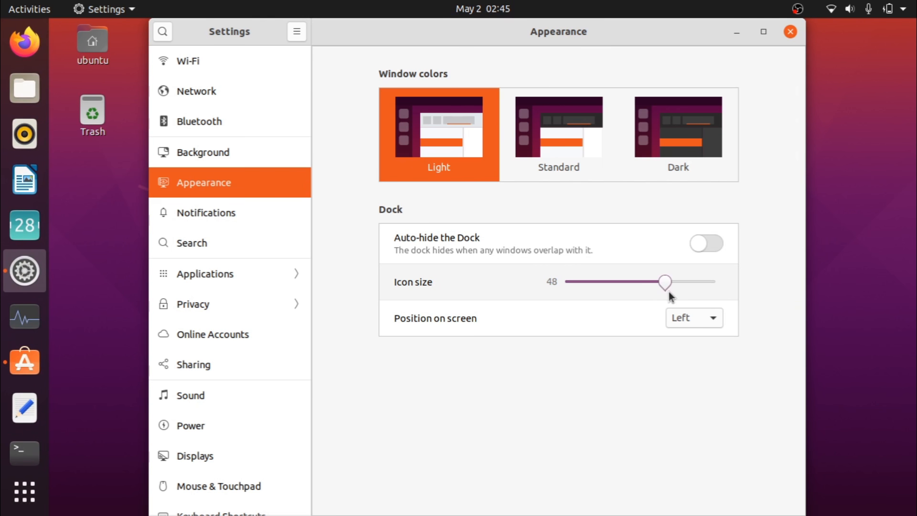
{"action": "left_click_drag", "start_coordinate": [666, 282], "coordinate": [651, 282]}
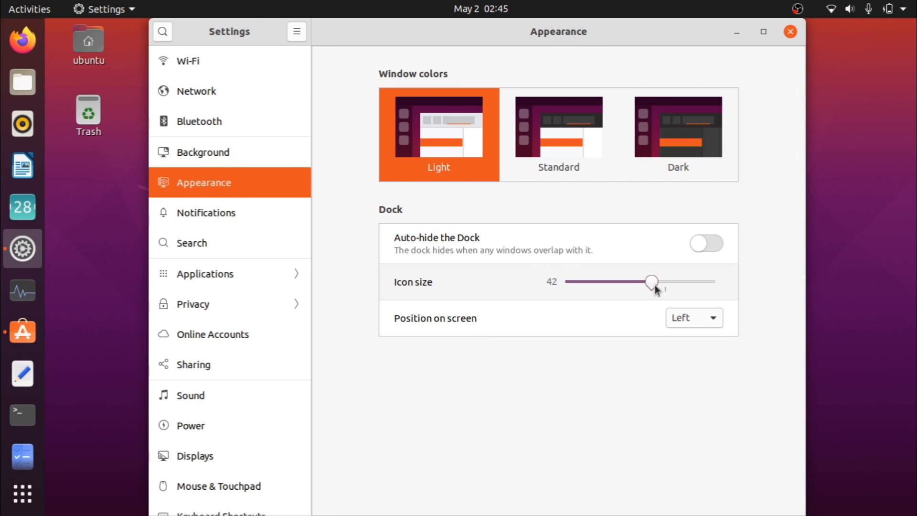
{"action": "left_click_drag", "start_coordinate": [651, 282], "coordinate": [655, 282]}
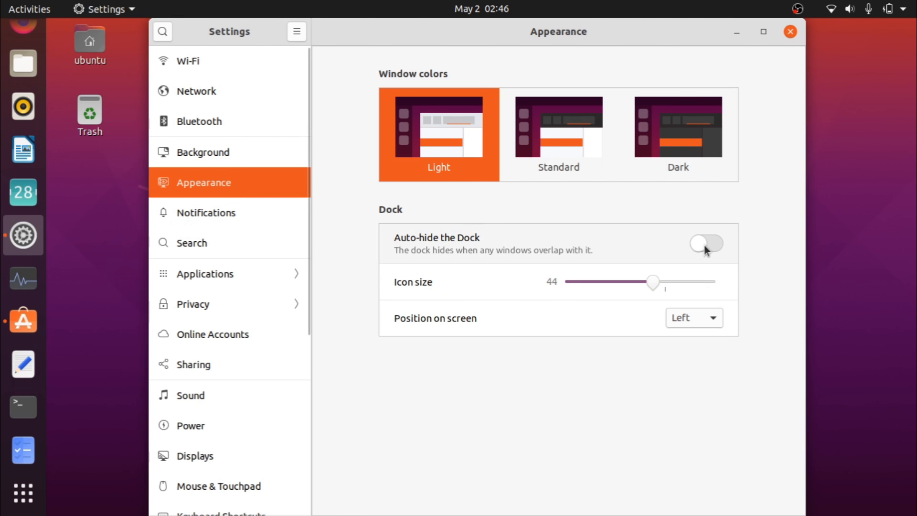
Toggle dock auto-hide on and back off, then shrink dock icons to 32.
{"action": "left_click", "coordinate": [704, 244]}
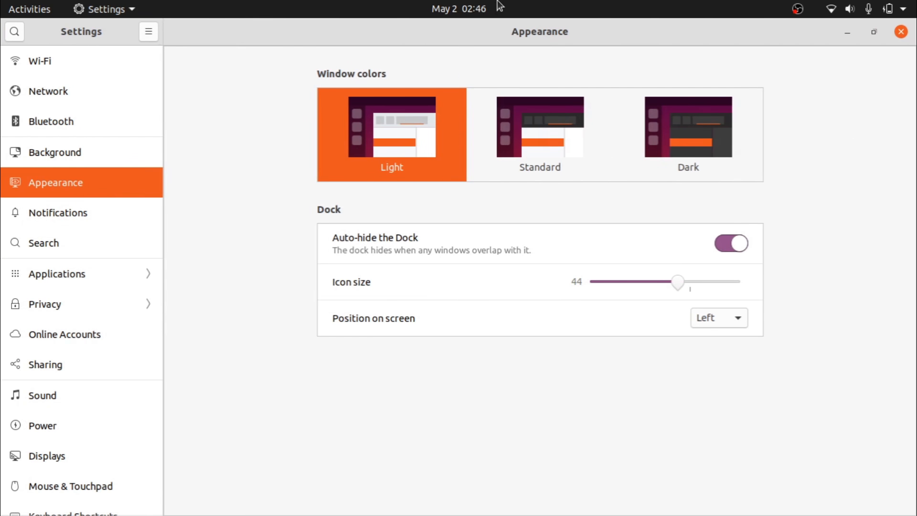
{"action": "mouse_move", "coordinate": [265, 94]}
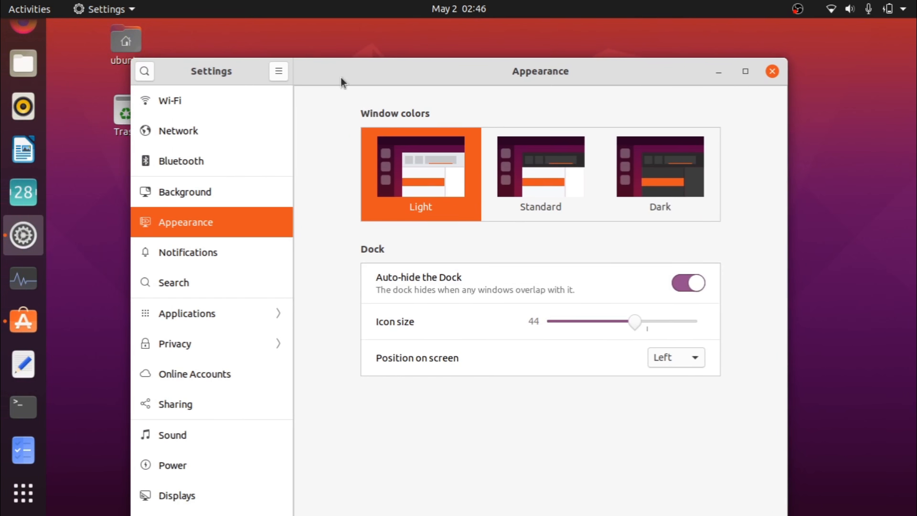
{"action": "left_click", "coordinate": [687, 283]}
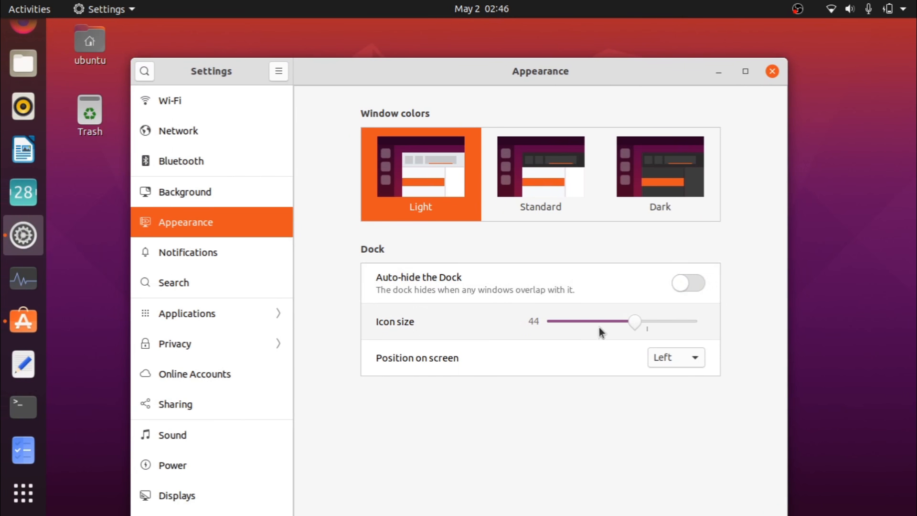
{"action": "left_click_drag", "start_coordinate": [635, 321], "coordinate": [599, 321]}
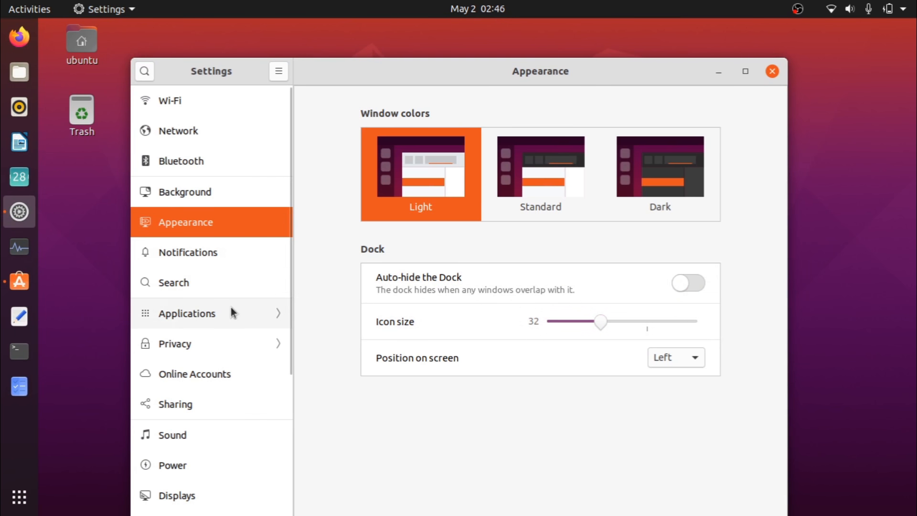
{"action": "mouse_move", "coordinate": [38, 257]}
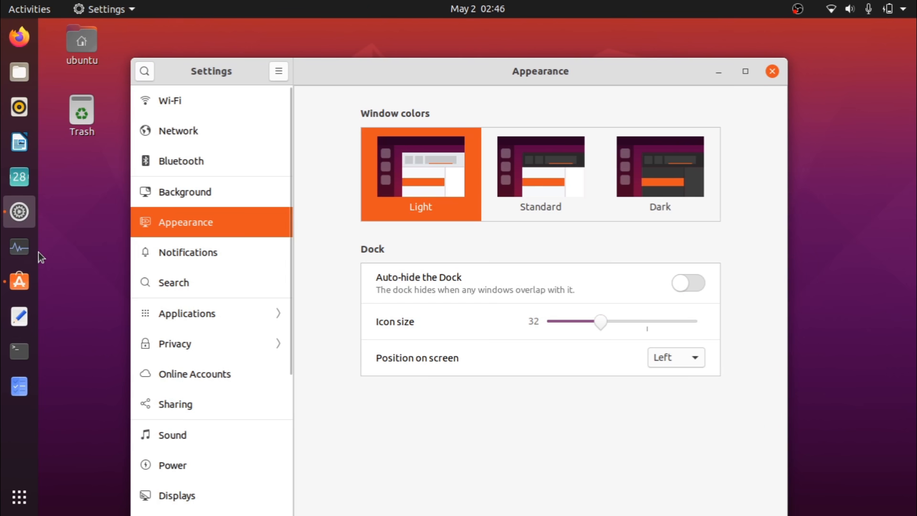
{"action": "mouse_move", "coordinate": [176, 338]}
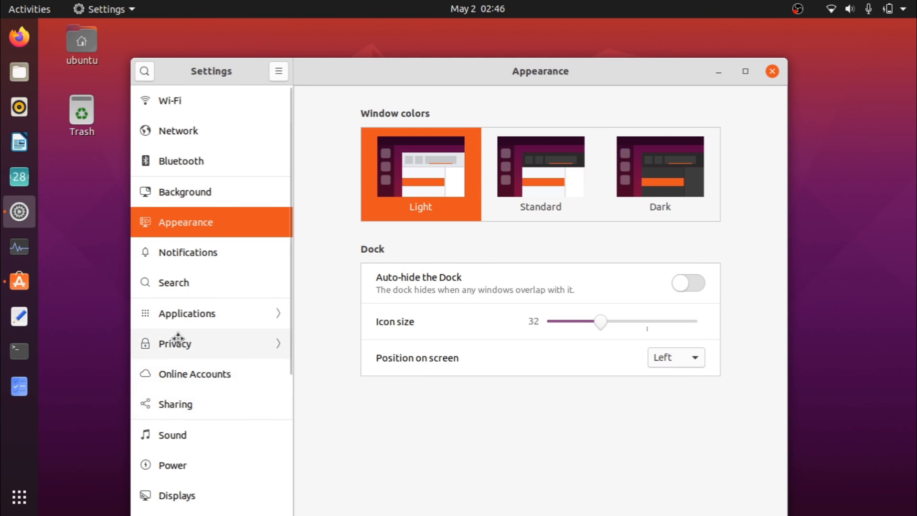
Open the Mouse & Touchpad page and scroll through its touchpad options without changes.
{"action": "left_click", "coordinate": [180, 386]}
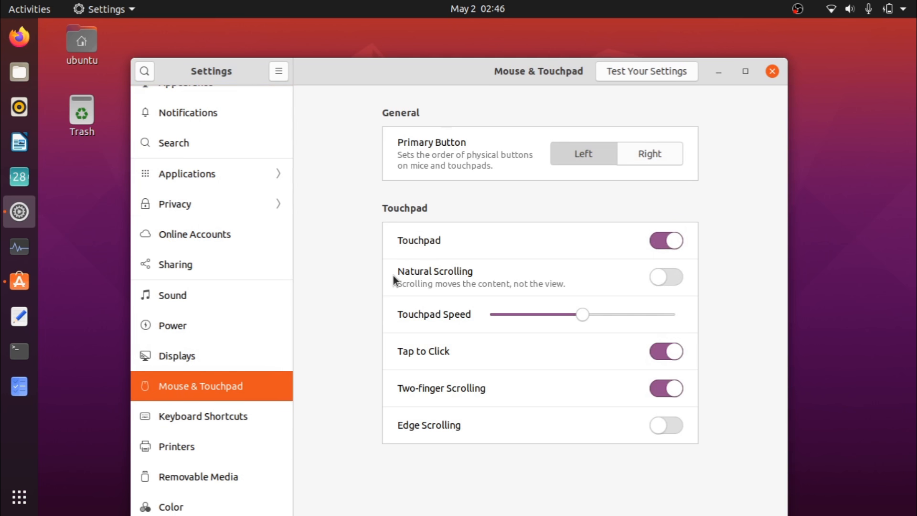
{"action": "mouse_move", "coordinate": [369, 280]}
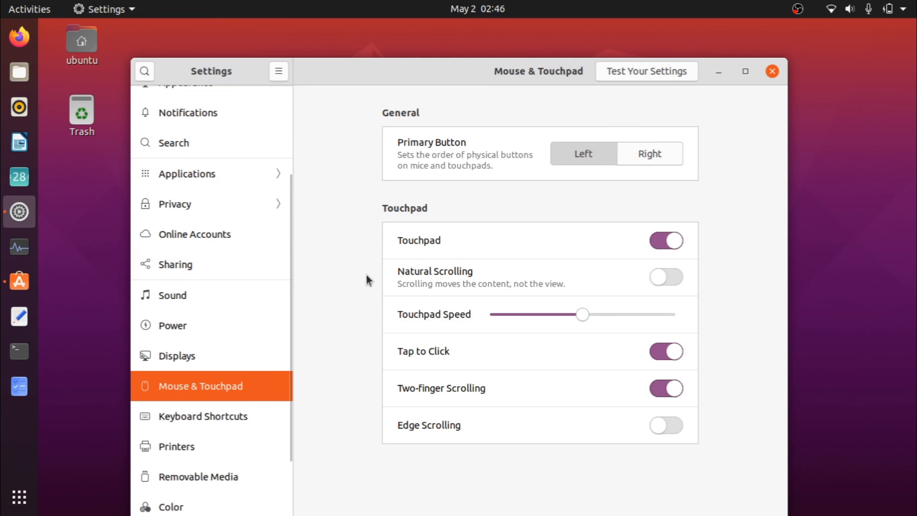
{"action": "mouse_move", "coordinate": [428, 276]}
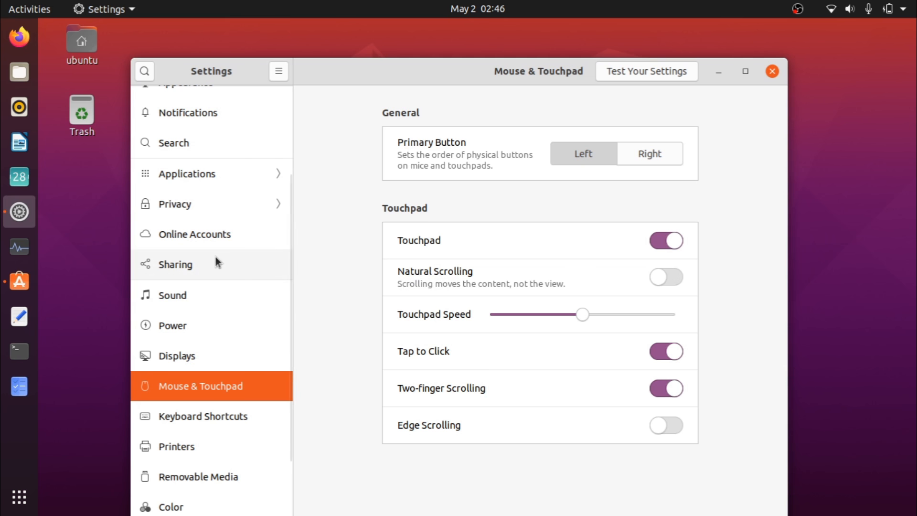
{"action": "scroll", "scroll_direction": "down", "scroll_amount": 3}
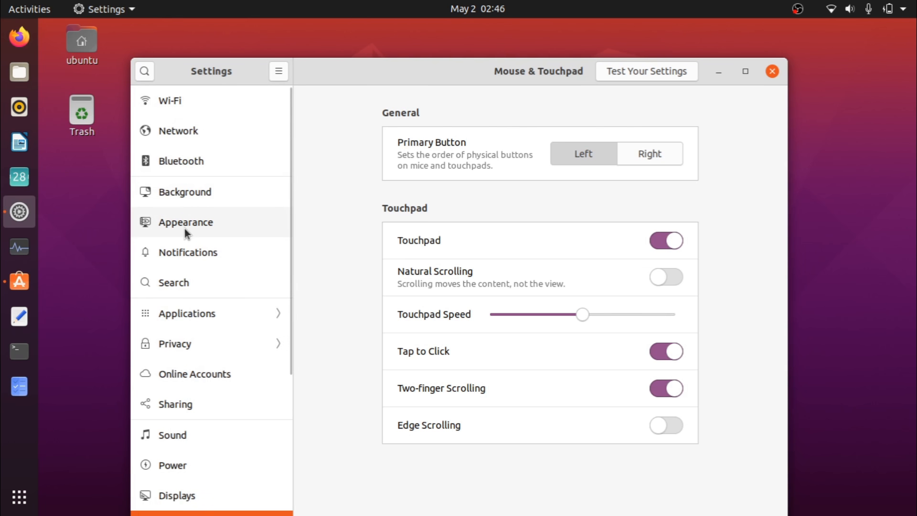
{"action": "scroll", "scroll_direction": "down", "scroll_amount": 3}
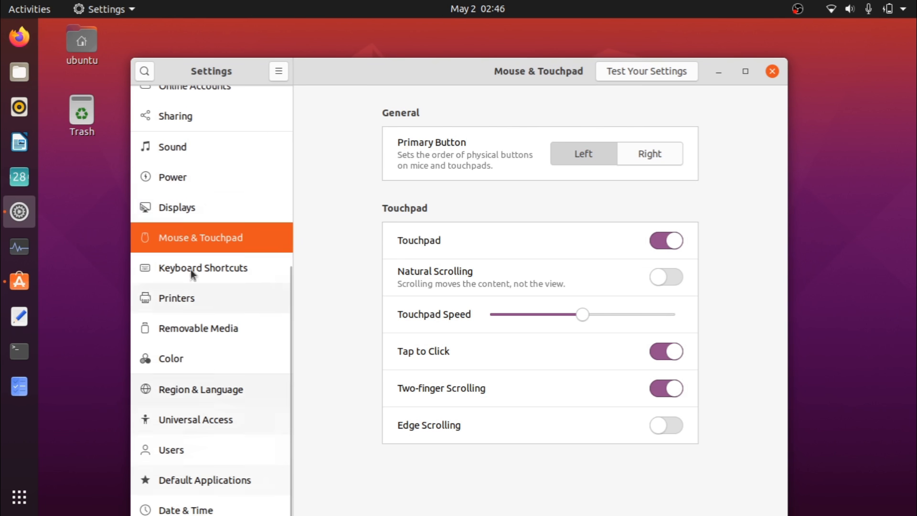
{"action": "mouse_move", "coordinate": [659, 295]}
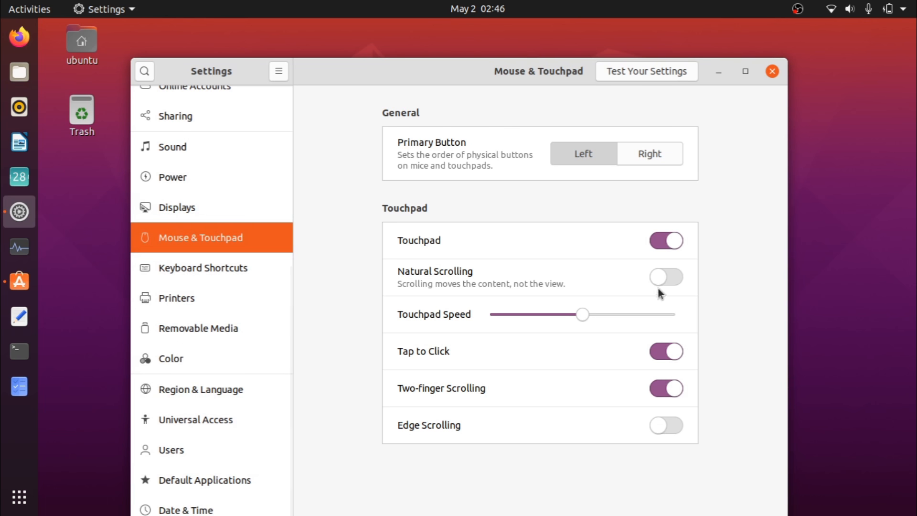
{"action": "mouse_move", "coordinate": [439, 293]}
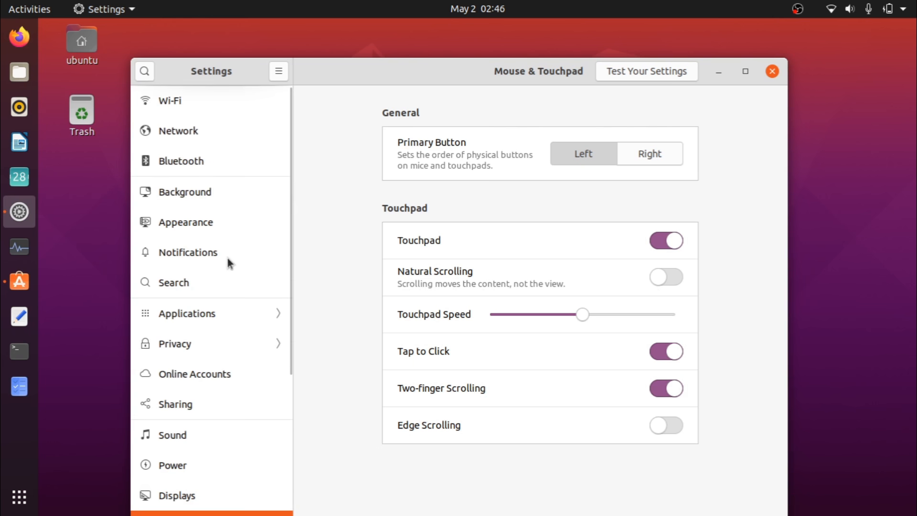
{"action": "mouse_move", "coordinate": [344, 279]}
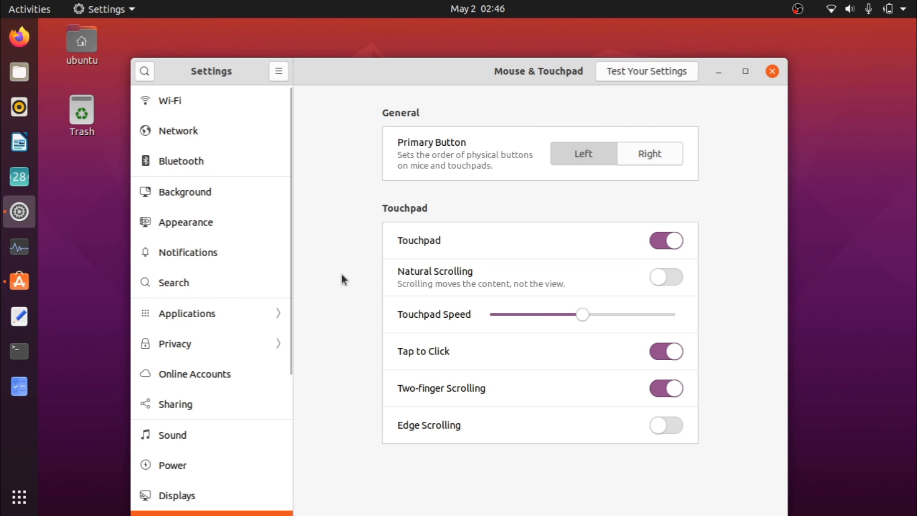
{"action": "scroll", "scroll_direction": "down", "scroll_amount": 3}
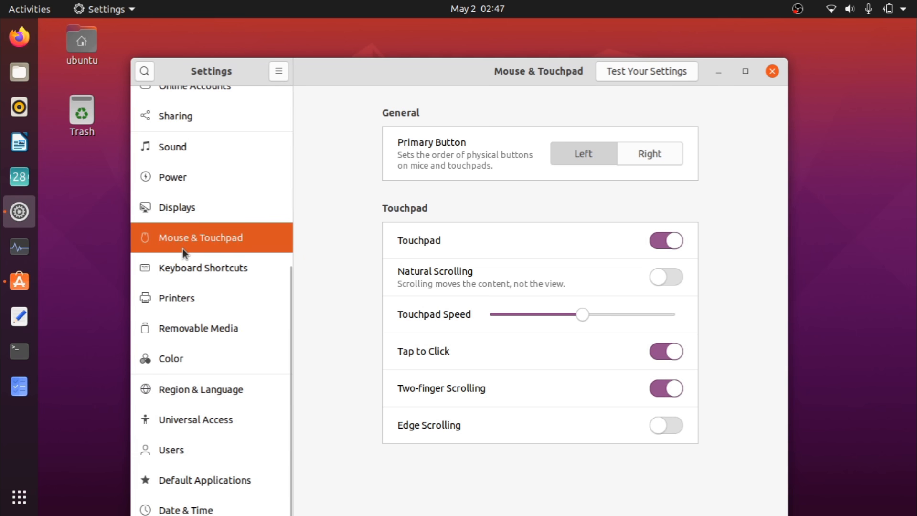
{"action": "mouse_move", "coordinate": [156, 214]}
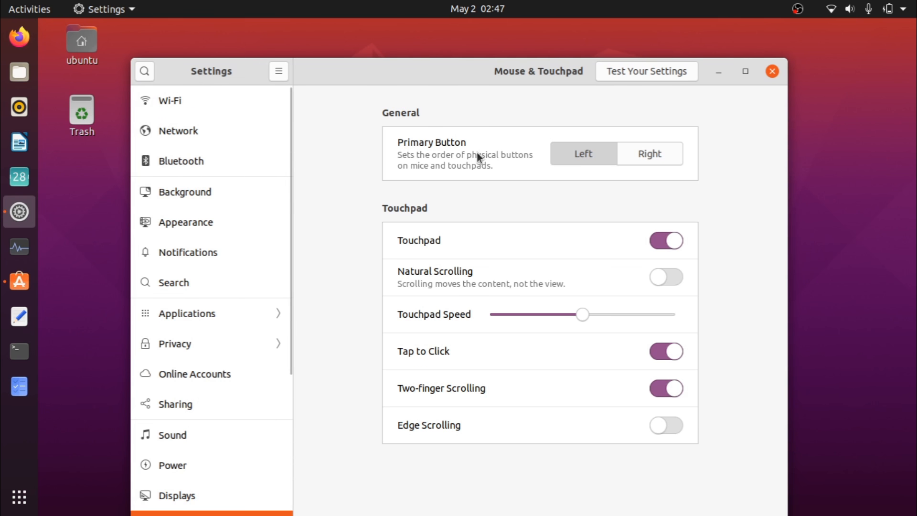
{"action": "mouse_move", "coordinate": [410, 109]}
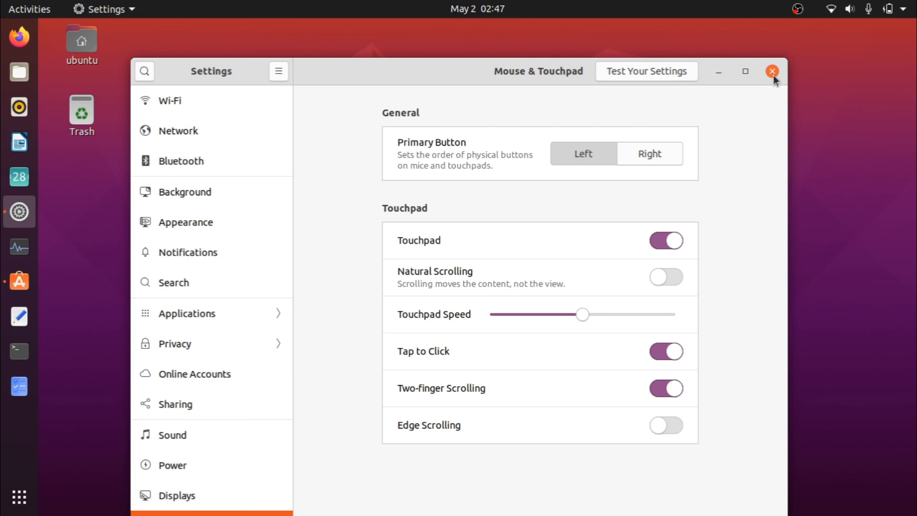
Close the Settings window to return to the plain desktop.
{"action": "left_click", "coordinate": [772, 70]}
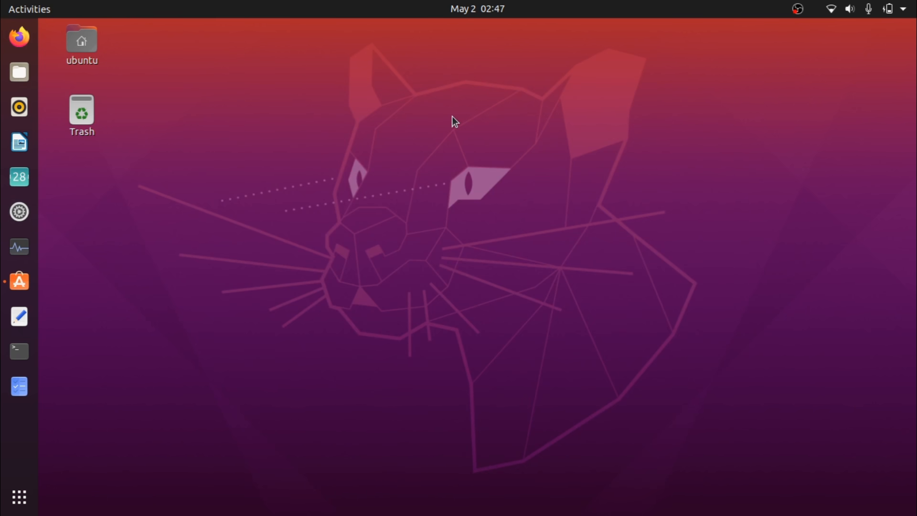
{"action": "mouse_move", "coordinate": [249, 89]}
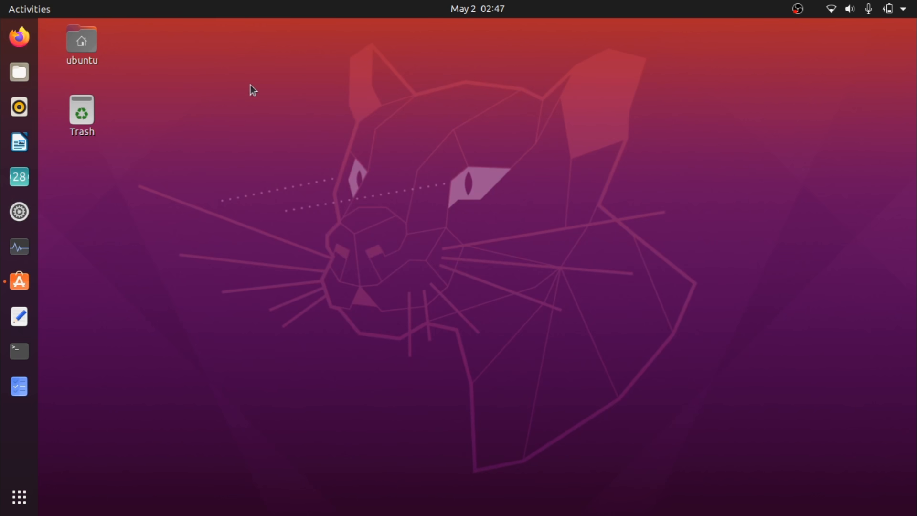
{"action": "mouse_move", "coordinate": [29, 234]}
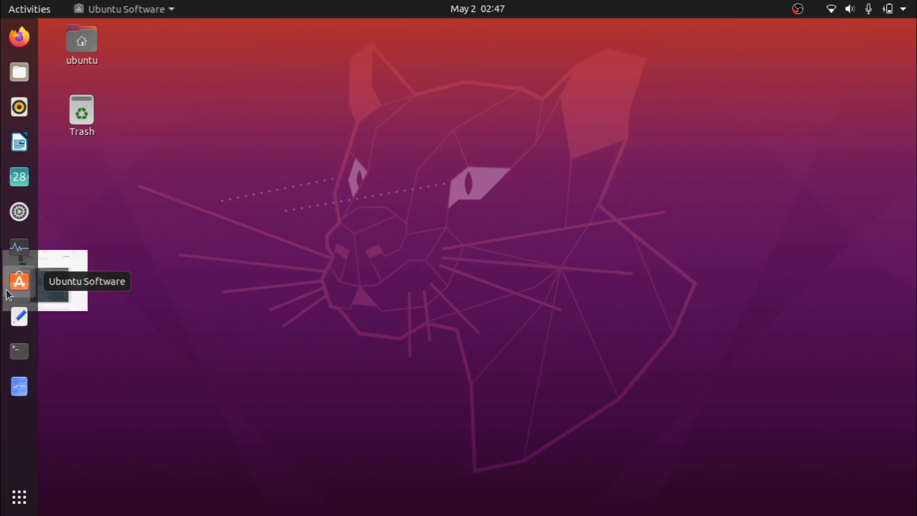
Launch Ubuntu Software and inspect Sublime Text's release channels, keeping latest/stable.
{"action": "left_click", "coordinate": [19, 281]}
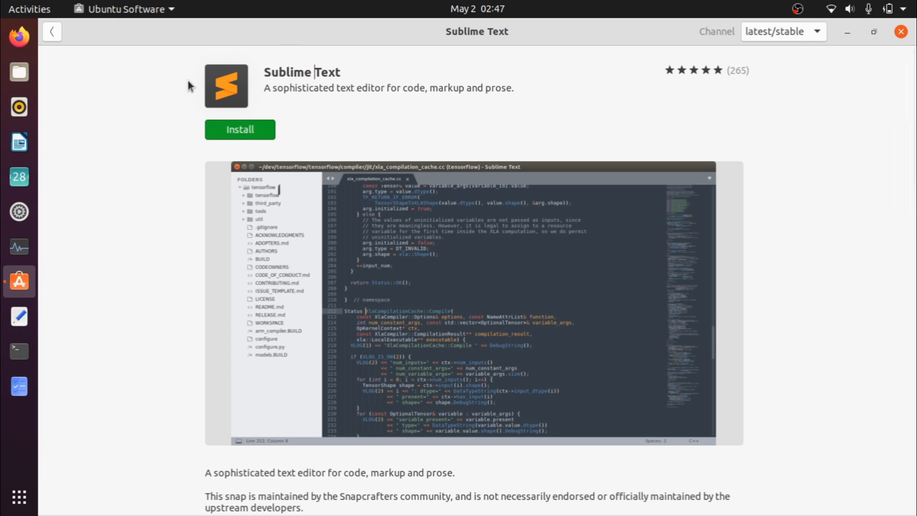
{"action": "mouse_move", "coordinate": [197, 63]}
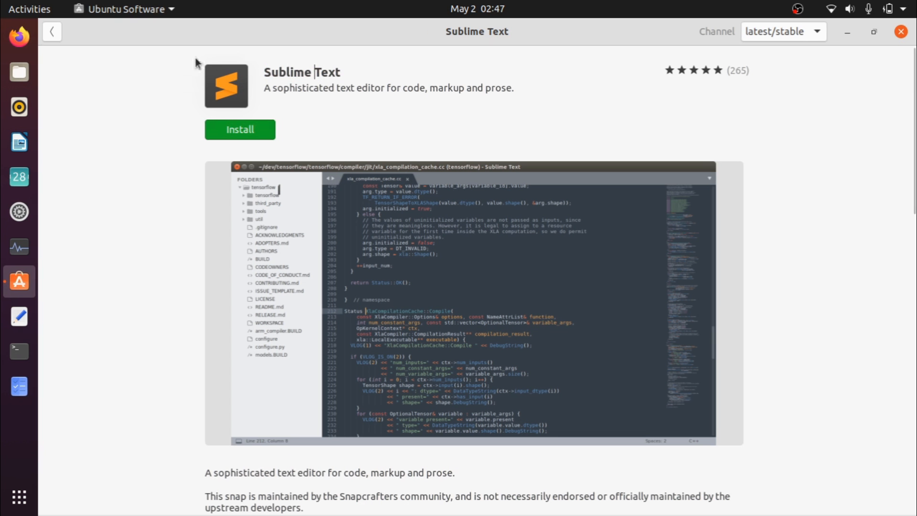
{"action": "mouse_move", "coordinate": [504, 132]}
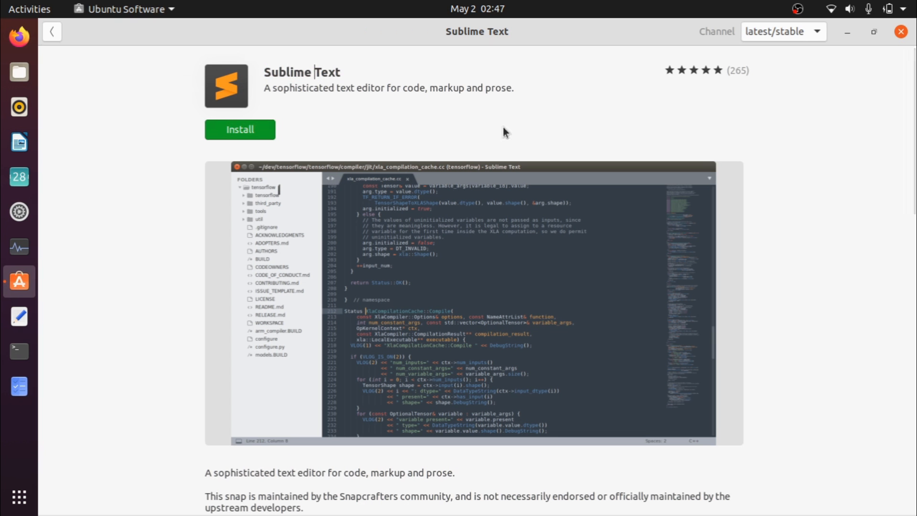
{"action": "mouse_move", "coordinate": [745, 42]}
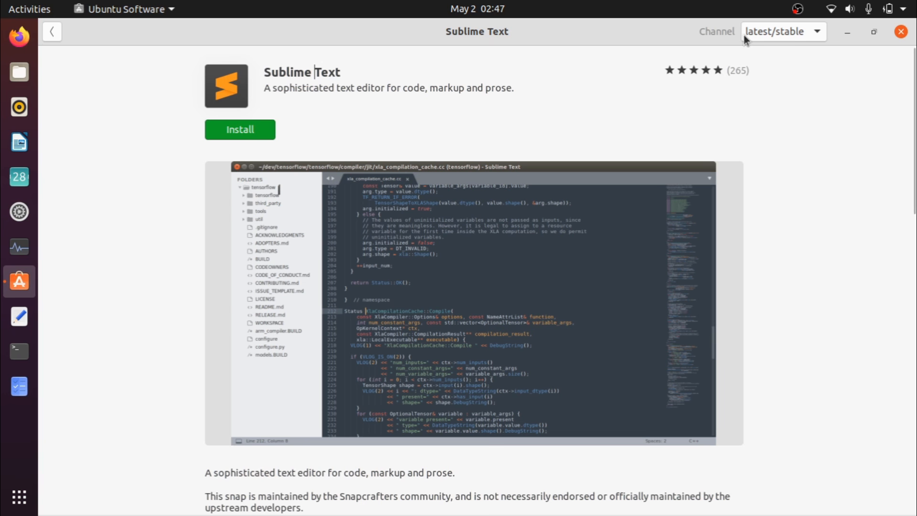
{"action": "left_click", "coordinate": [784, 31]}
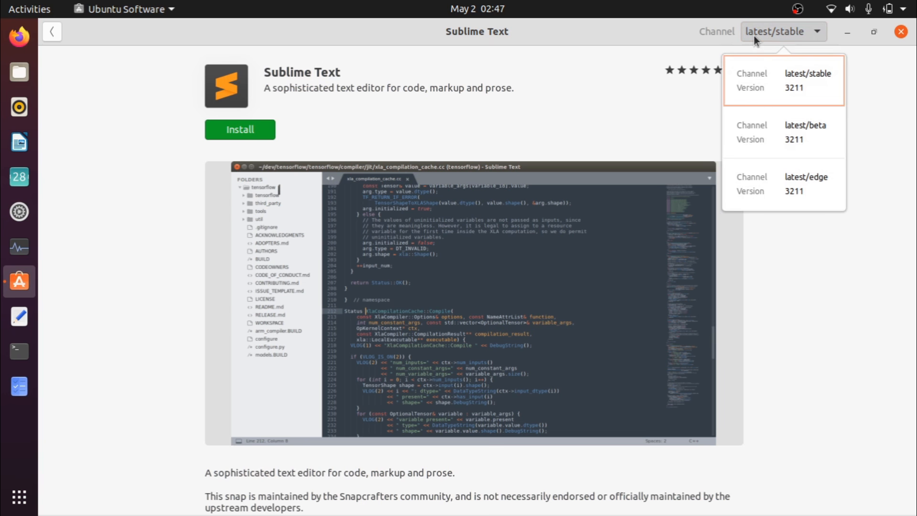
{"action": "mouse_move", "coordinate": [772, 243]}
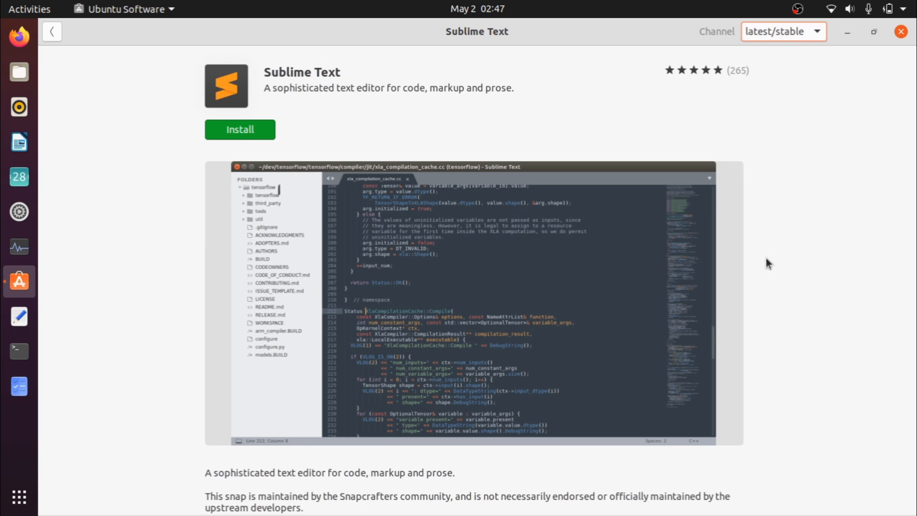
{"action": "left_click", "coordinate": [783, 31]}
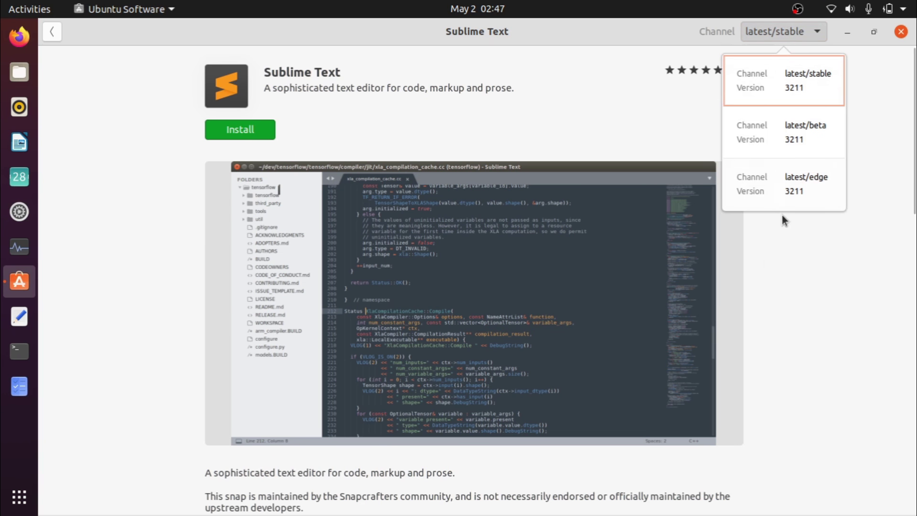
{"action": "left_click", "coordinate": [784, 80]}
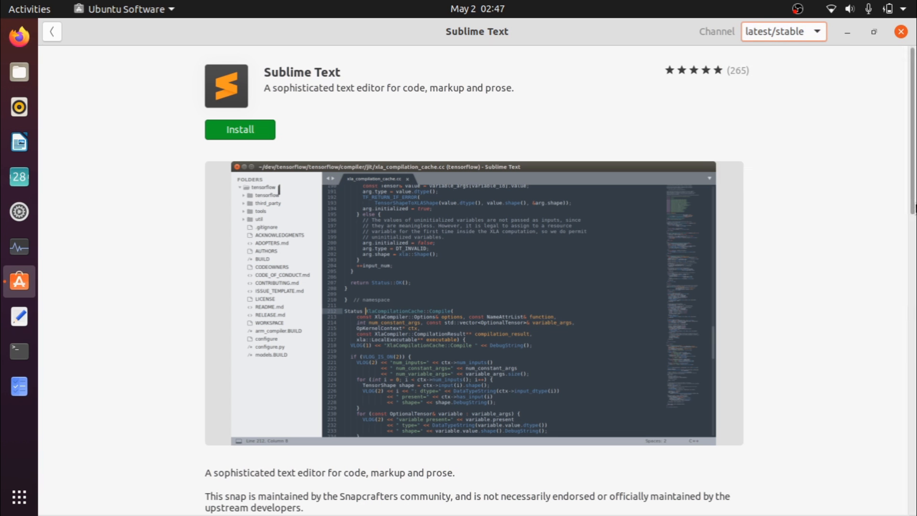
{"action": "scroll", "scroll_direction": "down", "scroll_amount": 3}
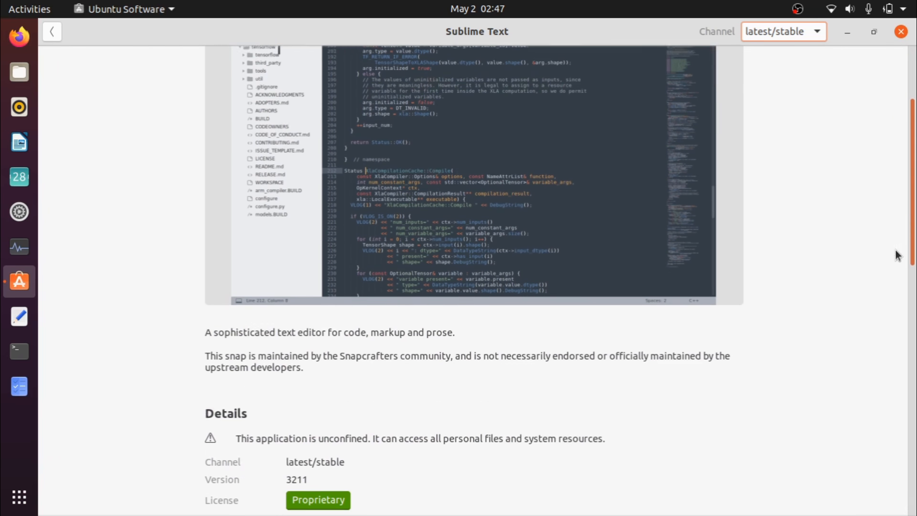
{"action": "scroll", "scroll_direction": "down", "scroll_amount": 3}
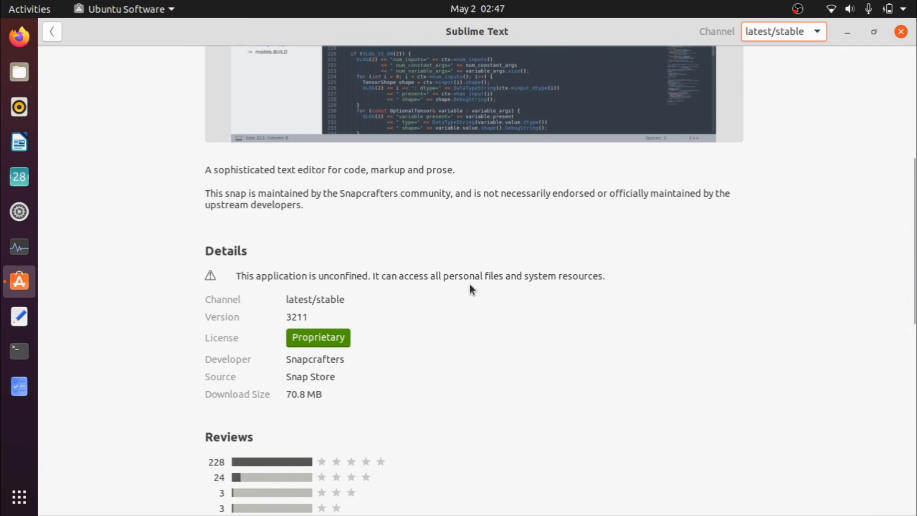
{"action": "mouse_move", "coordinate": [272, 356]}
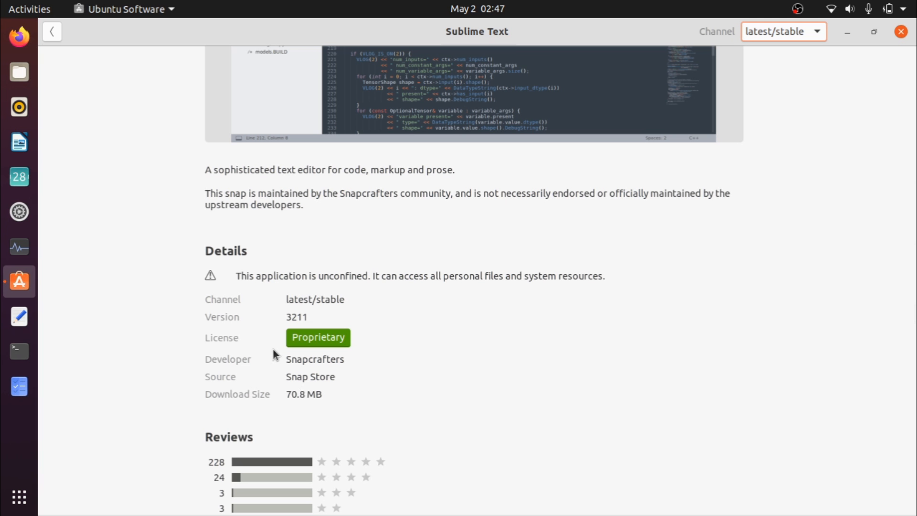
{"action": "mouse_move", "coordinate": [265, 253]}
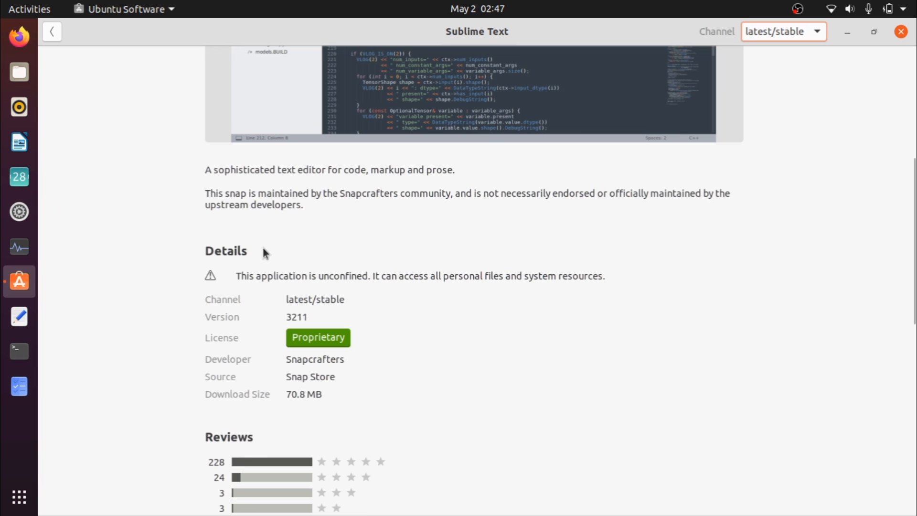
{"action": "mouse_move", "coordinate": [526, 332]}
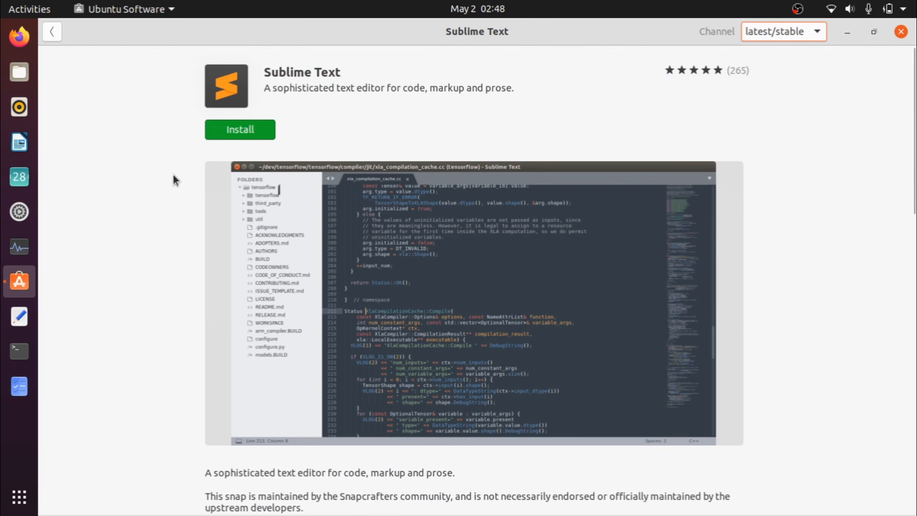
{"action": "scroll", "scroll_direction": "down", "scroll_amount": 3}
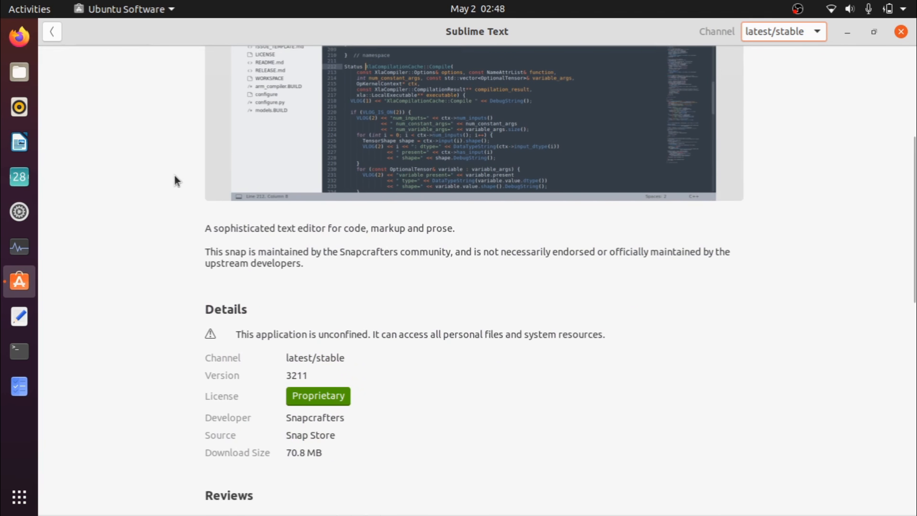
{"action": "mouse_move", "coordinate": [289, 396]}
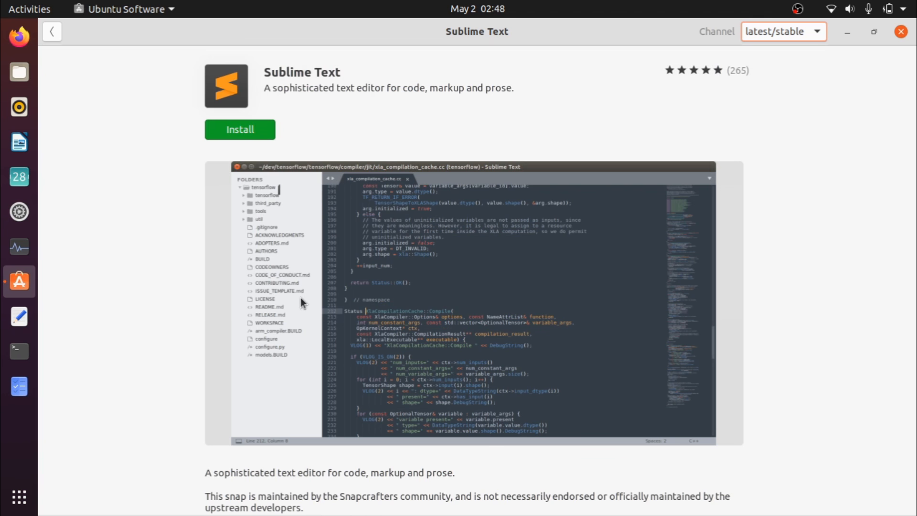
{"action": "mouse_move", "coordinate": [801, 23]}
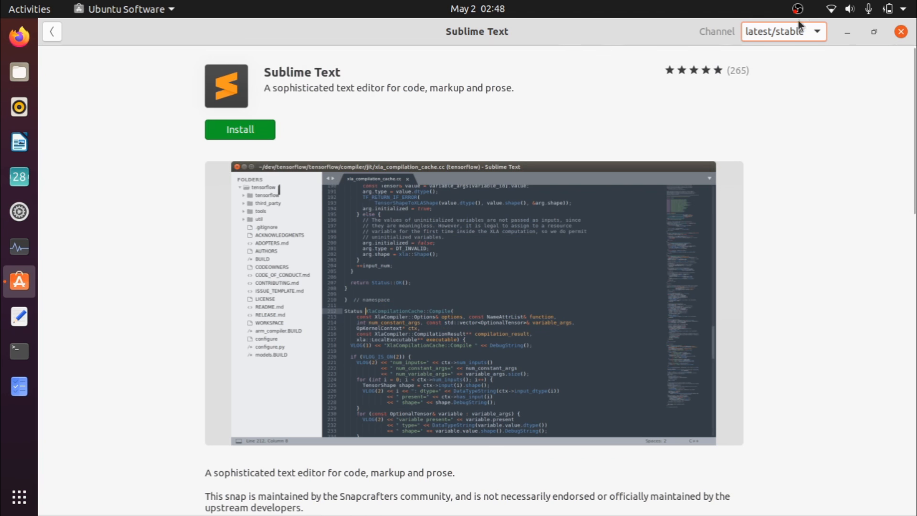
{"action": "left_click", "coordinate": [784, 32]}
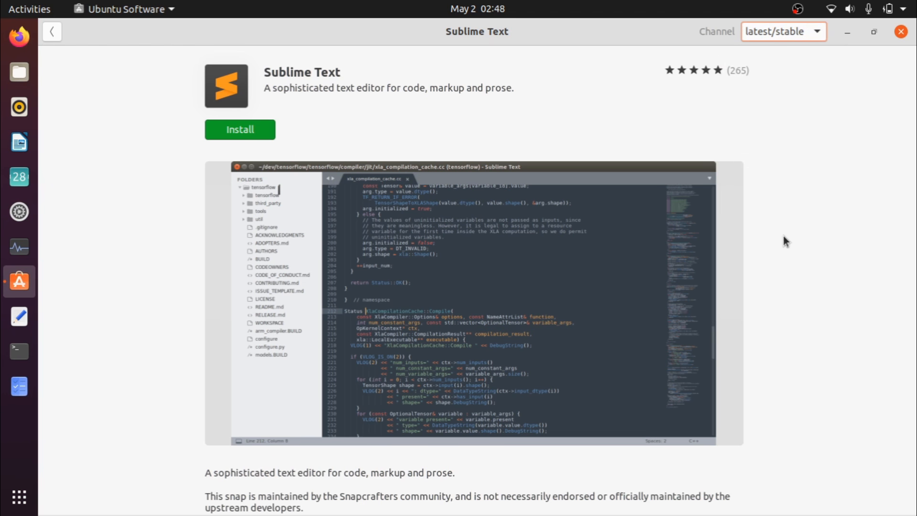
{"action": "mouse_move", "coordinate": [671, 268]}
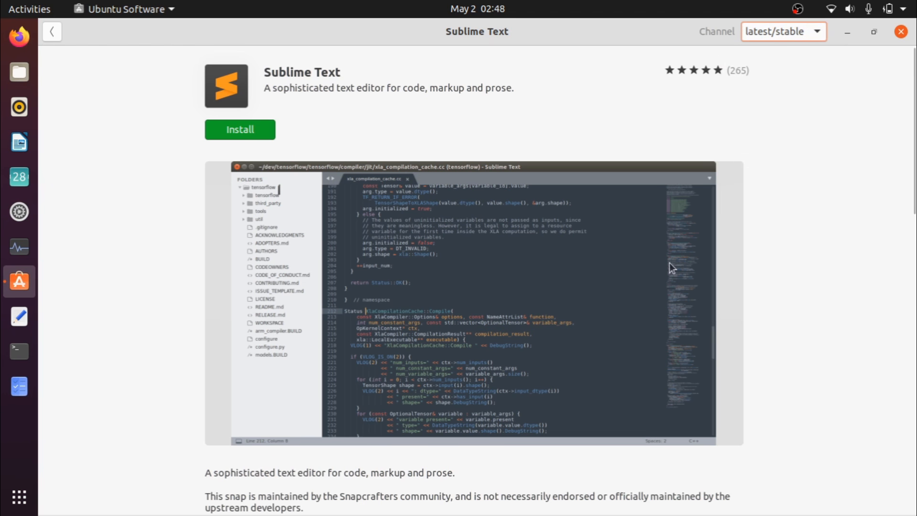
{"action": "scroll", "scroll_direction": "down", "scroll_amount": 3}
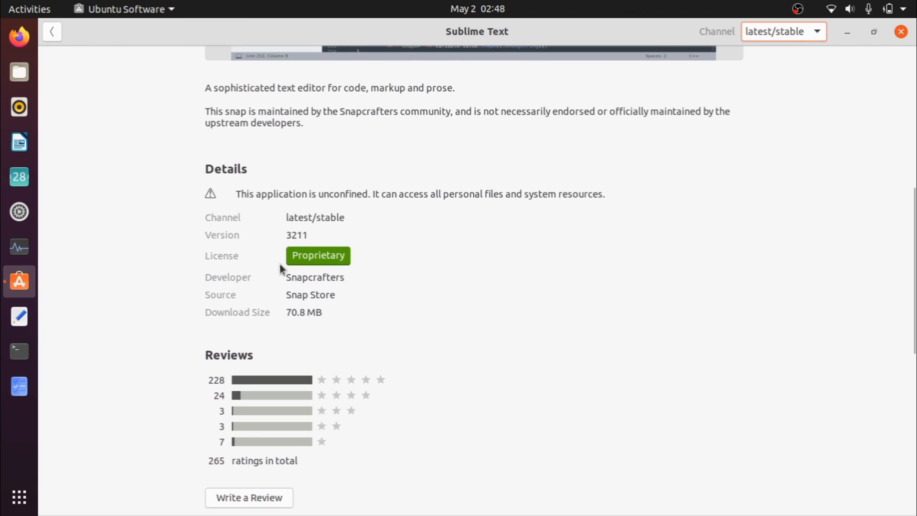
{"action": "mouse_move", "coordinate": [271, 281]}
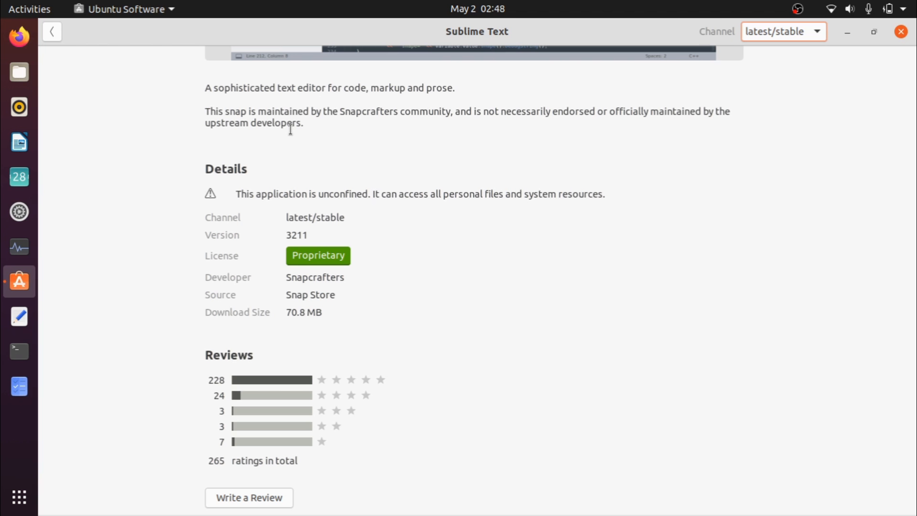
{"action": "mouse_move", "coordinate": [251, 206]}
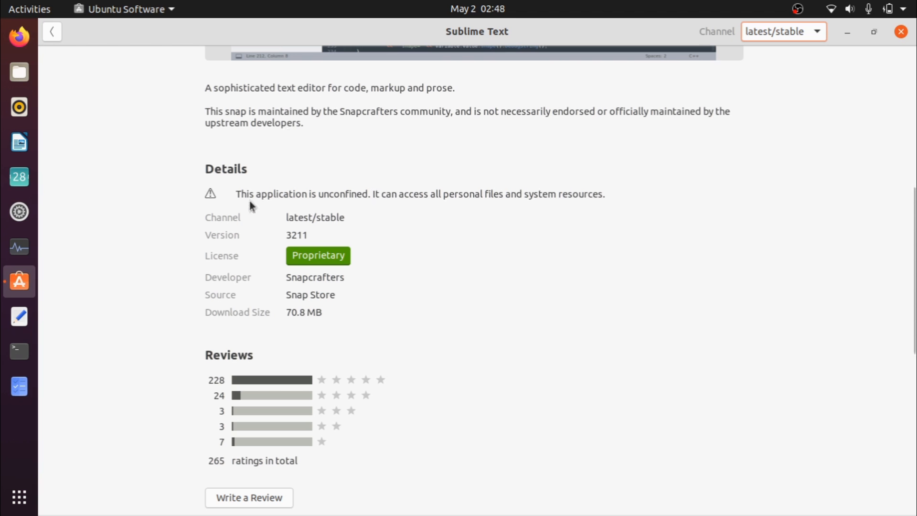
{"action": "mouse_move", "coordinate": [290, 278]}
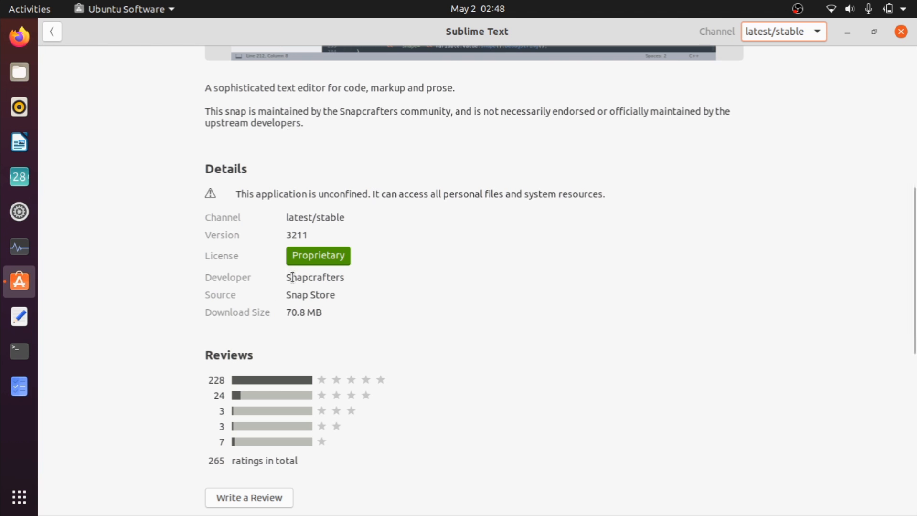
{"action": "double_click", "coordinate": [315, 277]}
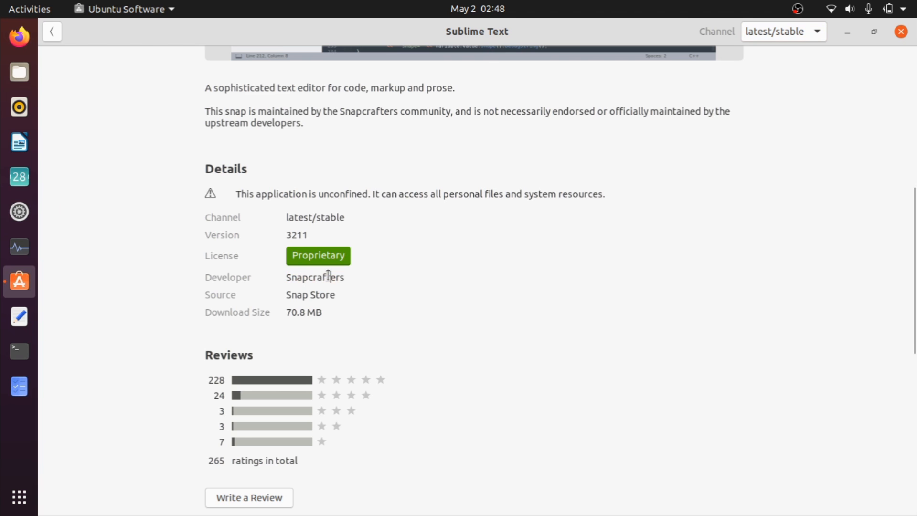
{"action": "mouse_move", "coordinate": [319, 300]}
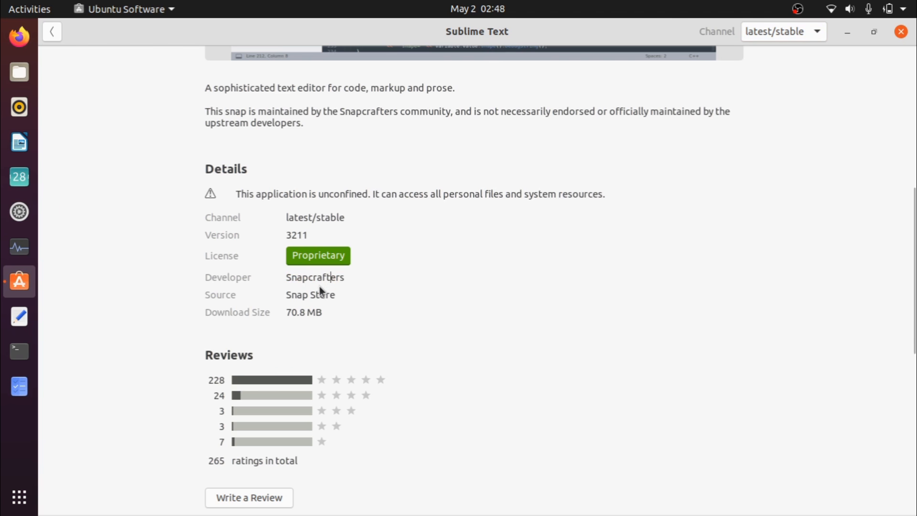
{"action": "mouse_move", "coordinate": [362, 252]}
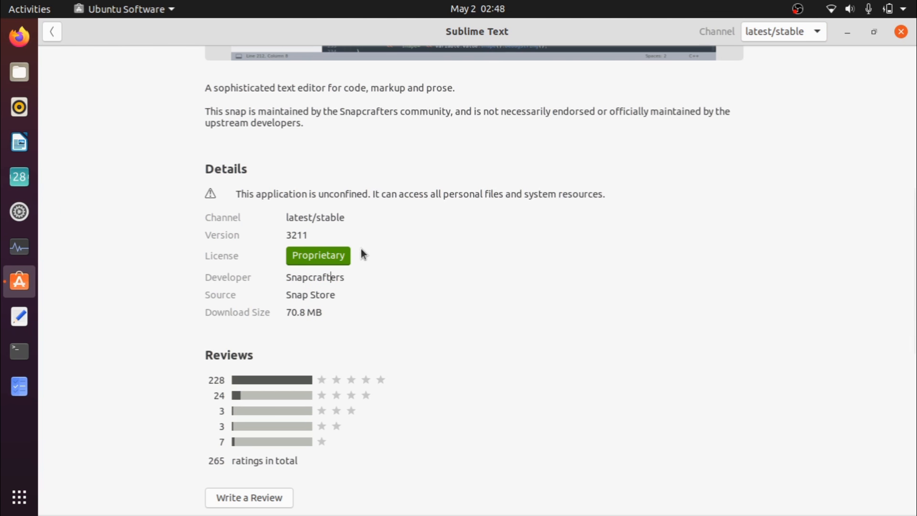
{"action": "scroll", "scroll_direction": "up", "scroll_amount": 3}
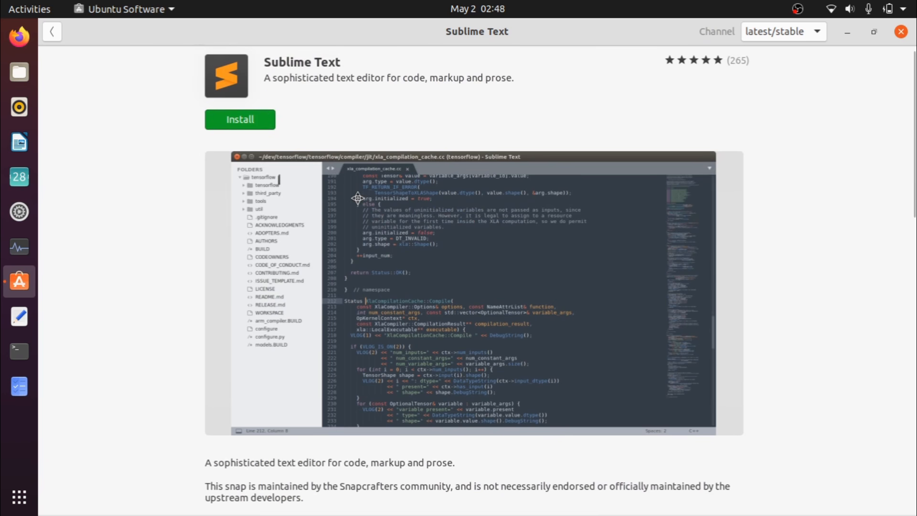
{"action": "scroll", "scroll_direction": "down", "scroll_amount": 3}
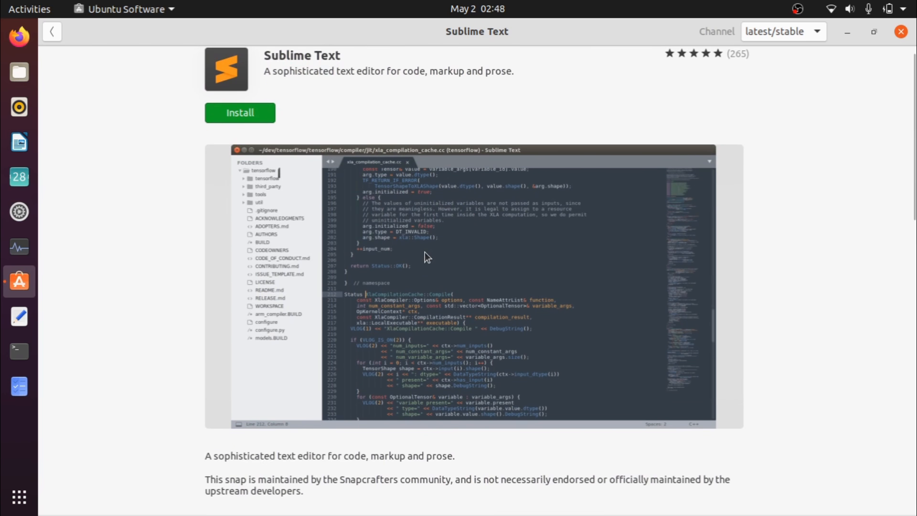
{"action": "scroll", "scroll_direction": "down", "scroll_amount": 3}
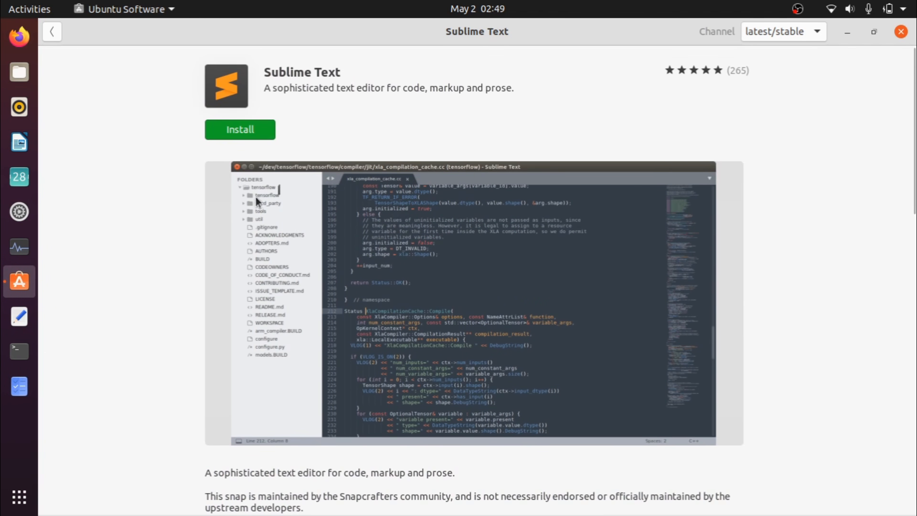
{"action": "scroll", "scroll_direction": "down", "scroll_amount": 3}
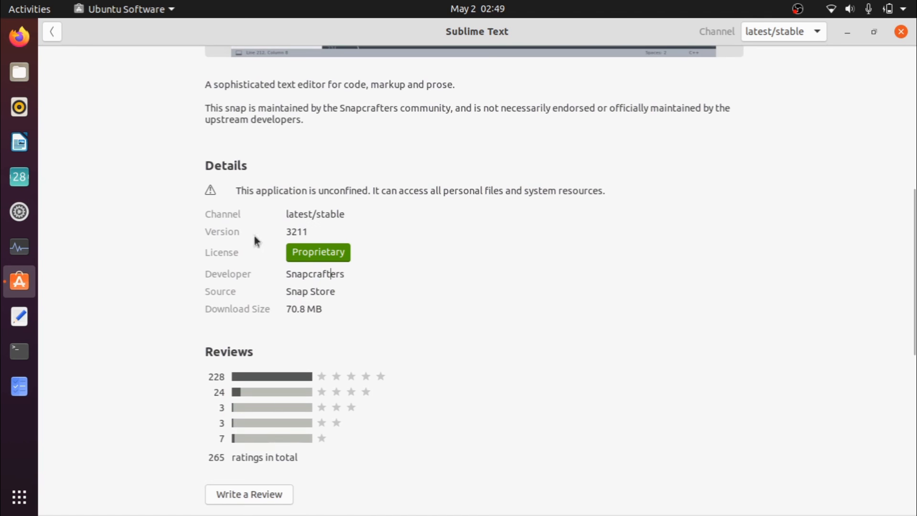
{"action": "mouse_move", "coordinate": [344, 169]}
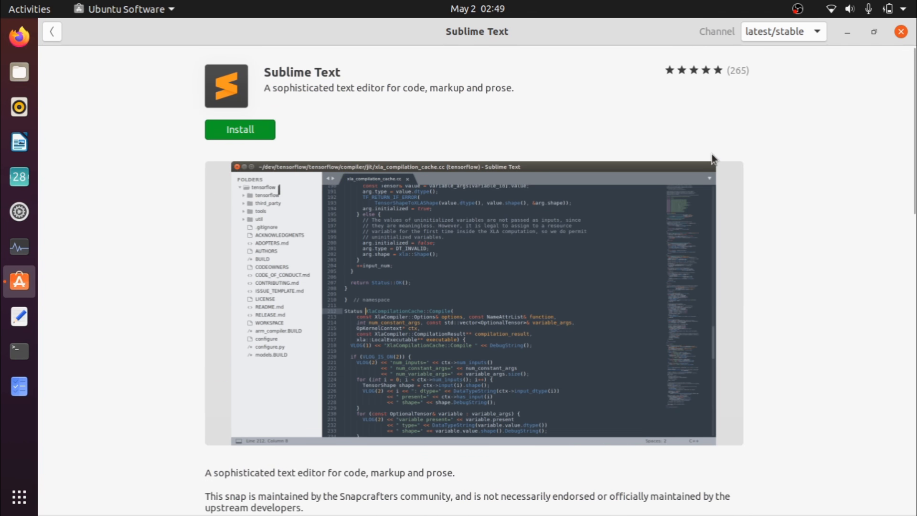
{"action": "scroll", "scroll_direction": "down", "scroll_amount": 3}
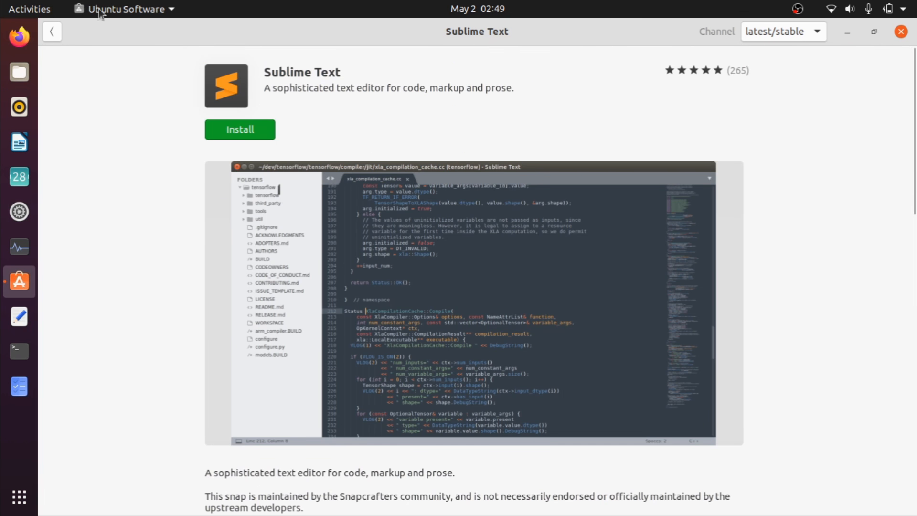
Return to the sublime search results and start a new search for 'chromiu'.
{"action": "left_click", "coordinate": [52, 32]}
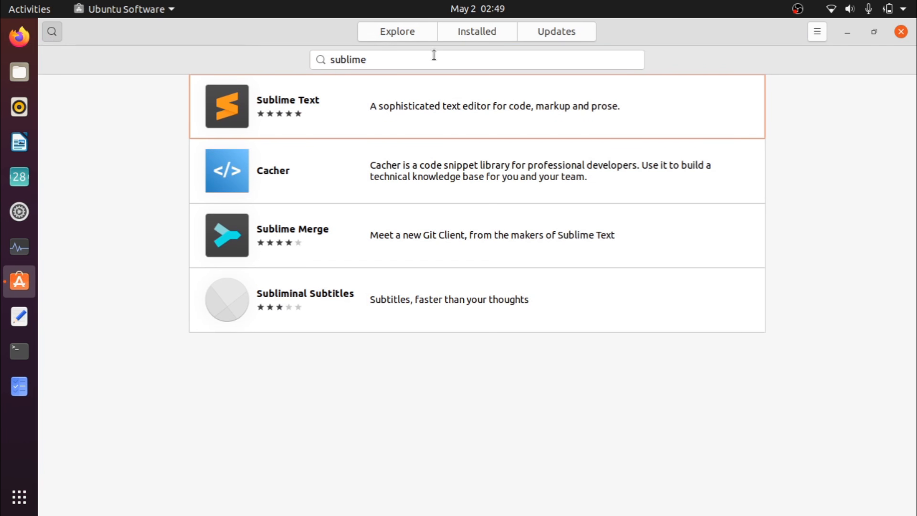
{"action": "type", "text": "chromiu"}
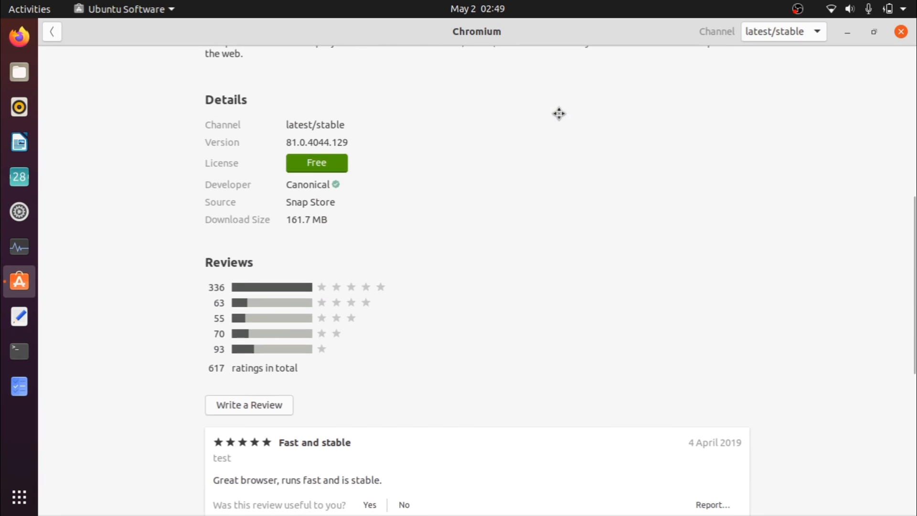
{"action": "scroll", "scroll_direction": "down", "scroll_amount": 3}
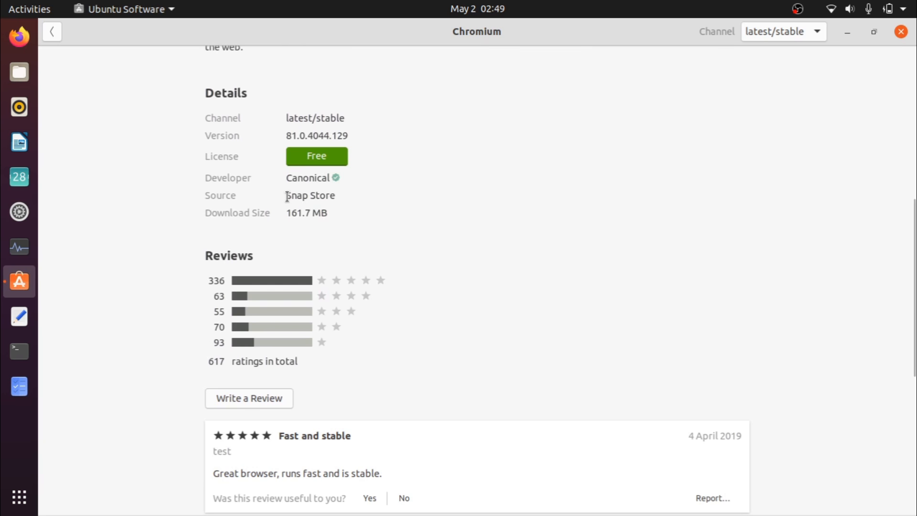
{"action": "scroll", "scroll_direction": "up", "scroll_amount": 3}
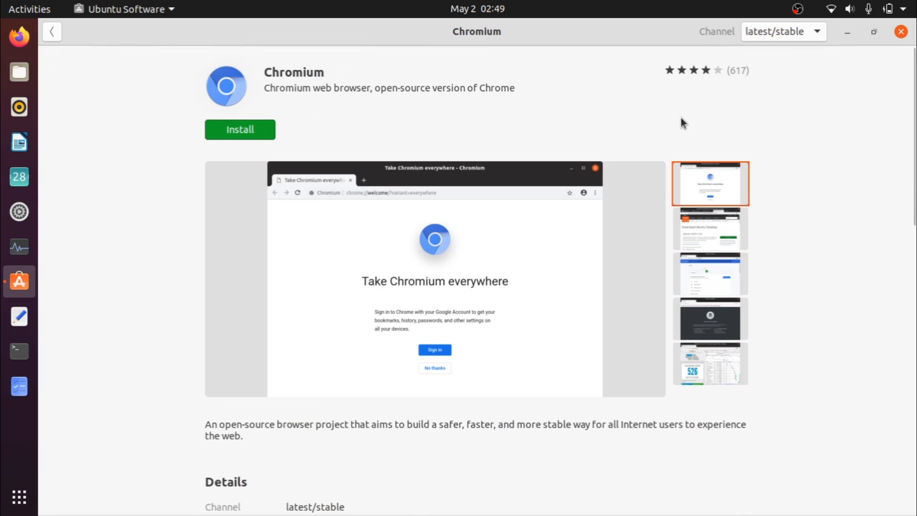
{"action": "left_click", "coordinate": [783, 31]}
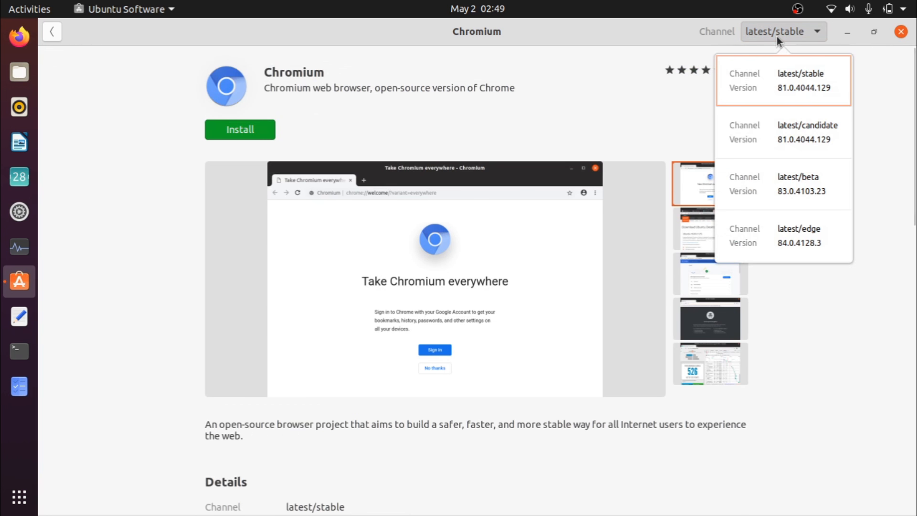
{"action": "left_click", "coordinate": [783, 79]}
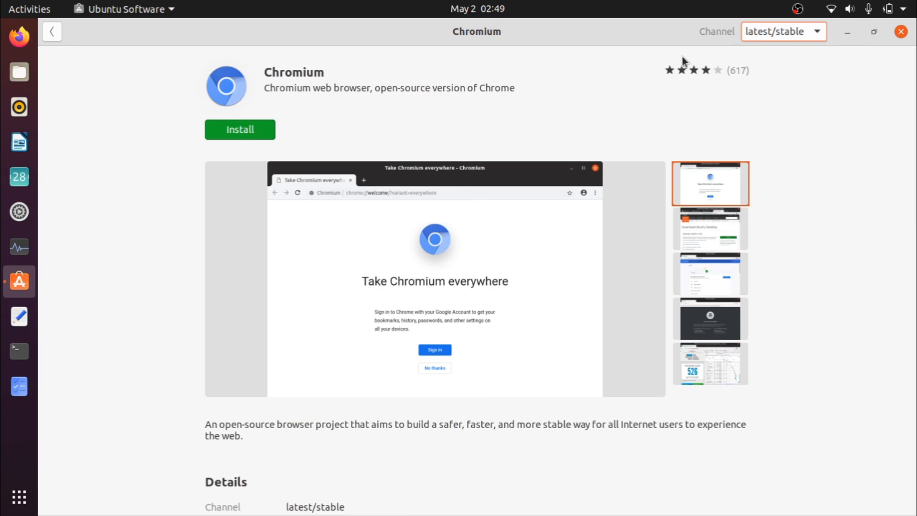
{"action": "mouse_move", "coordinate": [345, 72]}
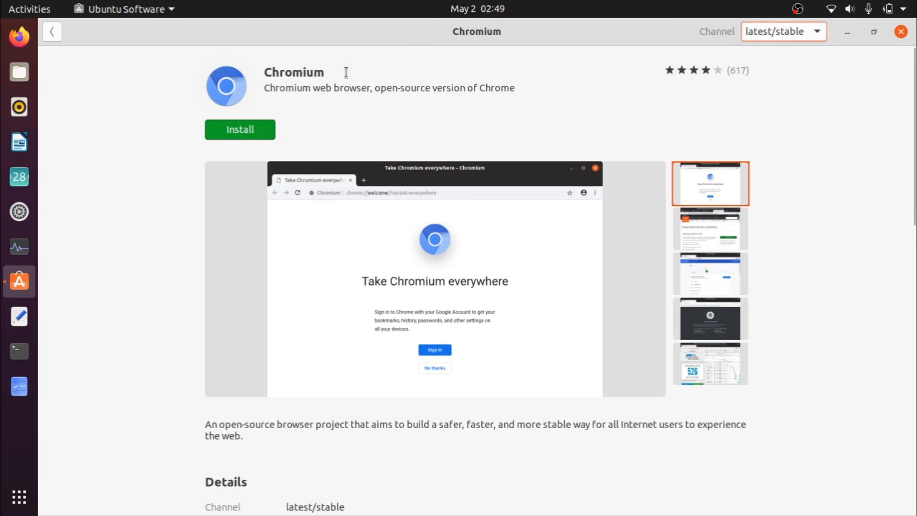
{"action": "mouse_move", "coordinate": [44, 188]}
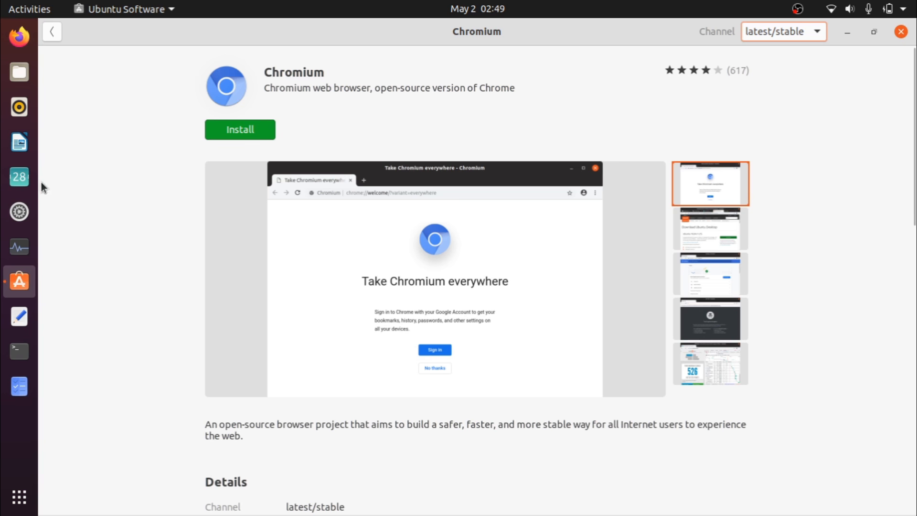
{"action": "mouse_move", "coordinate": [227, 231]}
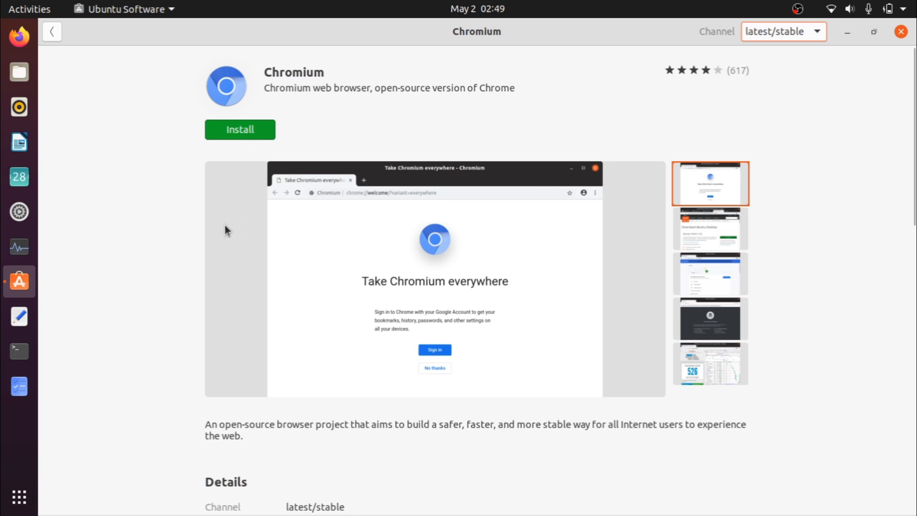
{"action": "scroll", "scroll_direction": "down", "scroll_amount": 3}
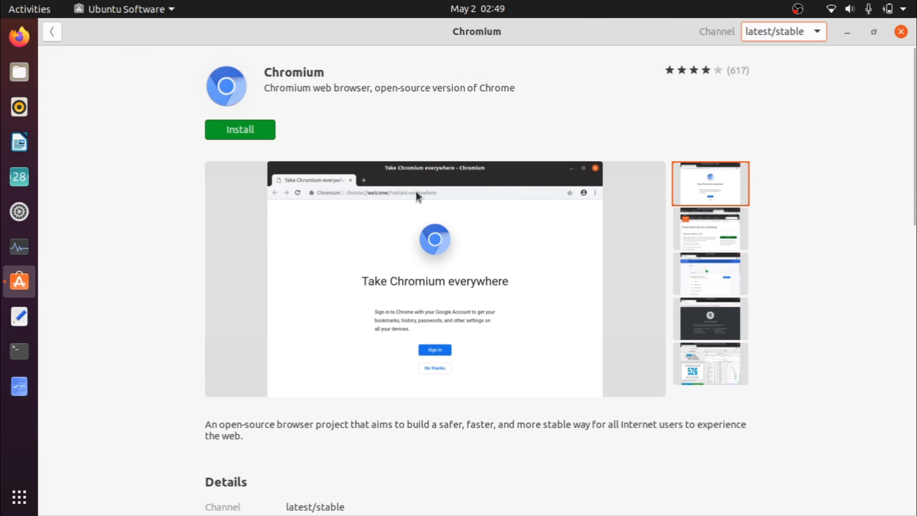
{"action": "mouse_move", "coordinate": [205, 167]}
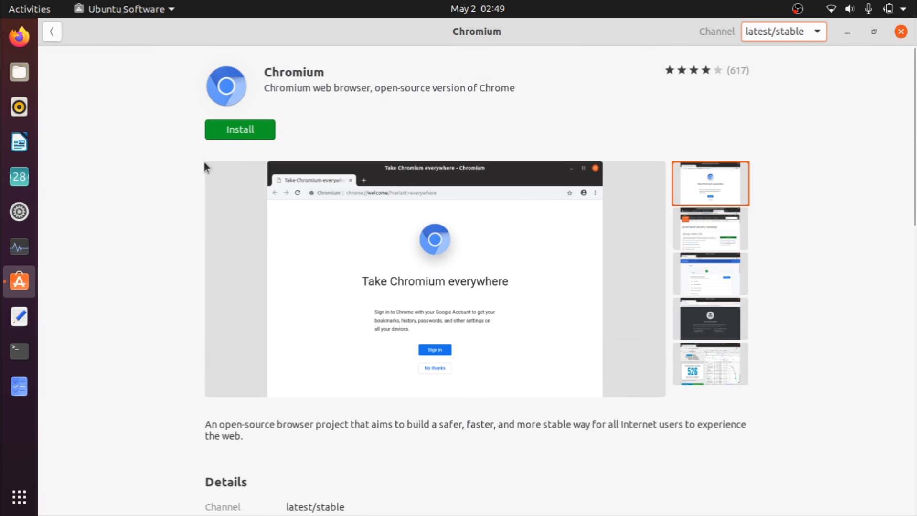
{"action": "mouse_move", "coordinate": [188, 154]}
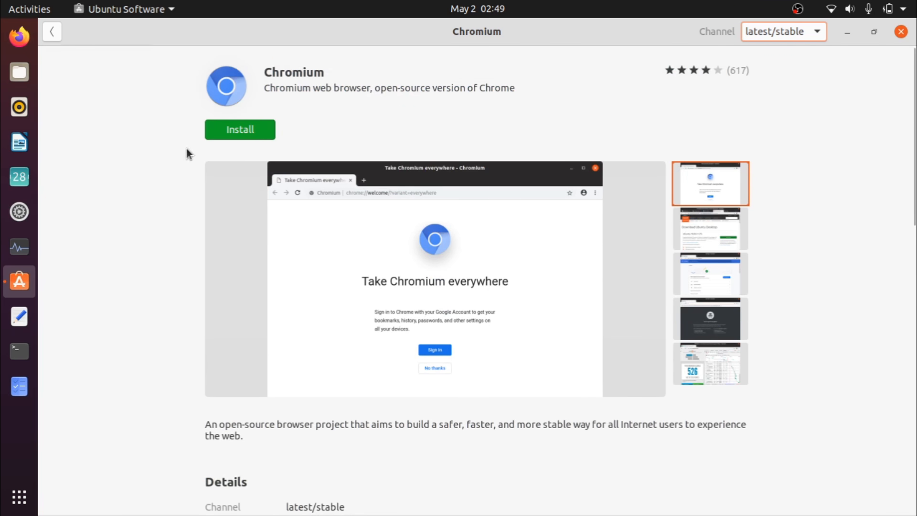
{"action": "mouse_move", "coordinate": [214, 160]}
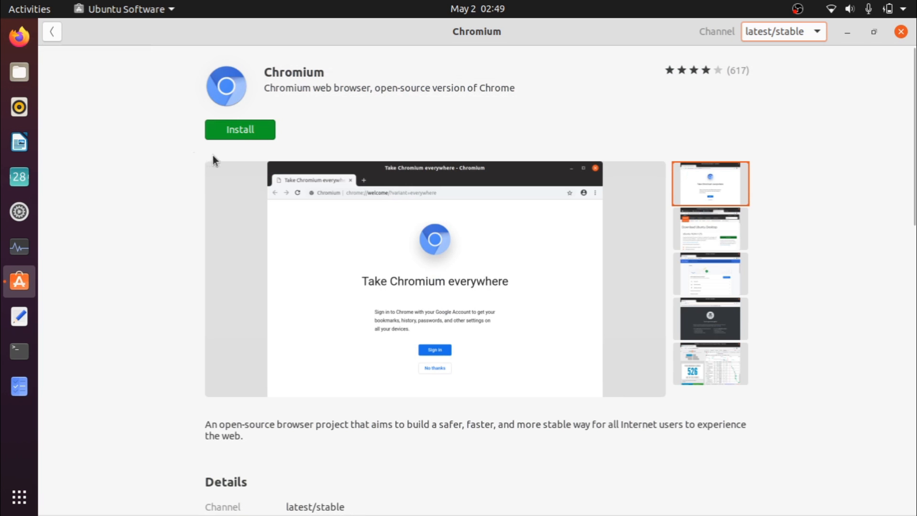
{"action": "mouse_move", "coordinate": [354, 30]}
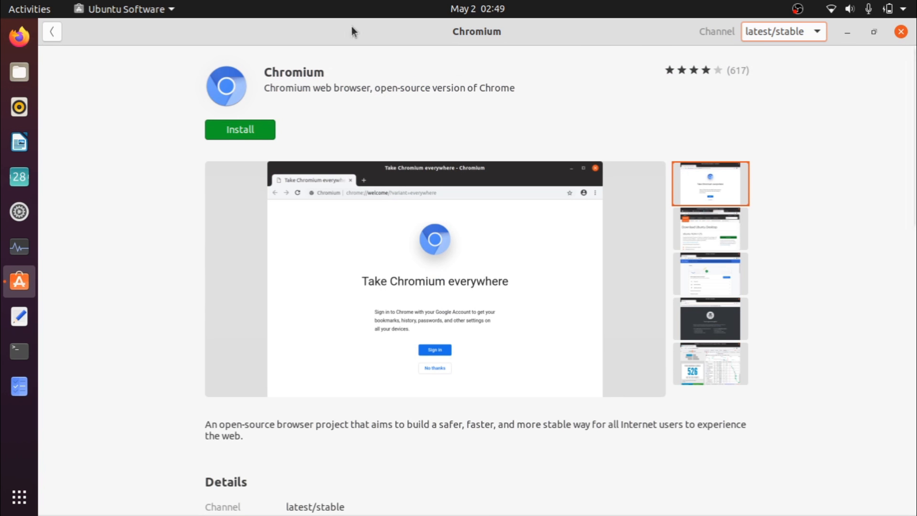
{"action": "mouse_move", "coordinate": [700, 123]}
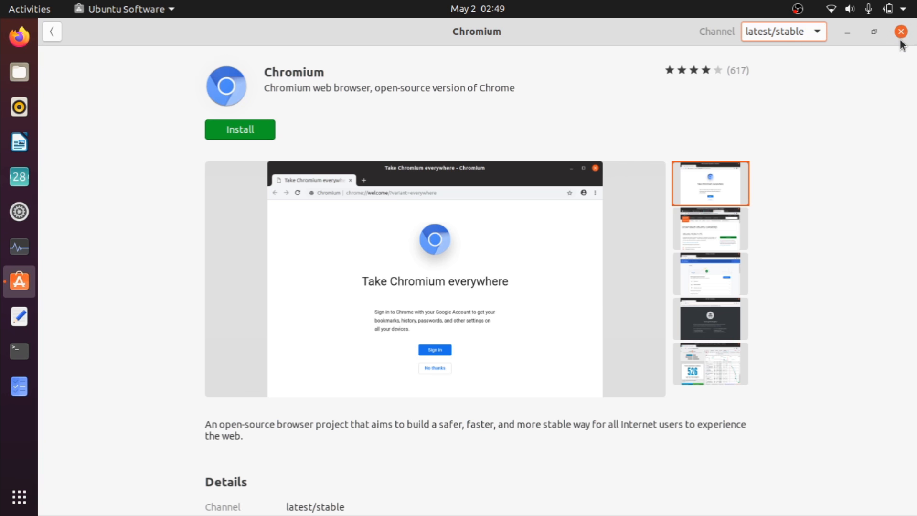
Close Ubuntu Software and launch Firefox from the dock.
{"action": "left_click", "coordinate": [899, 32]}
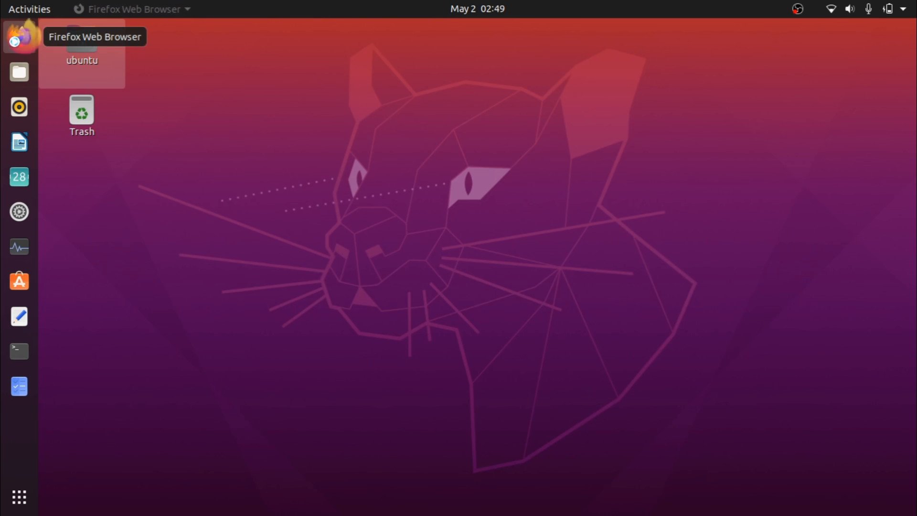
{"action": "left_click", "coordinate": [15, 40]}
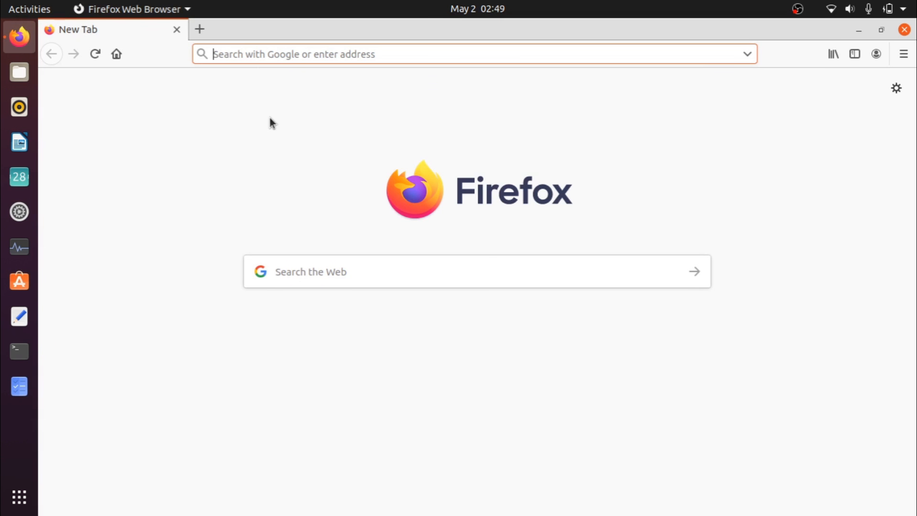
{"action": "mouse_move", "coordinate": [249, 29]}
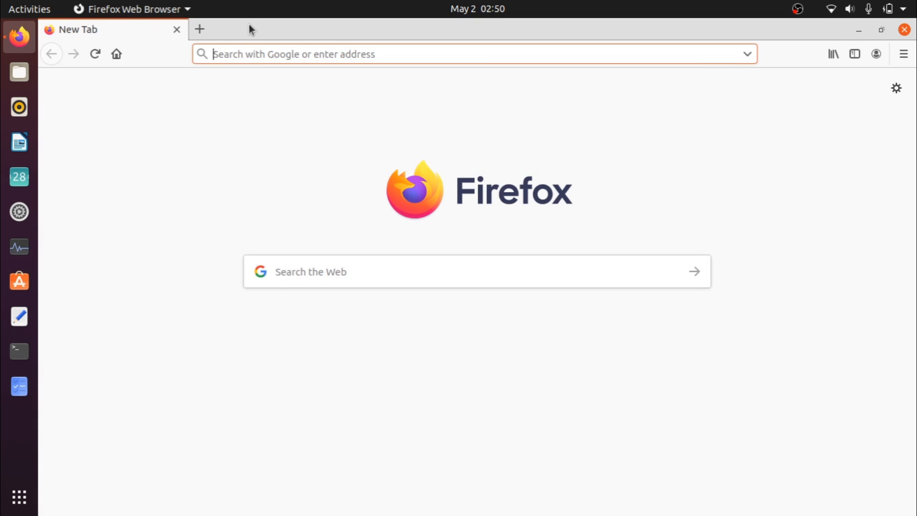
{"action": "mouse_move", "coordinate": [166, 4]}
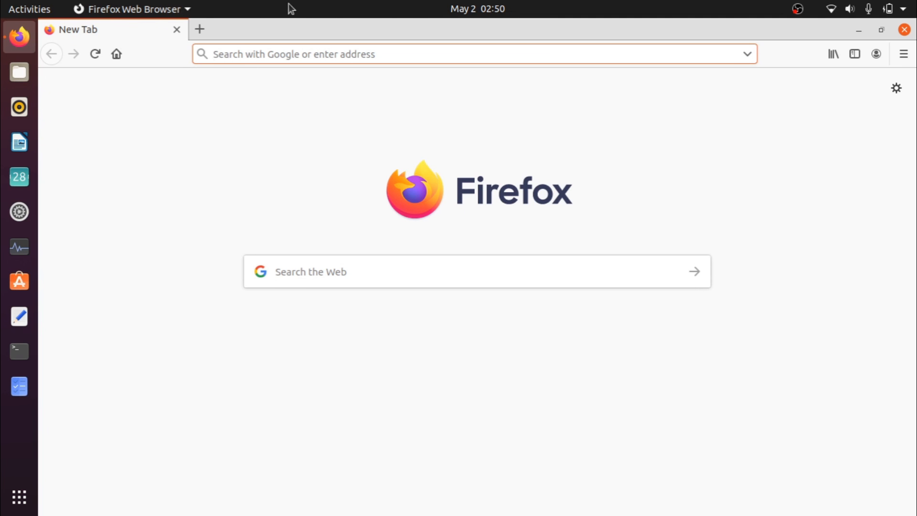
{"action": "mouse_move", "coordinate": [353, 233]}
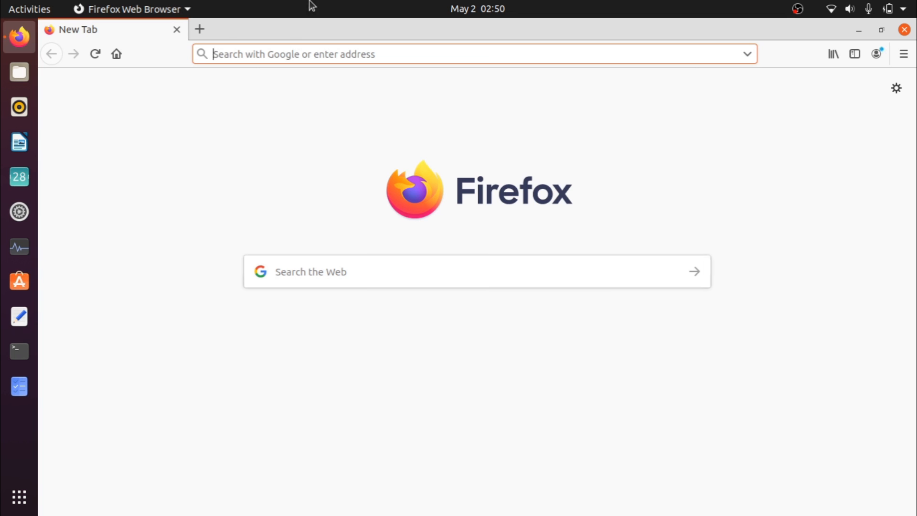
{"action": "mouse_move", "coordinate": [906, 29]}
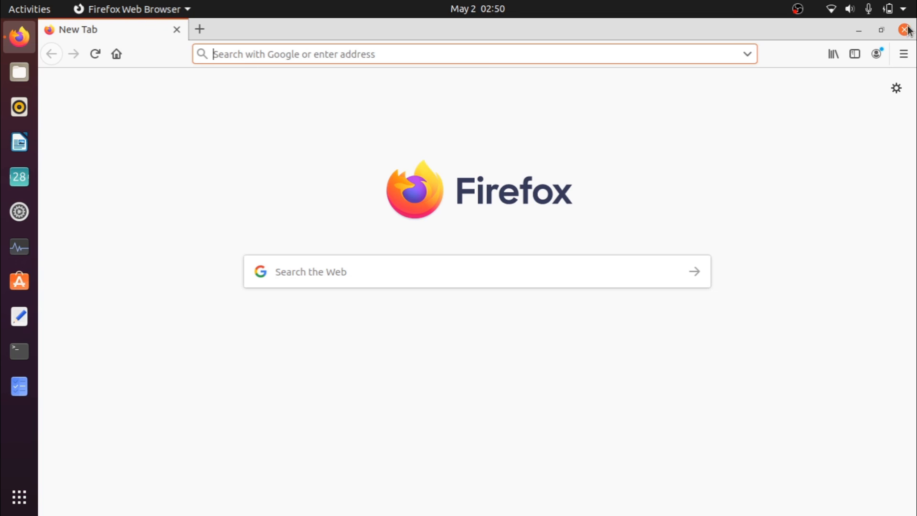
{"action": "mouse_move", "coordinate": [876, 30]}
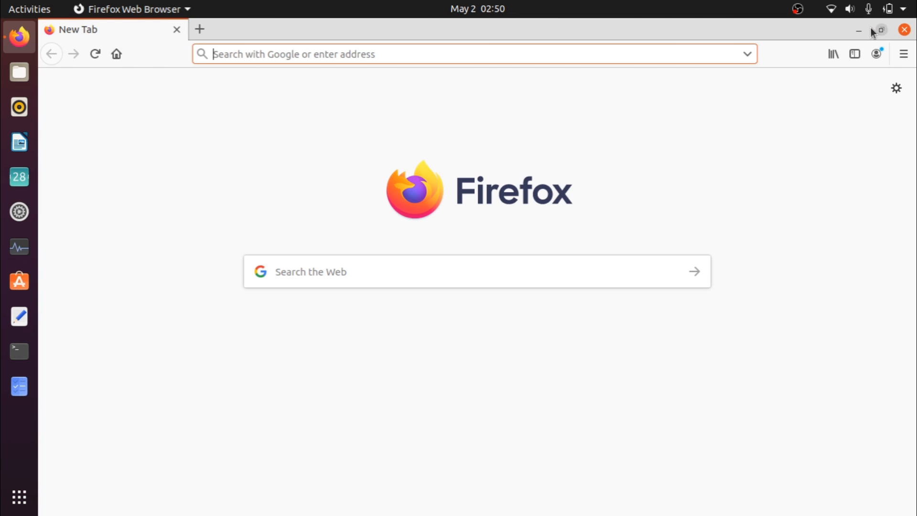
{"action": "right_click", "coordinate": [409, 26]}
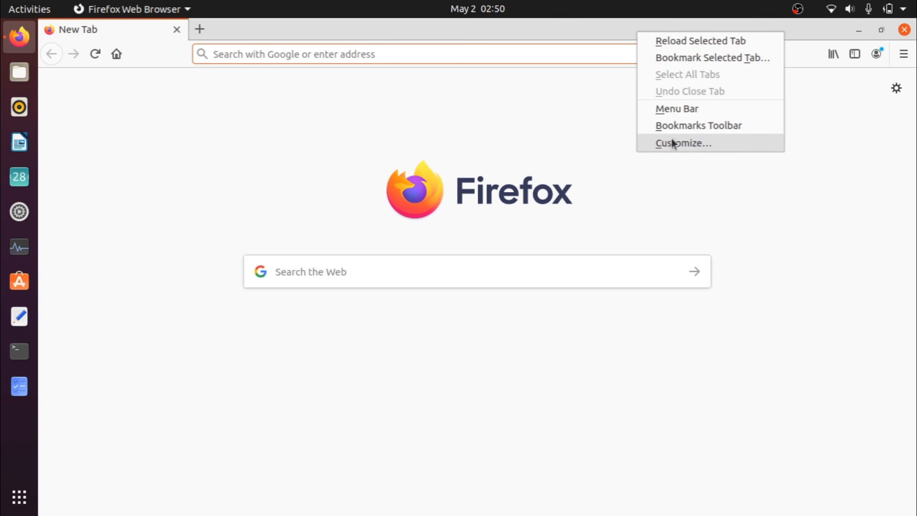
{"action": "left_click", "coordinate": [682, 143]}
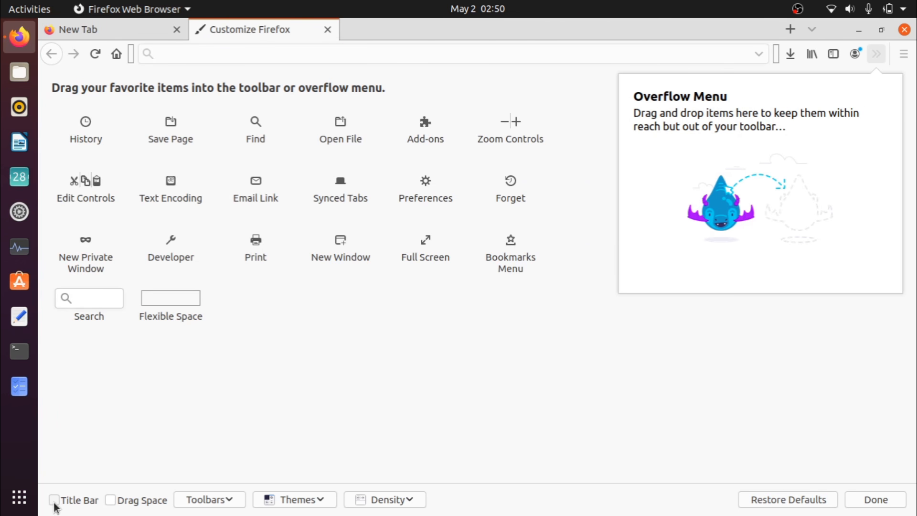
{"action": "left_click", "coordinate": [54, 499]}
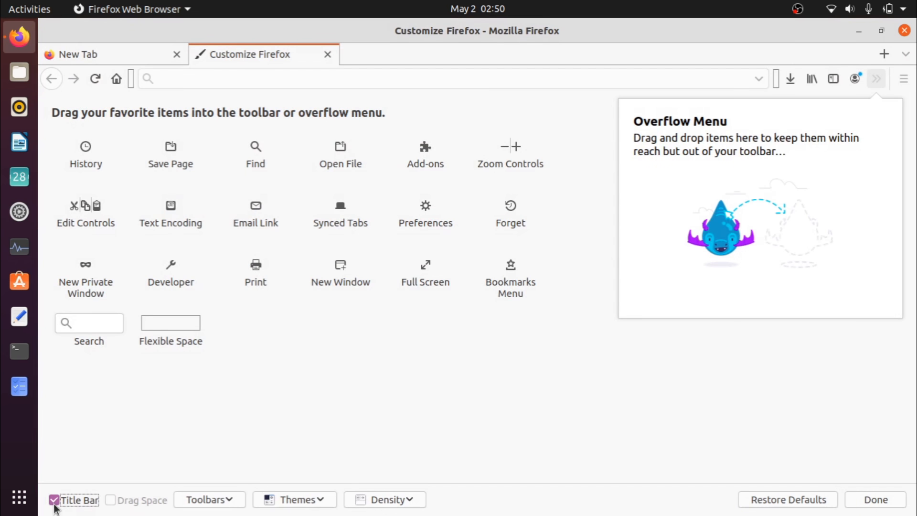
{"action": "left_click", "coordinate": [53, 500]}
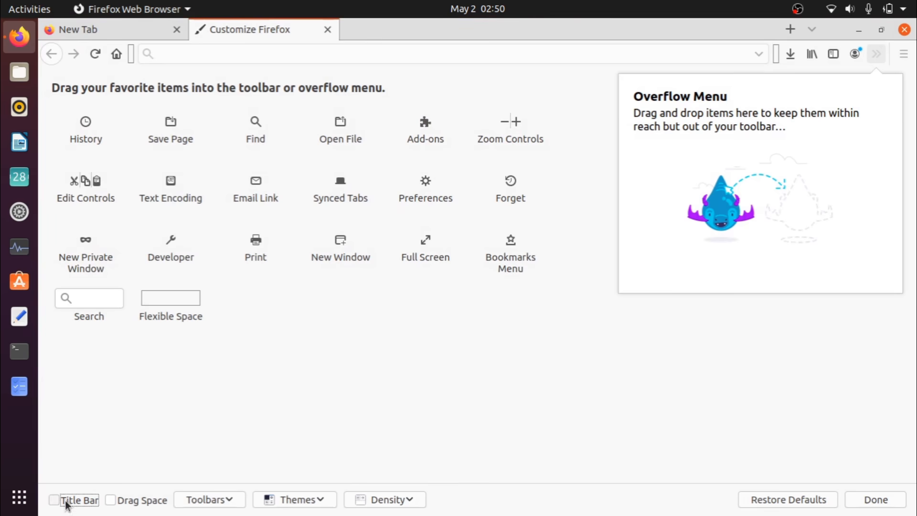
{"action": "mouse_move", "coordinate": [392, 212]}
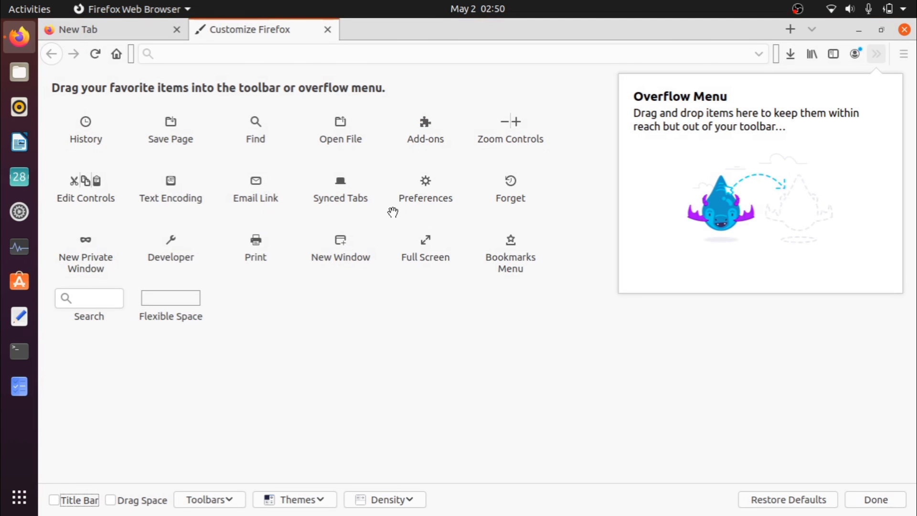
{"action": "mouse_move", "coordinate": [872, 29]}
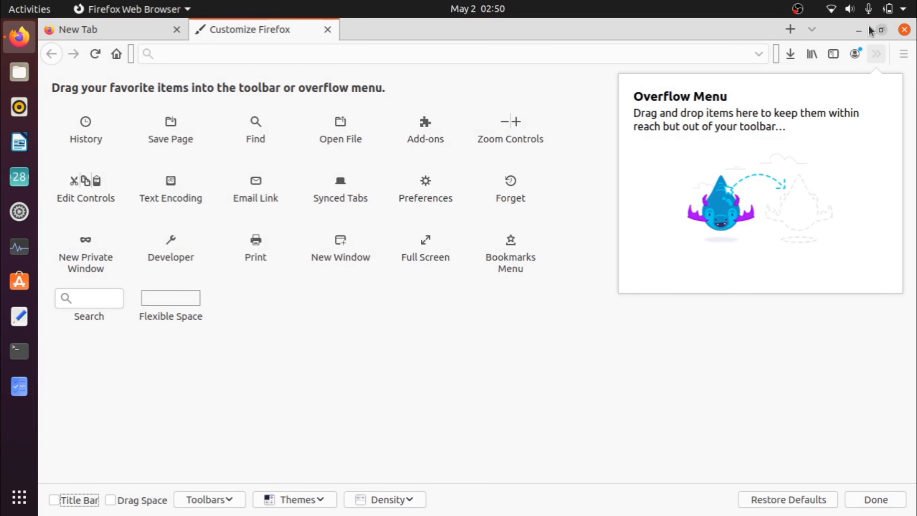
{"action": "mouse_move", "coordinate": [241, 228]}
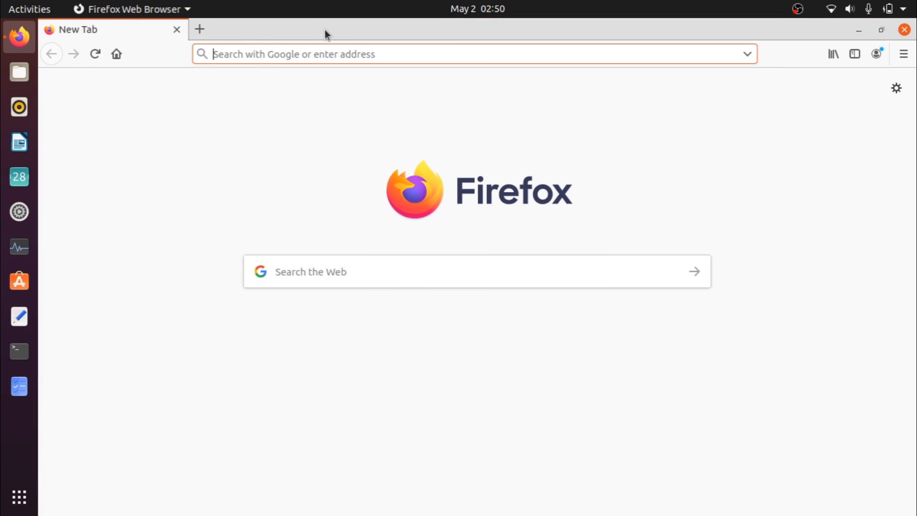
{"action": "mouse_move", "coordinate": [342, 185]}
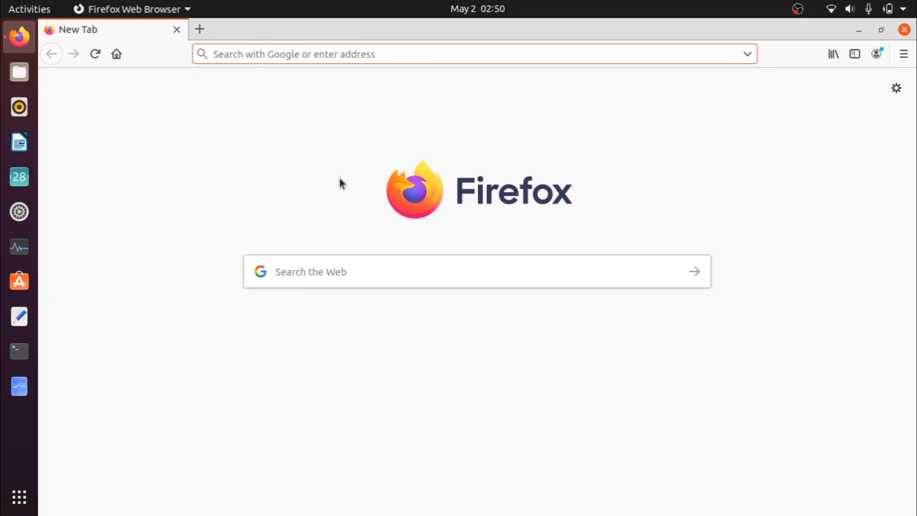
{"action": "mouse_move", "coordinate": [540, 52]}
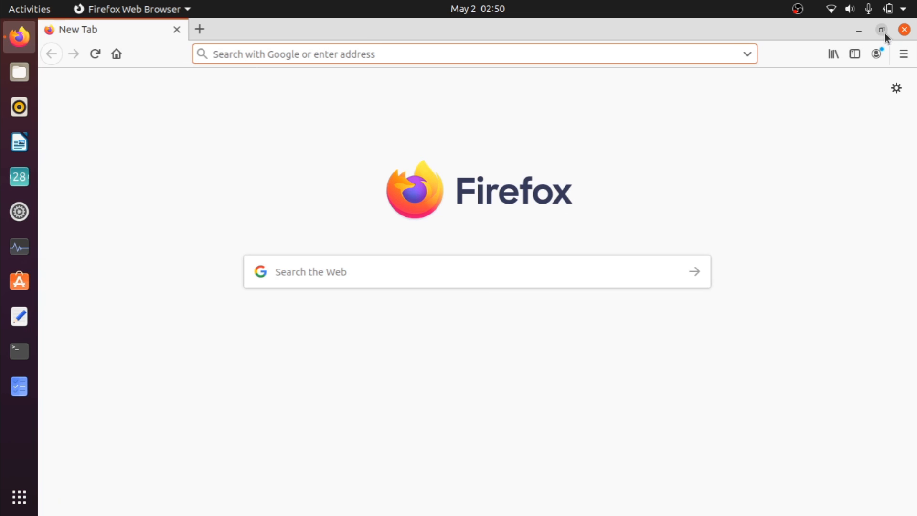
{"action": "left_click", "coordinate": [881, 30]}
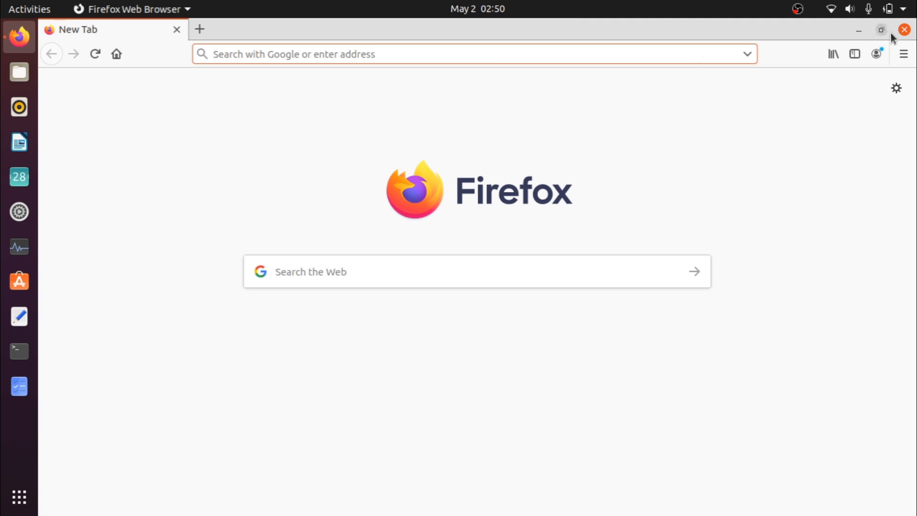
Close Firefox, open Files on Home, and dismiss the view options menu.
{"action": "left_click", "coordinate": [903, 28]}
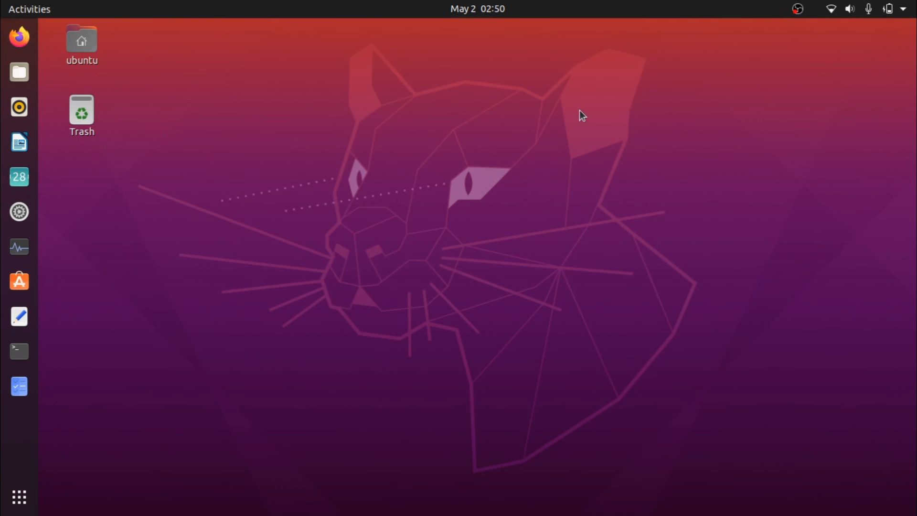
{"action": "mouse_move", "coordinate": [201, 155]}
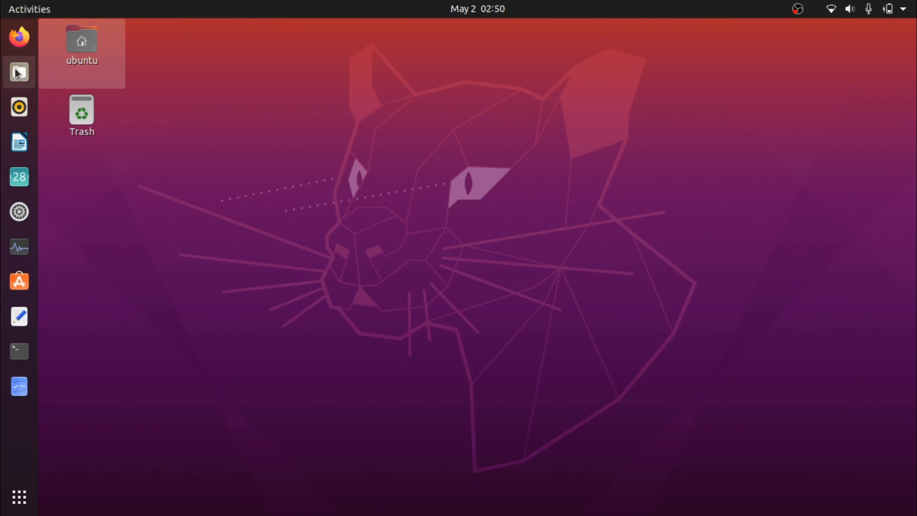
{"action": "left_click", "coordinate": [19, 72]}
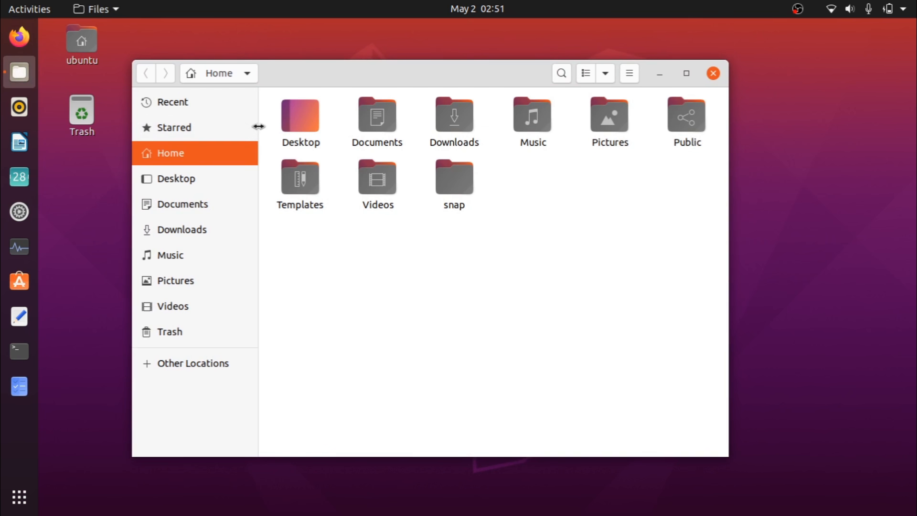
{"action": "mouse_move", "coordinate": [356, 333]}
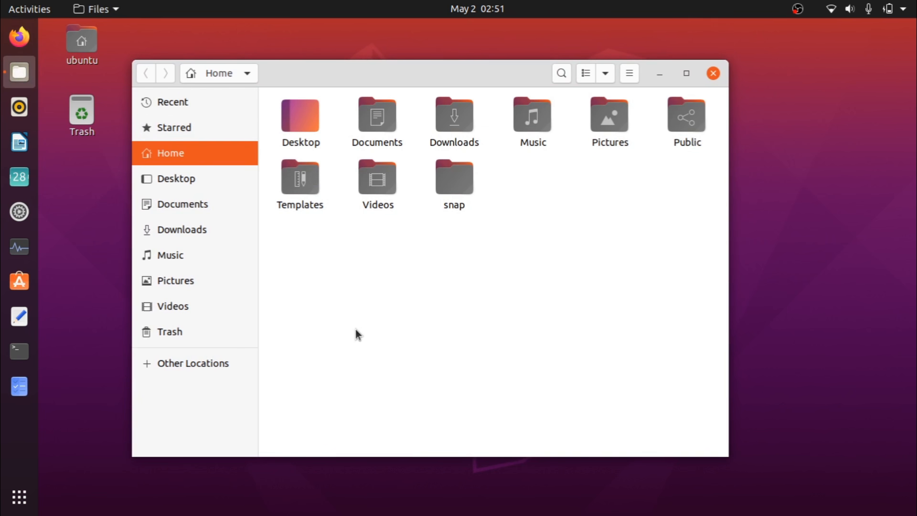
{"action": "mouse_move", "coordinate": [100, 212]}
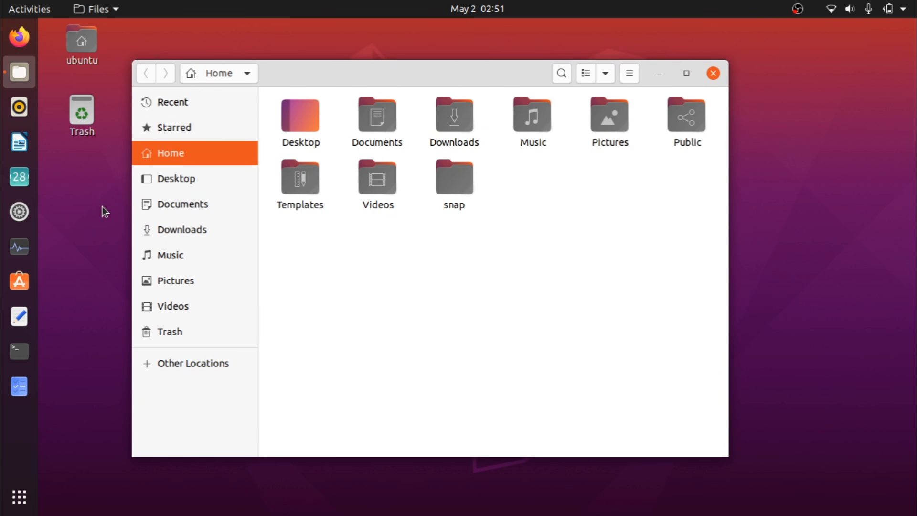
{"action": "mouse_move", "coordinate": [419, 243]}
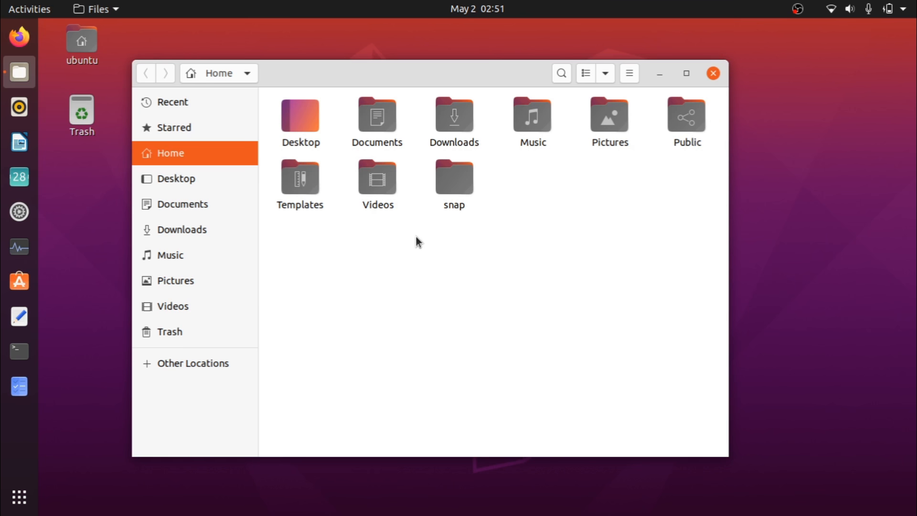
{"action": "mouse_move", "coordinate": [216, 208]}
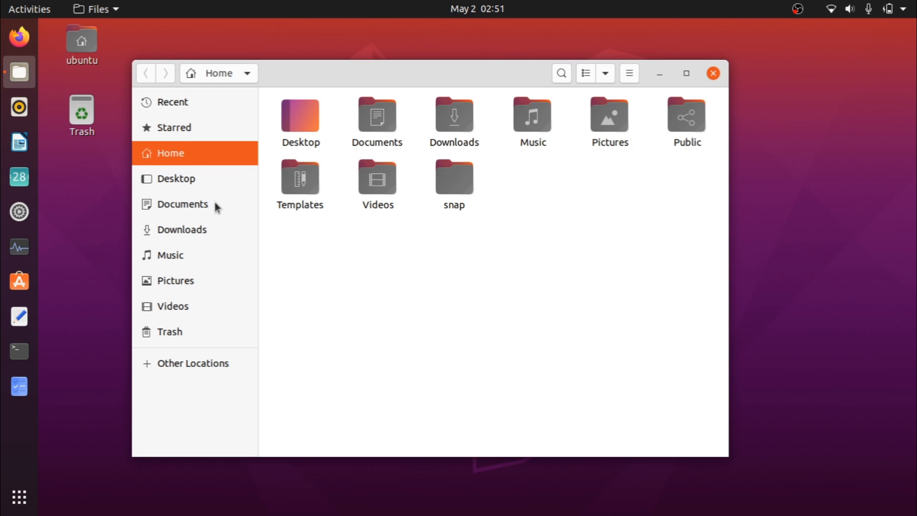
{"action": "mouse_move", "coordinate": [605, 73]}
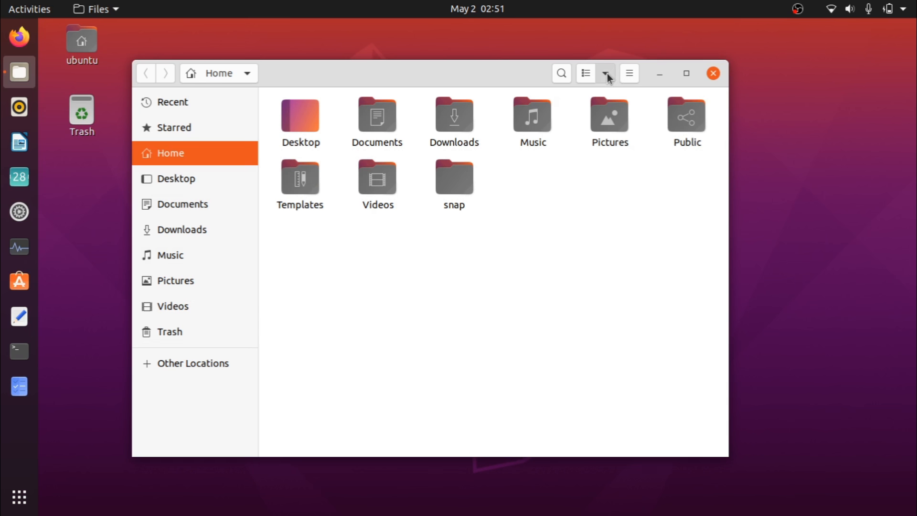
{"action": "left_click", "coordinate": [605, 73]}
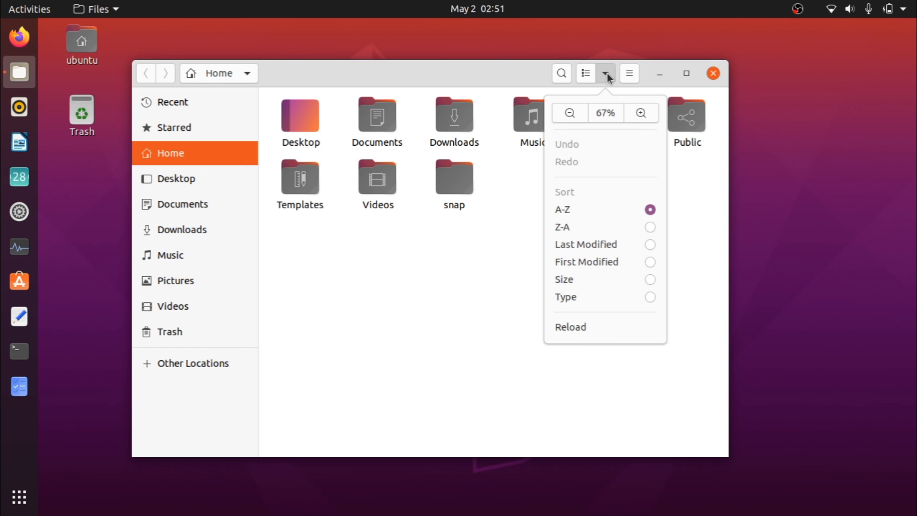
{"action": "left_click", "coordinate": [473, 327]}
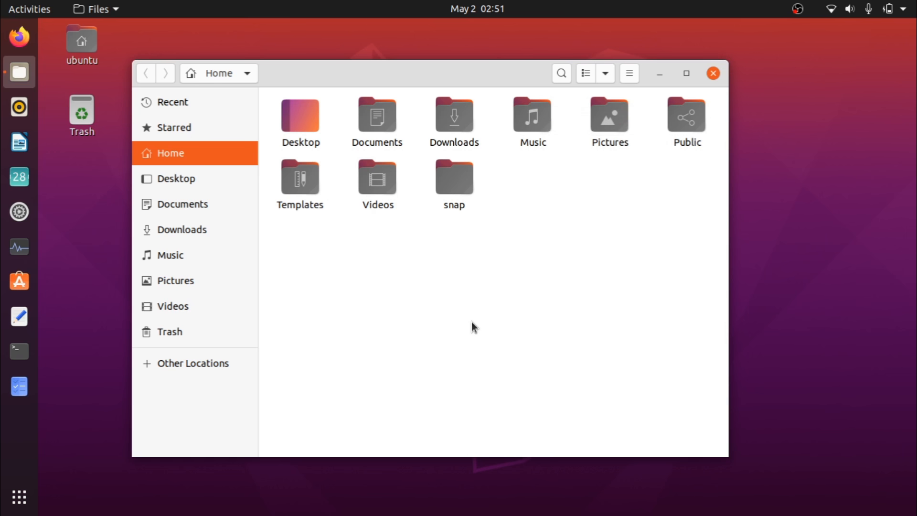
{"action": "mouse_move", "coordinate": [360, 319]}
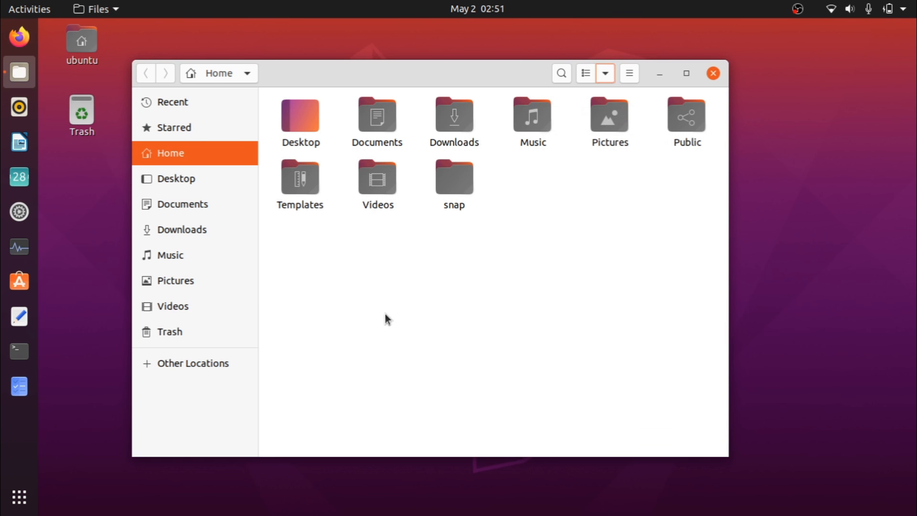
{"action": "left_click", "coordinate": [18, 350]}
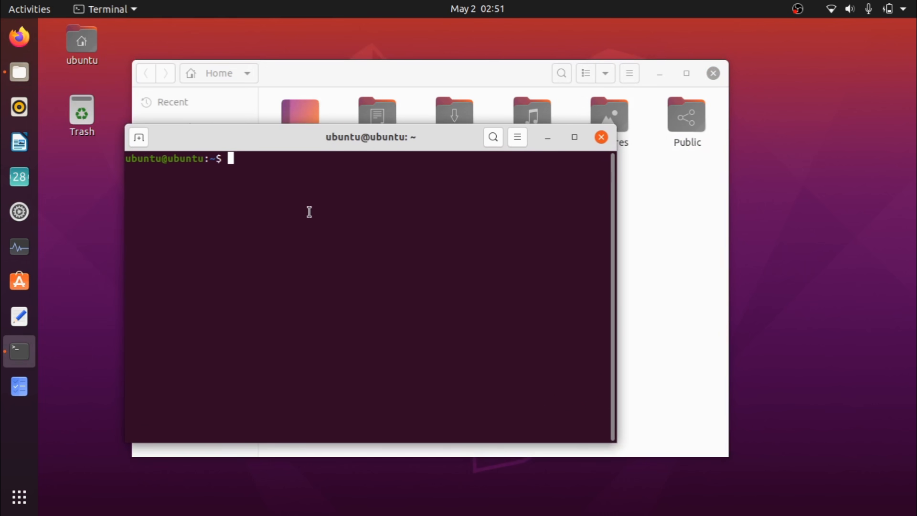
{"action": "type", "text": "sudo nauti"}
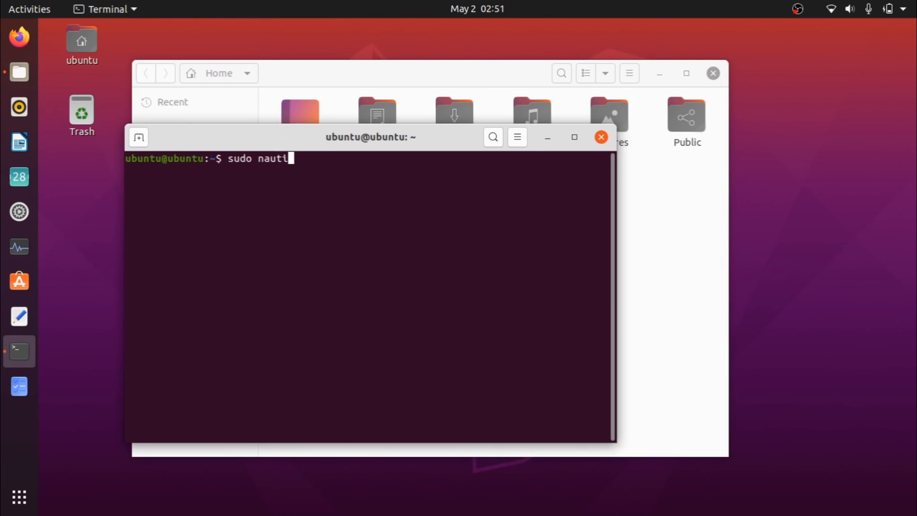
{"action": "key", "text": "Return"}
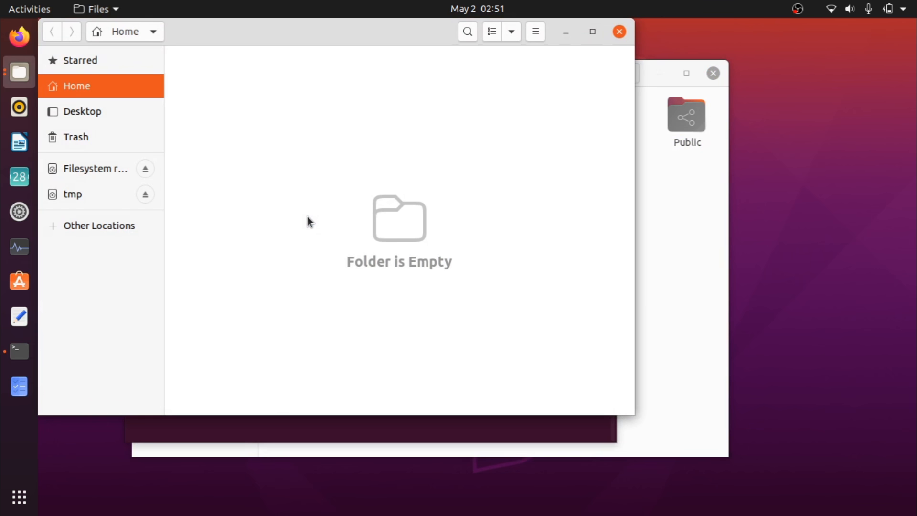
{"action": "mouse_move", "coordinate": [604, 49]}
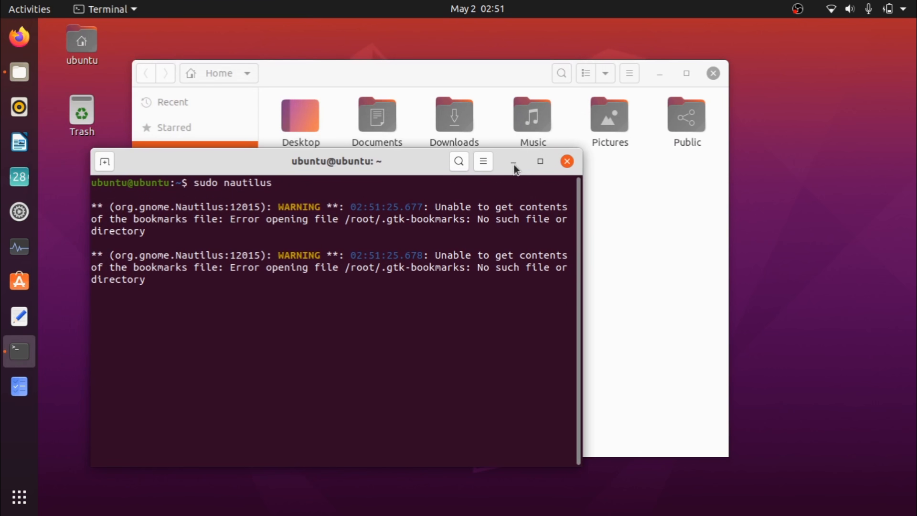
{"action": "left_click", "coordinate": [566, 161]}
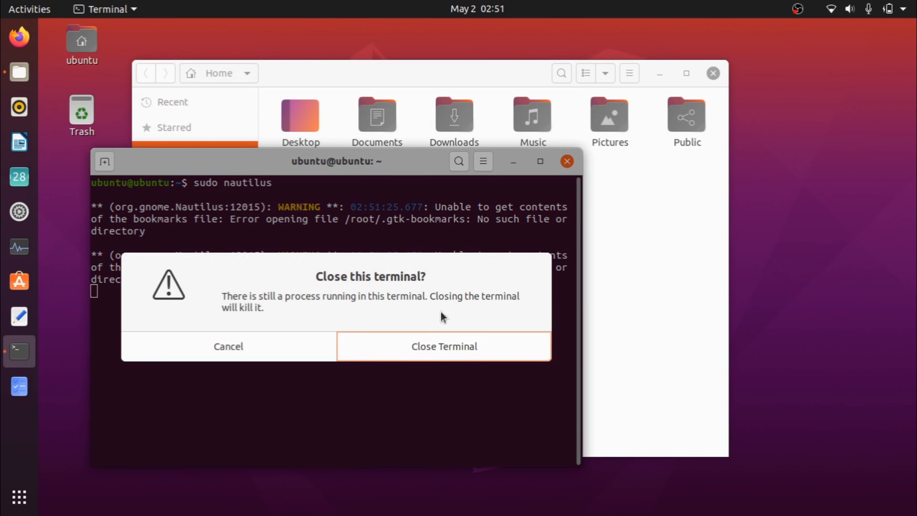
{"action": "left_click", "coordinate": [444, 346]}
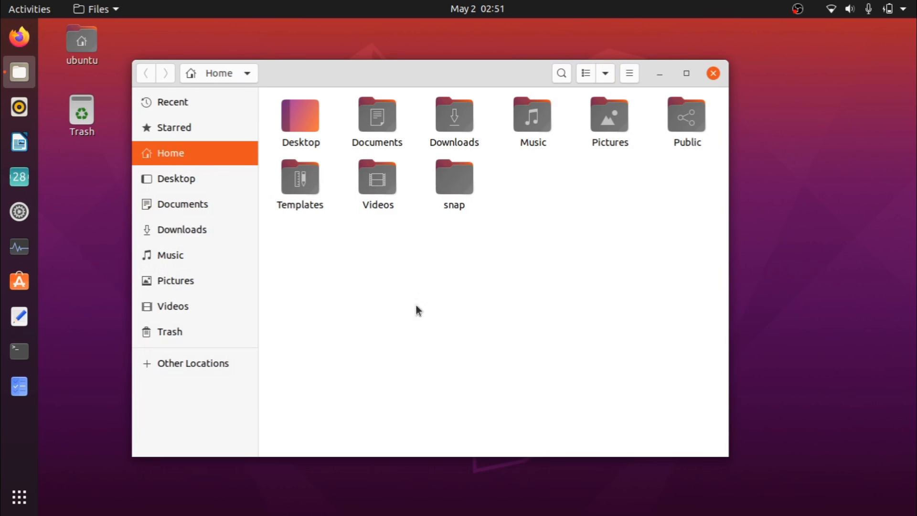
{"action": "mouse_move", "coordinate": [556, 204]}
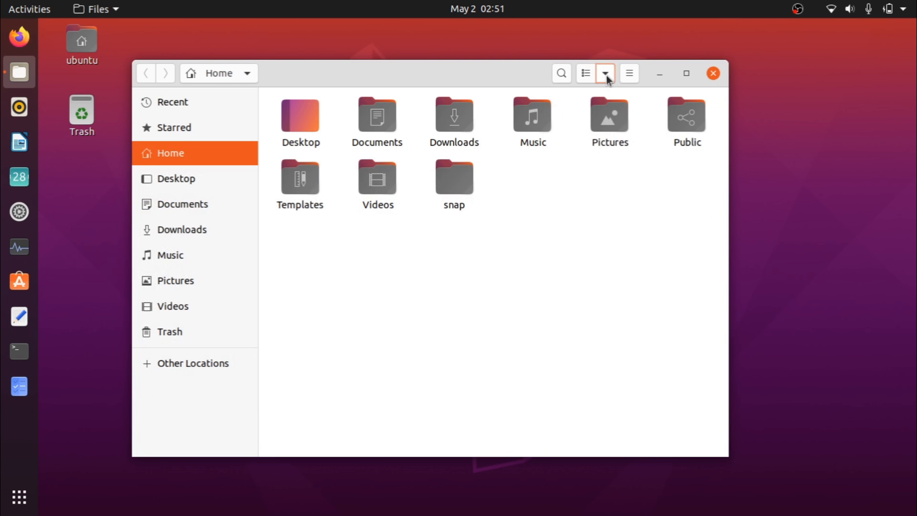
{"action": "mouse_move", "coordinate": [660, 75]}
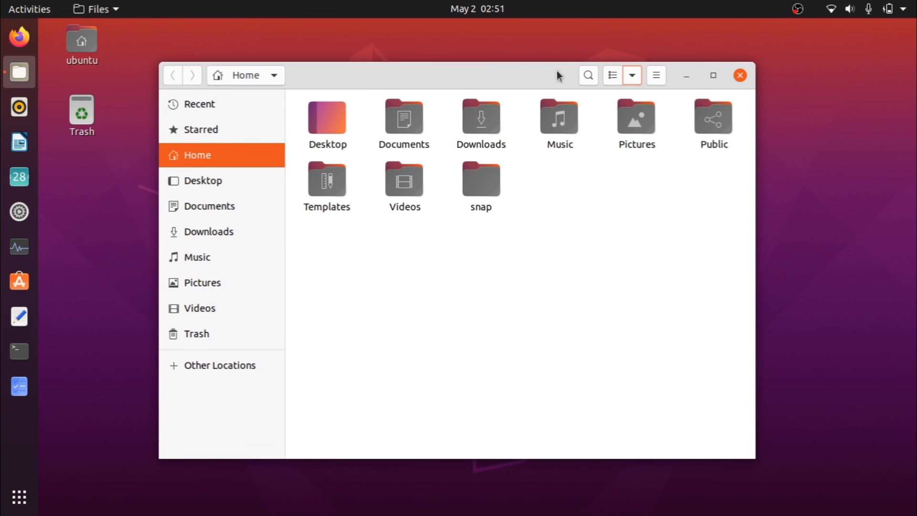
{"action": "mouse_move", "coordinate": [655, 75]}
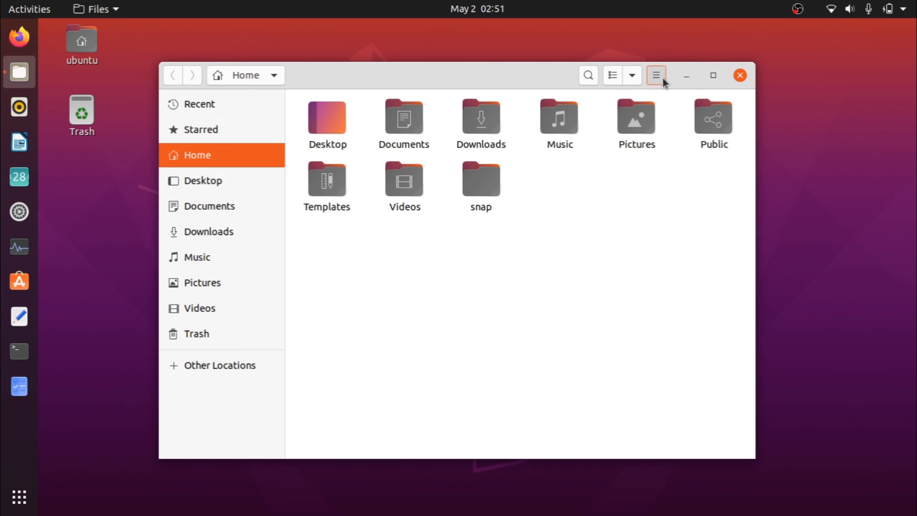
Cycle the Home folder icon zoom through 133%, 50% and 67%, ending at 100%.
{"action": "left_click", "coordinate": [656, 76]}
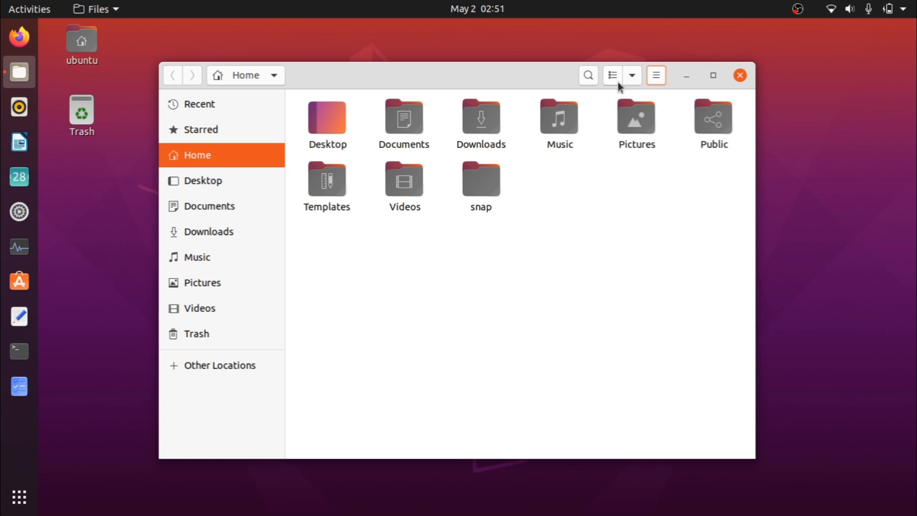
{"action": "left_click", "coordinate": [632, 76]}
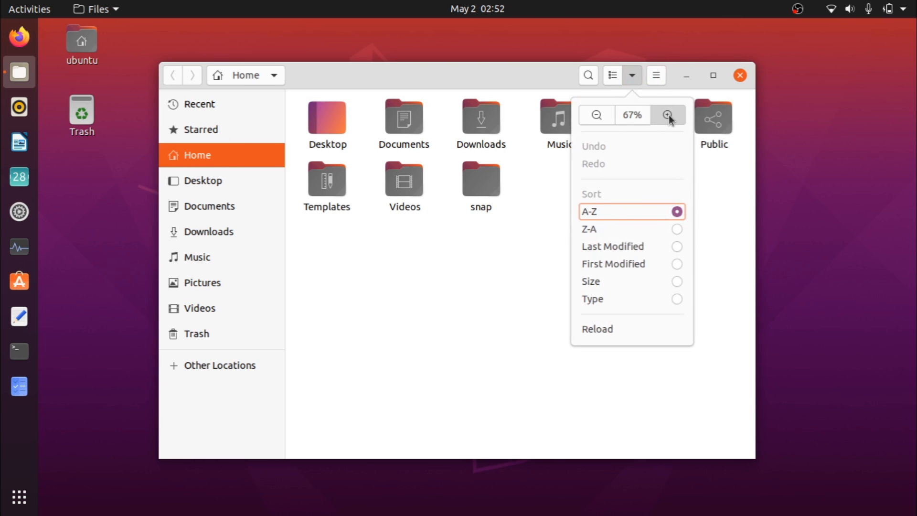
{"action": "left_click", "coordinate": [668, 115]}
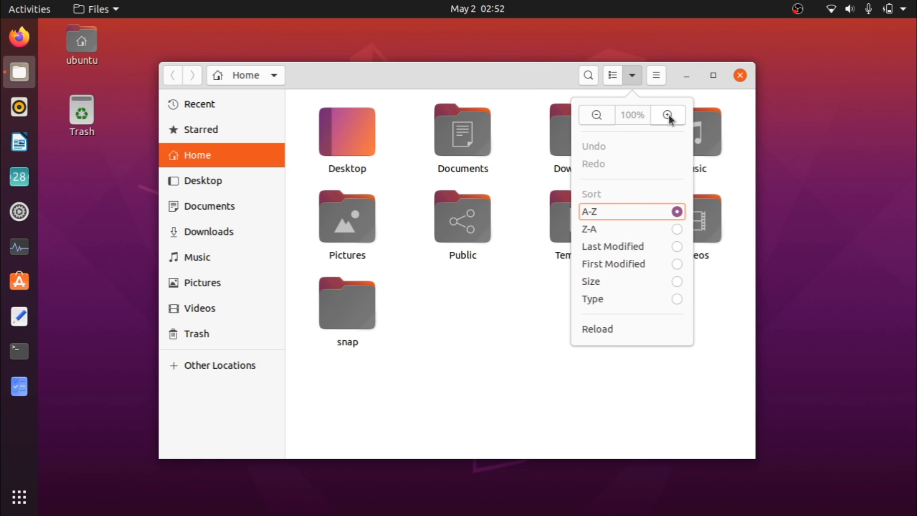
{"action": "left_click", "coordinate": [667, 115]}
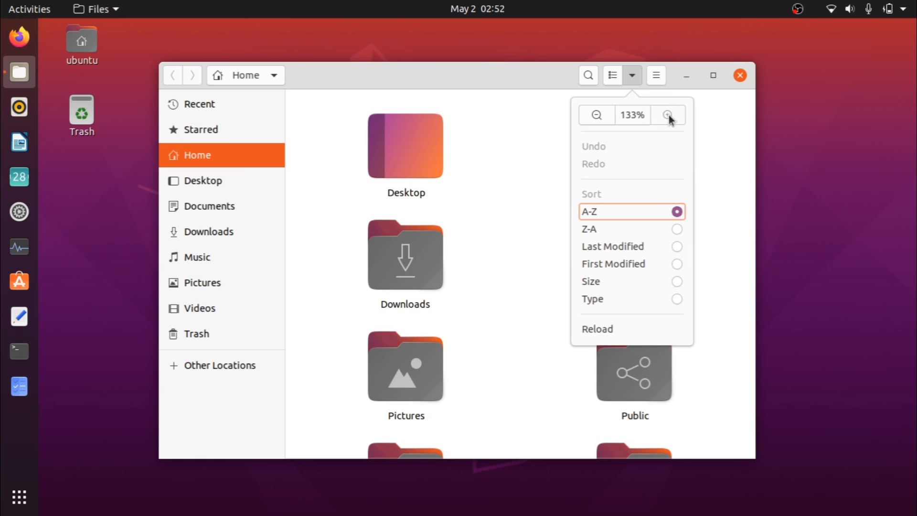
{"action": "left_click", "coordinate": [596, 115]}
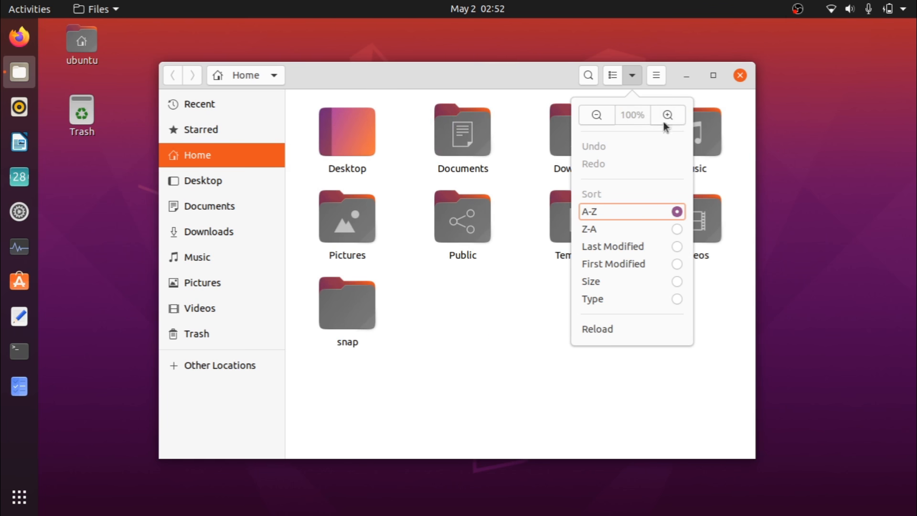
{"action": "left_click", "coordinate": [668, 115]}
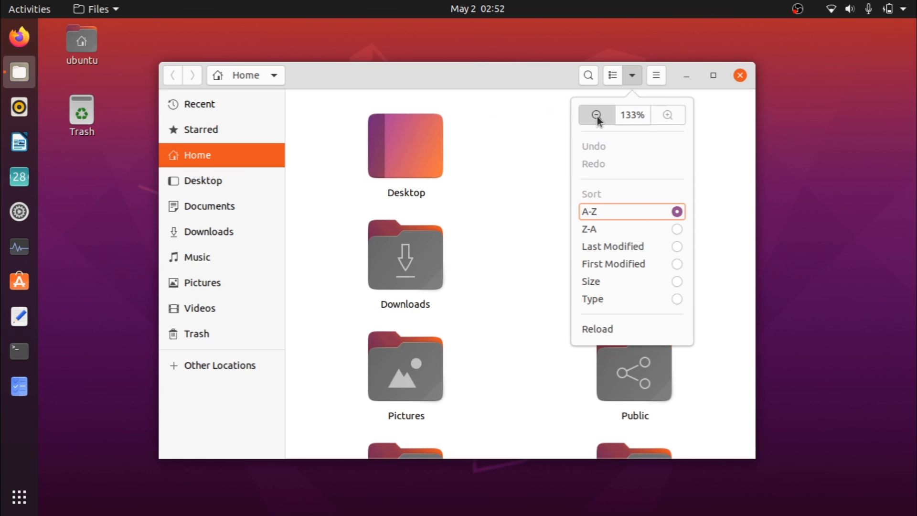
{"action": "left_click", "coordinate": [596, 115]}
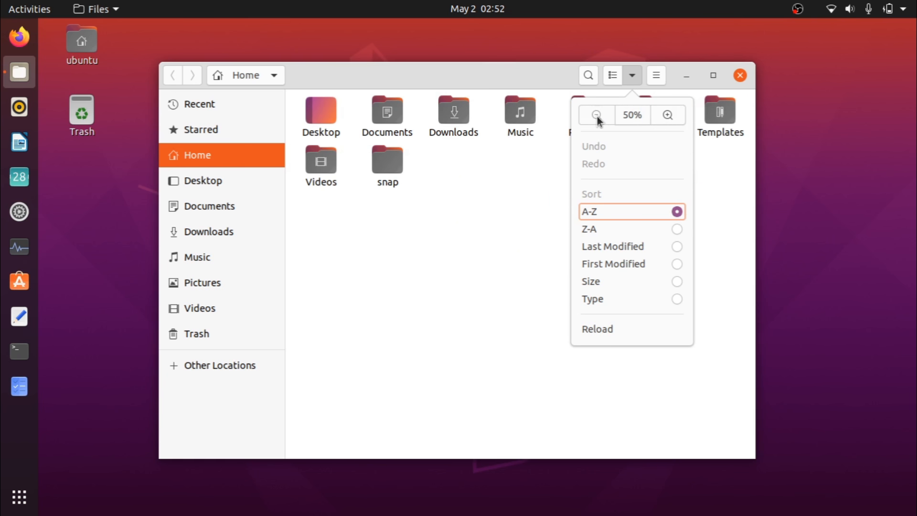
{"action": "left_click", "coordinate": [668, 115]}
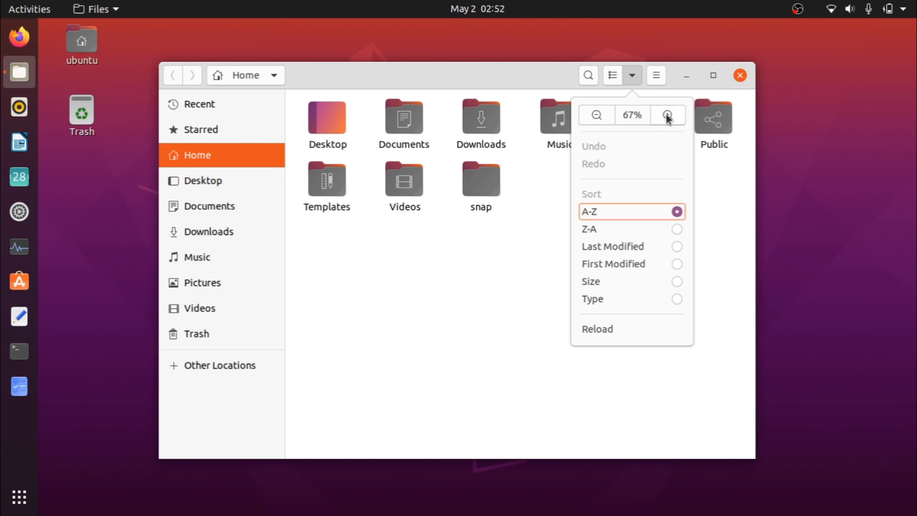
{"action": "left_click", "coordinate": [668, 115]}
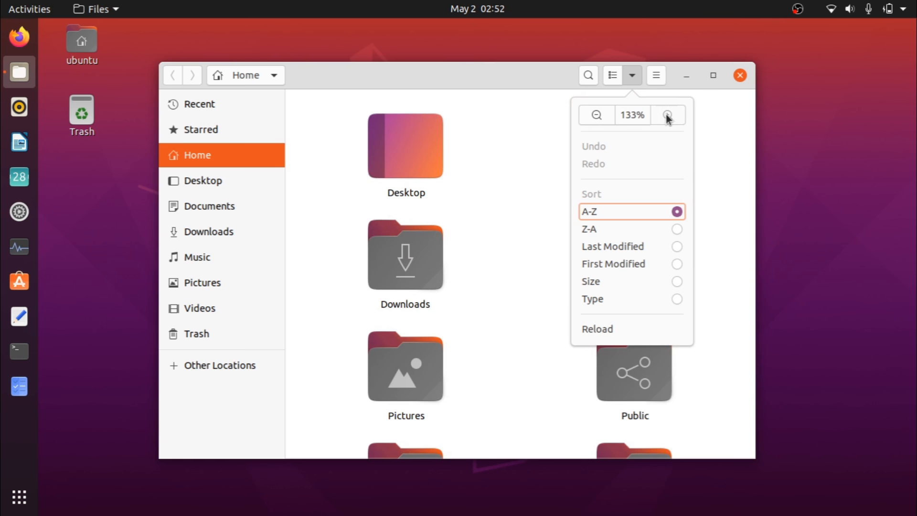
{"action": "mouse_move", "coordinate": [430, 351]}
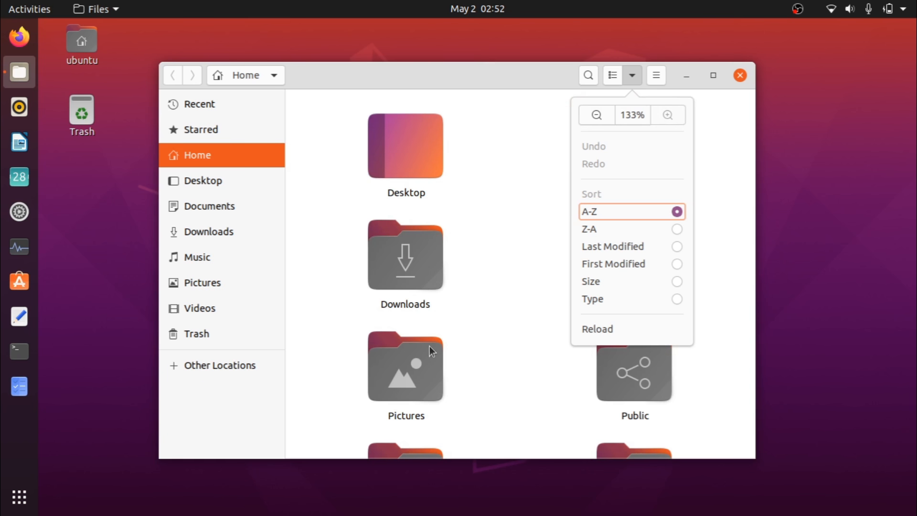
{"action": "left_click", "coordinate": [596, 115]}
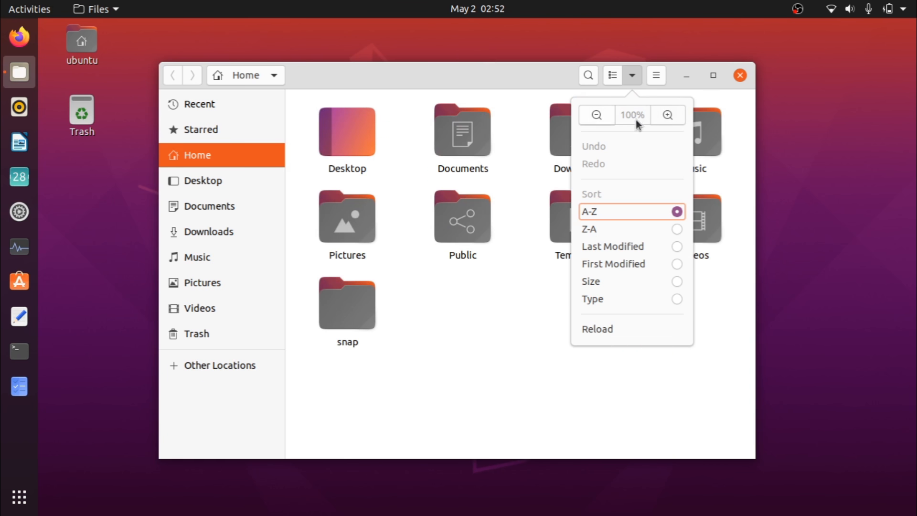
{"action": "left_click", "coordinate": [596, 115]}
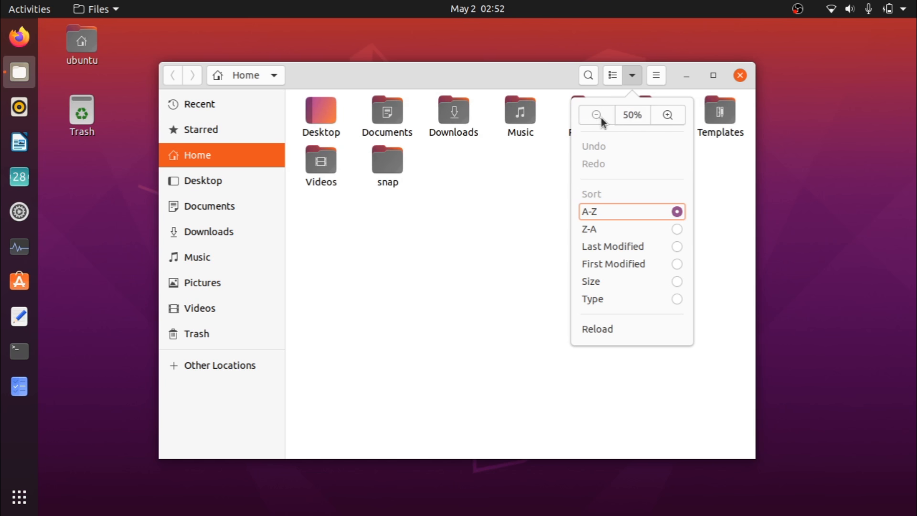
{"action": "left_click", "coordinate": [668, 115]}
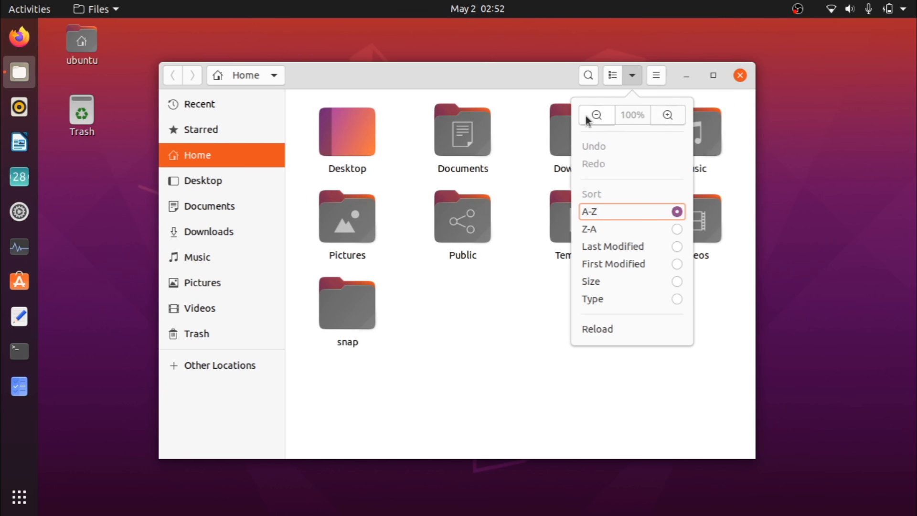
{"action": "mouse_move", "coordinate": [550, 209]}
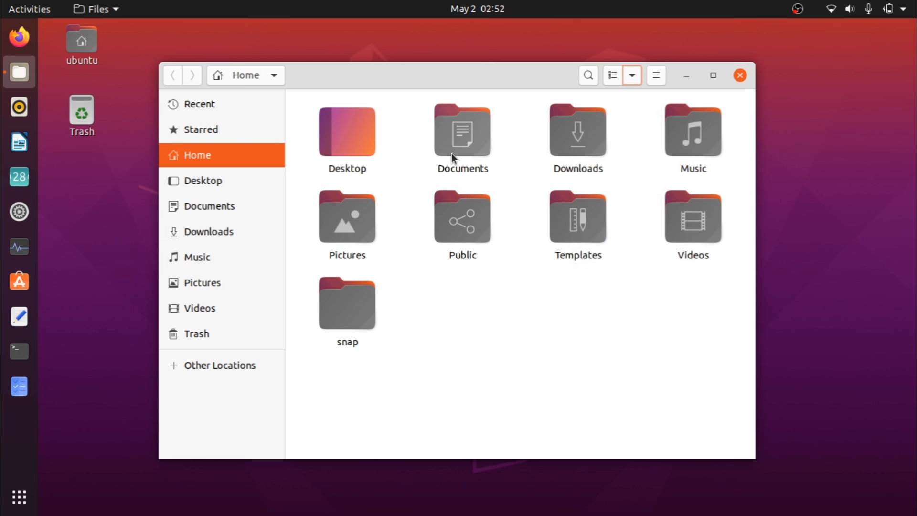
{"action": "mouse_move", "coordinate": [504, 193]}
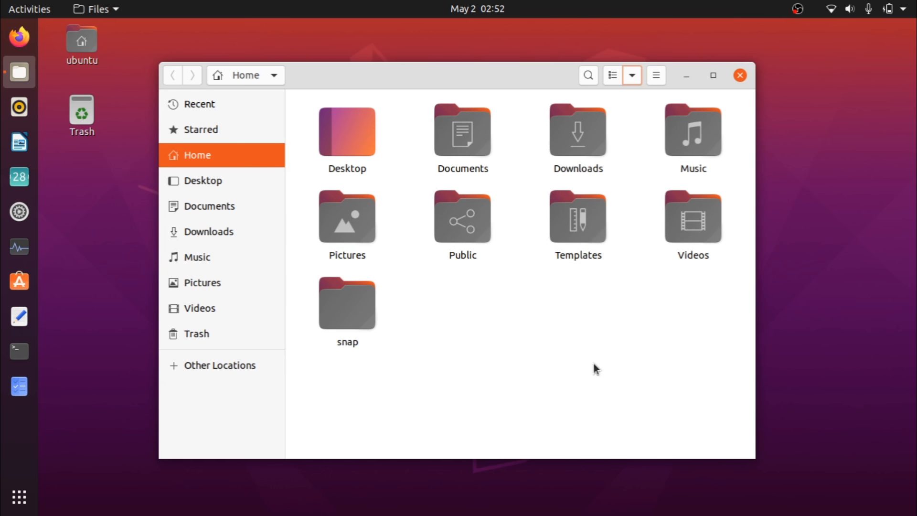
Right-click the empty wallpaper to show the desktop's folder, background and settings menu.
{"action": "right_click", "coordinate": [472, 112]}
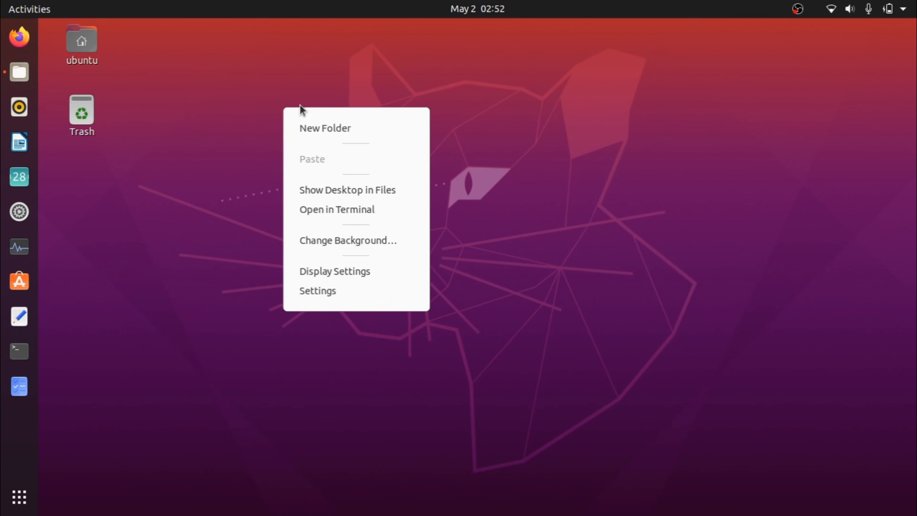
{"action": "mouse_move", "coordinate": [319, 131]}
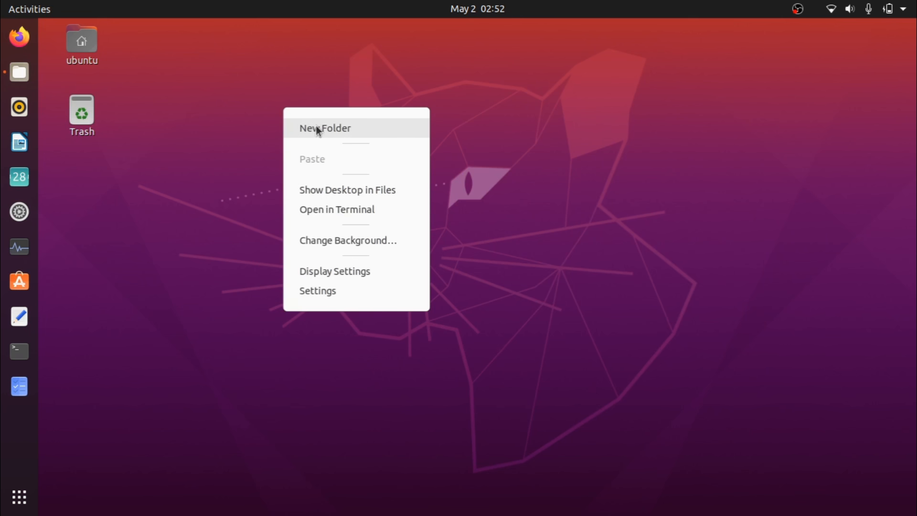
{"action": "mouse_move", "coordinate": [375, 121]}
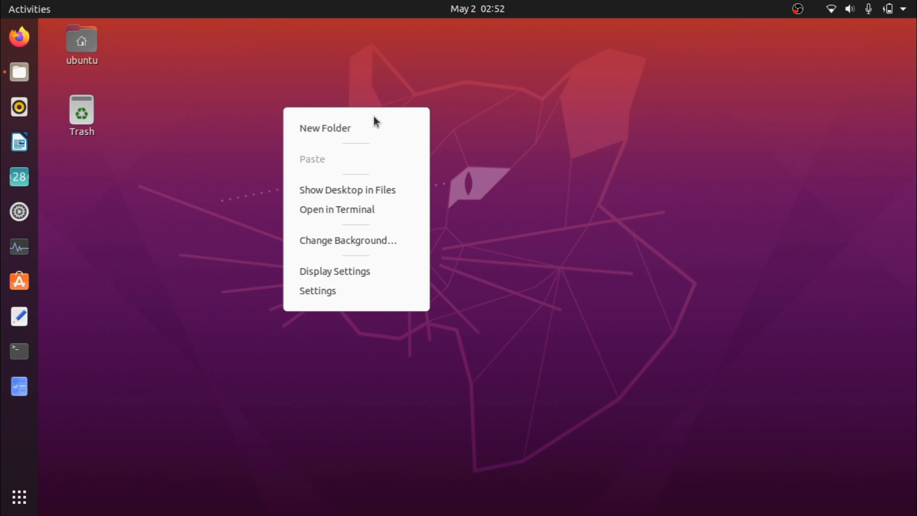
{"action": "mouse_move", "coordinate": [372, 128]}
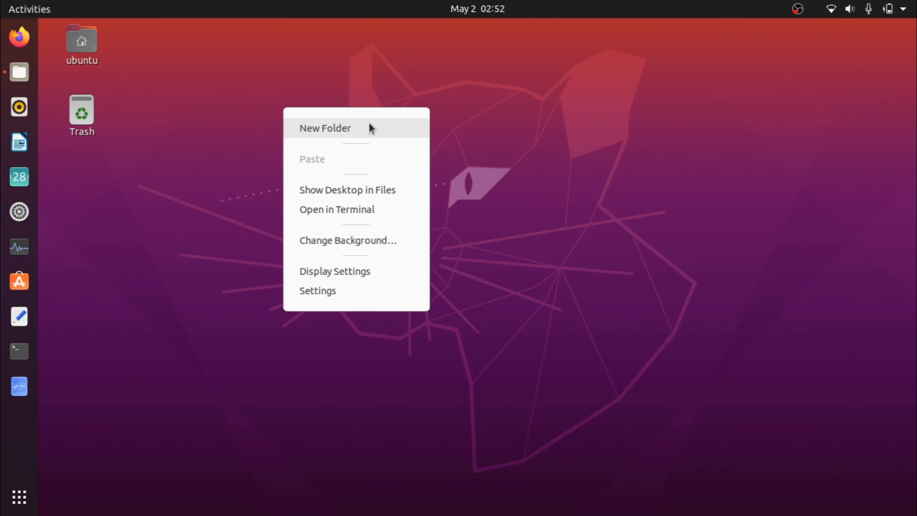
{"action": "mouse_move", "coordinate": [340, 207]}
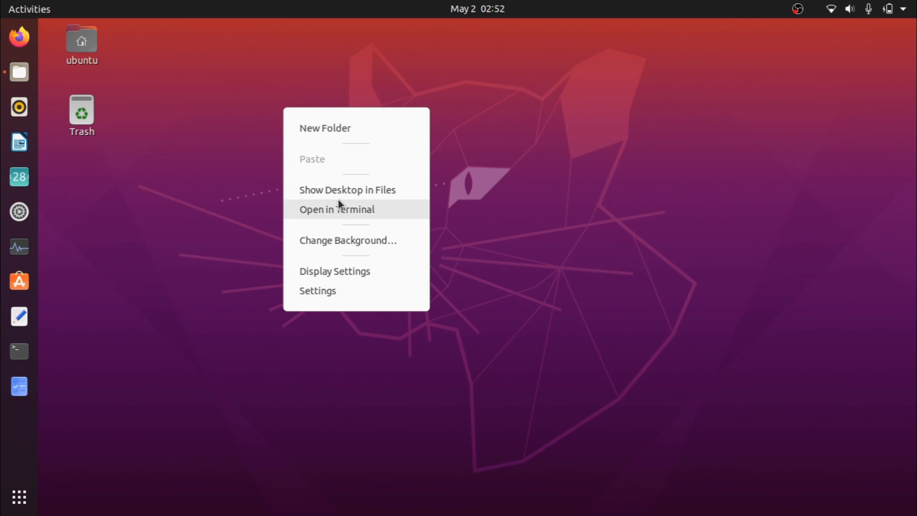
{"action": "mouse_move", "coordinate": [311, 299]}
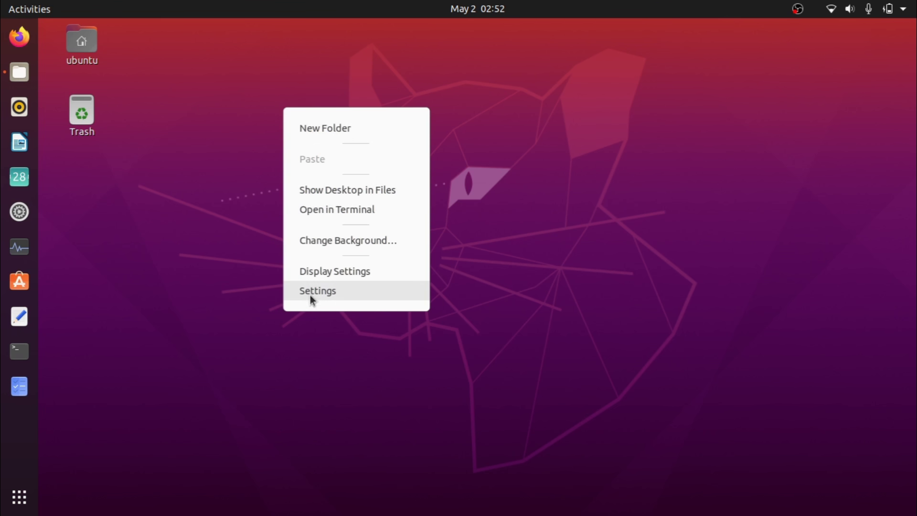
{"action": "mouse_move", "coordinate": [299, 352]}
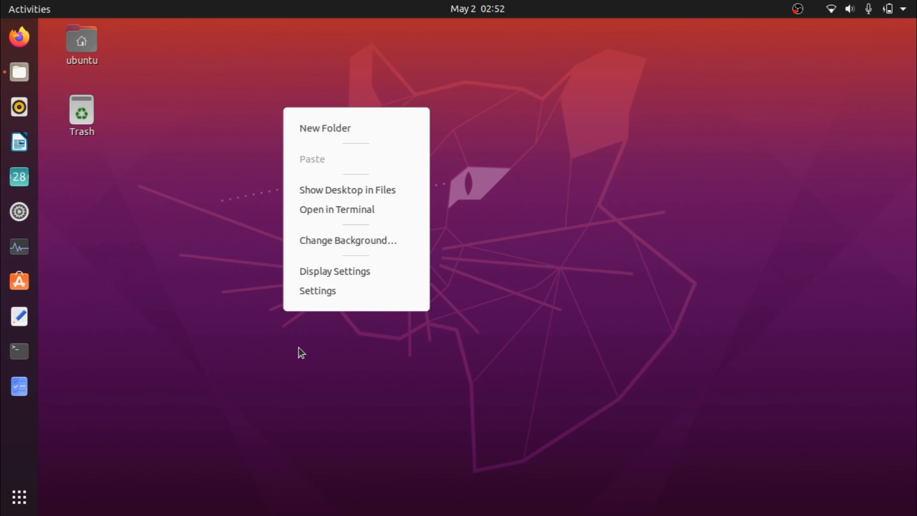
Open the top-bar date panel showing no notifications and the May 2020 calendar.
{"action": "left_click", "coordinate": [476, 8]}
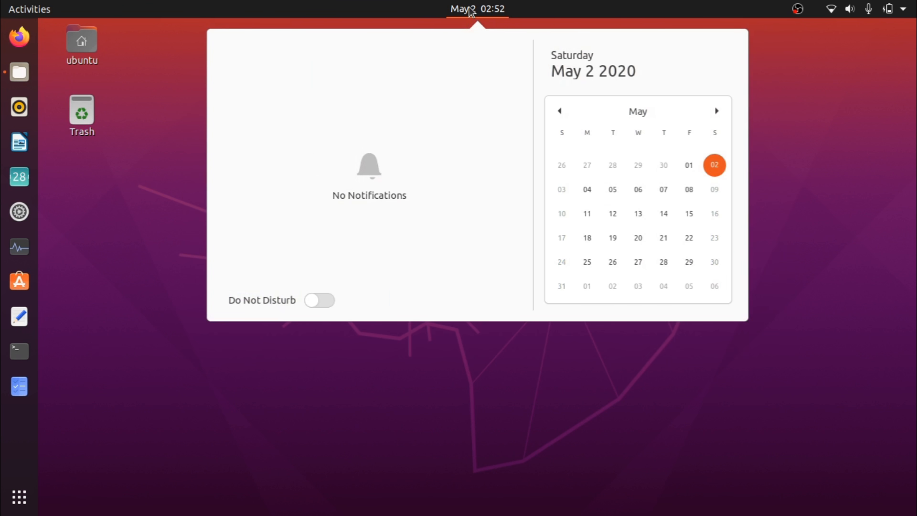
{"action": "mouse_move", "coordinate": [512, 229]}
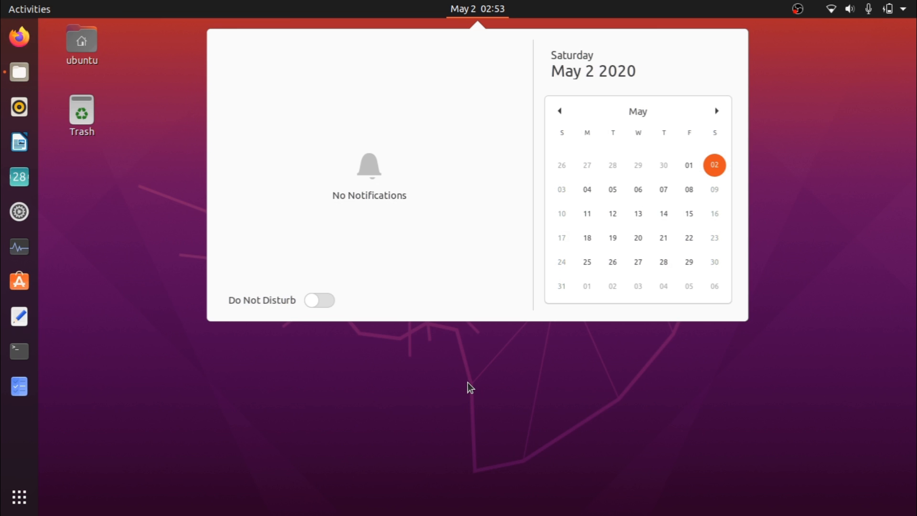
{"action": "mouse_move", "coordinate": [438, 188]}
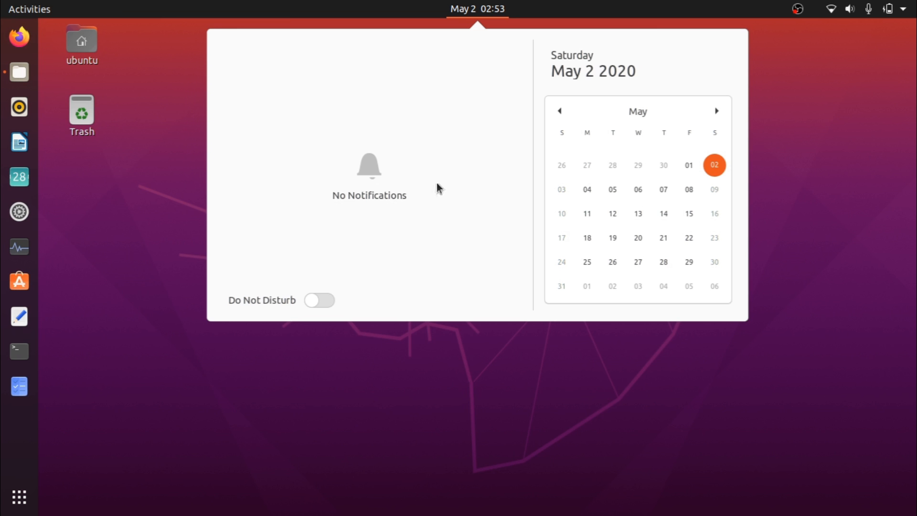
{"action": "mouse_move", "coordinate": [572, 77]}
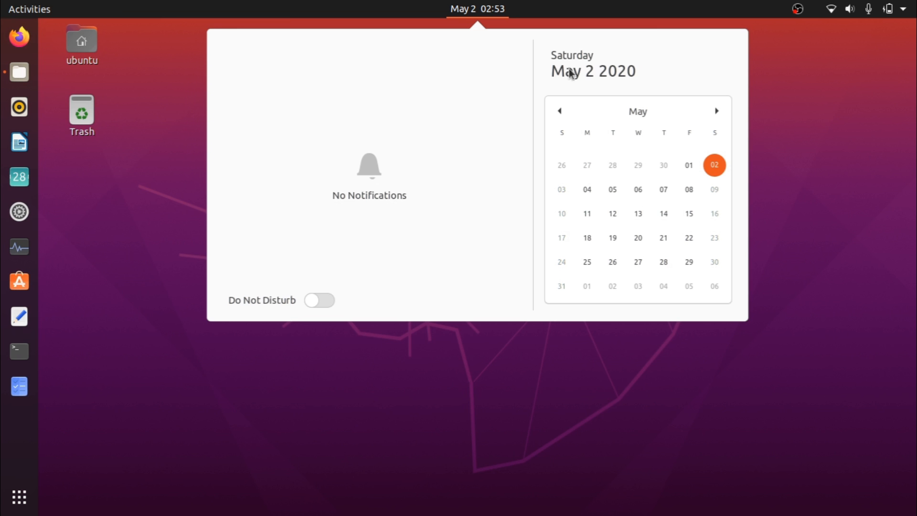
{"action": "mouse_move", "coordinate": [600, 288]}
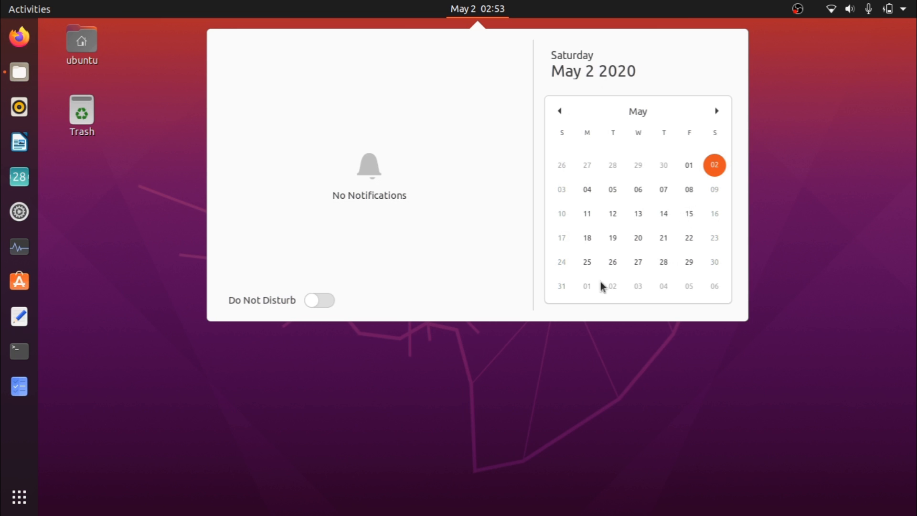
{"action": "mouse_move", "coordinate": [375, 208]}
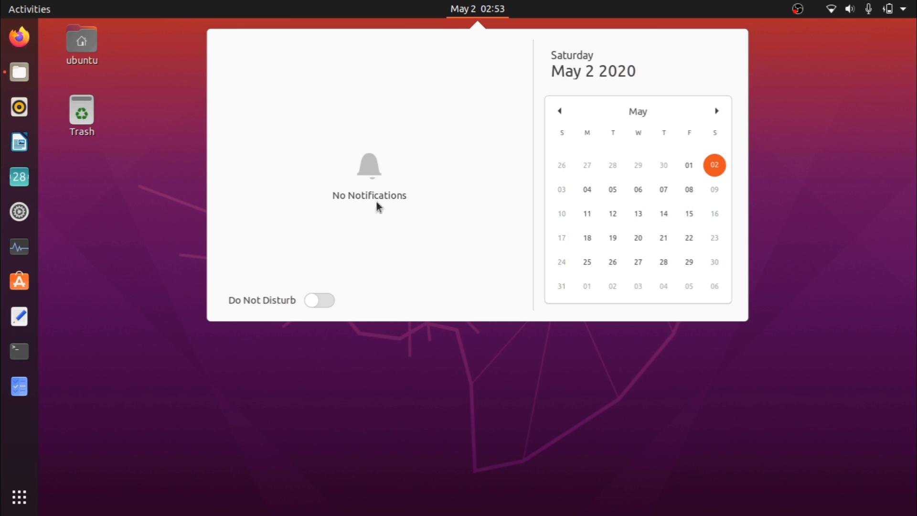
{"action": "mouse_move", "coordinate": [408, 103]}
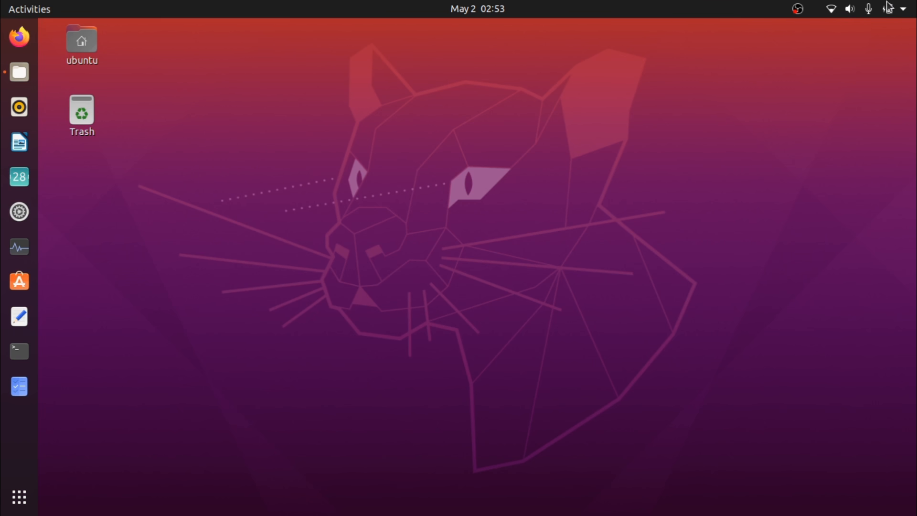
{"action": "mouse_move", "coordinate": [839, 14]}
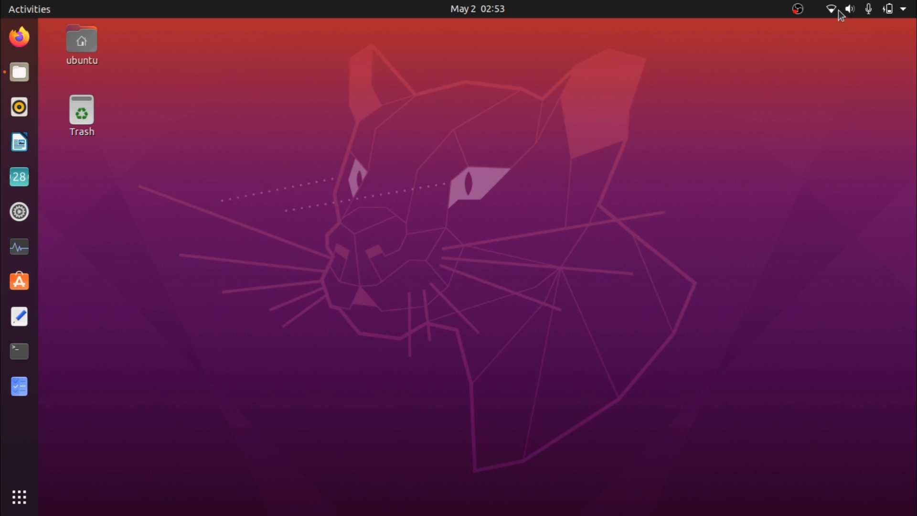
{"action": "mouse_move", "coordinate": [779, 86]}
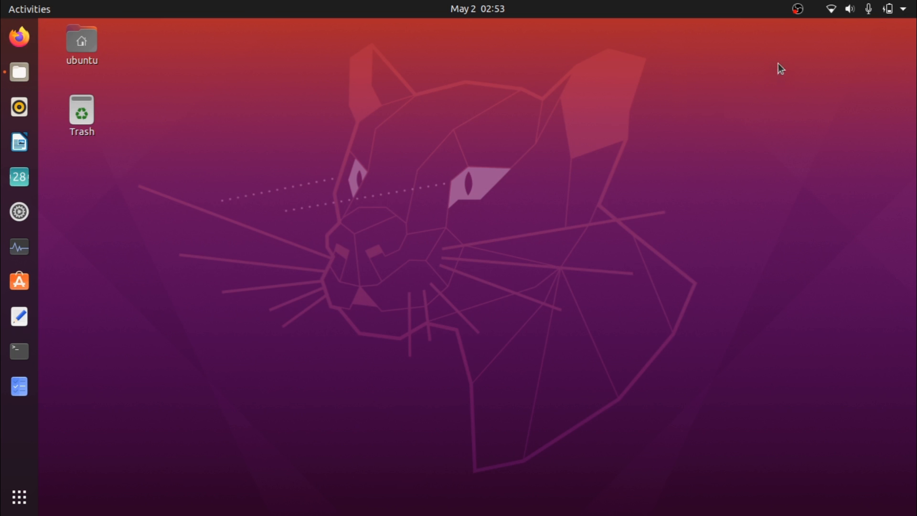
{"action": "mouse_move", "coordinate": [889, 12]}
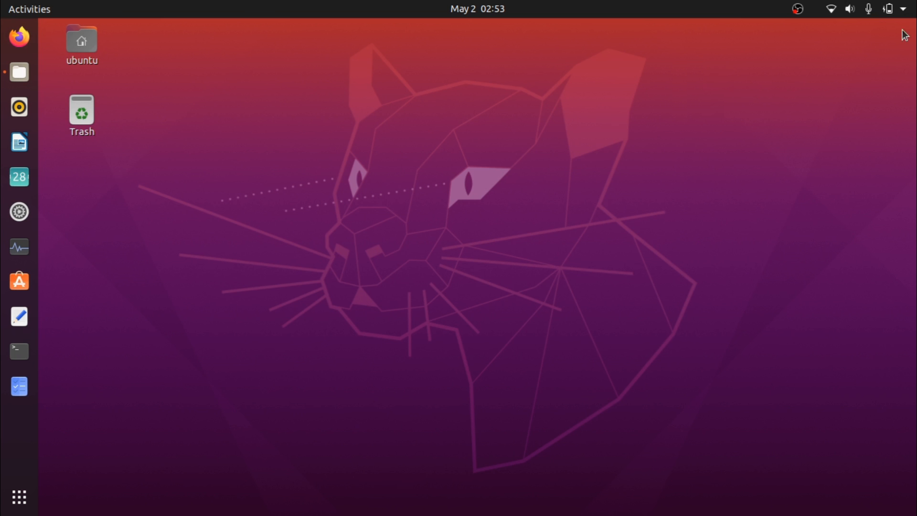
{"action": "mouse_move", "coordinate": [786, 126]}
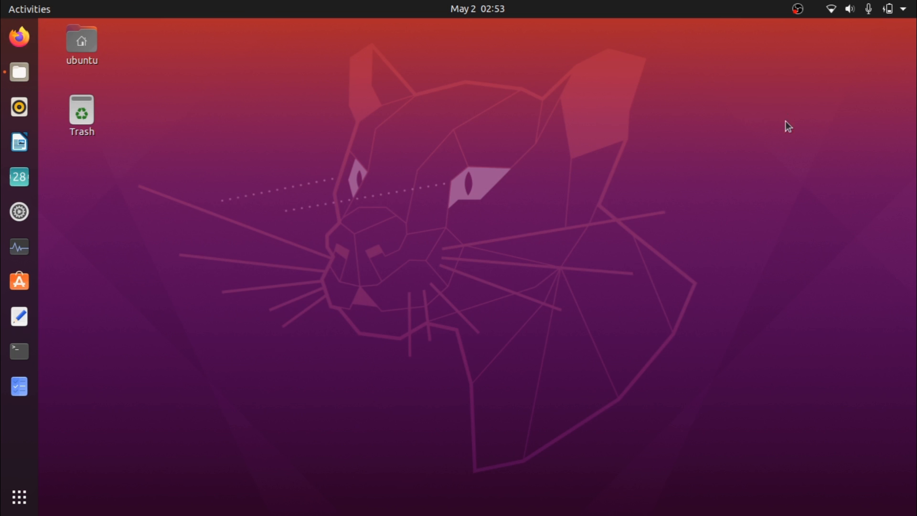
{"action": "mouse_move", "coordinate": [243, 159]}
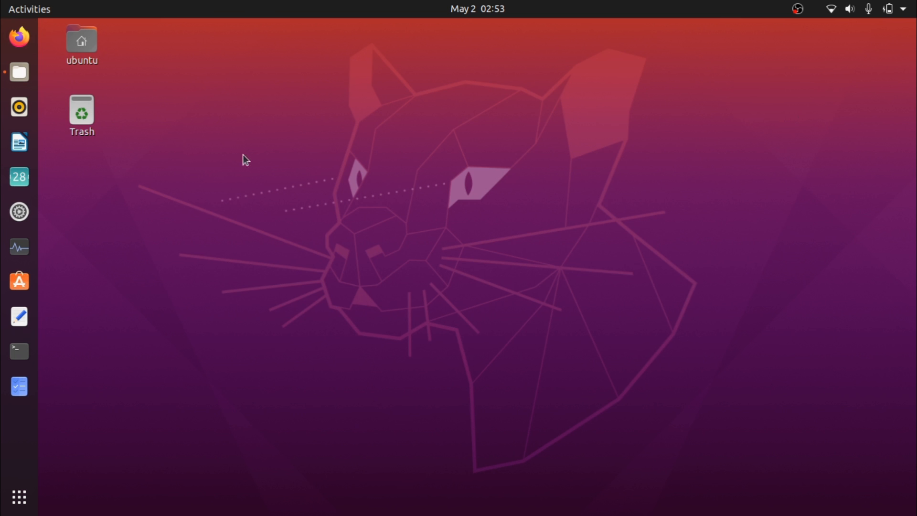
{"action": "mouse_move", "coordinate": [173, 139]}
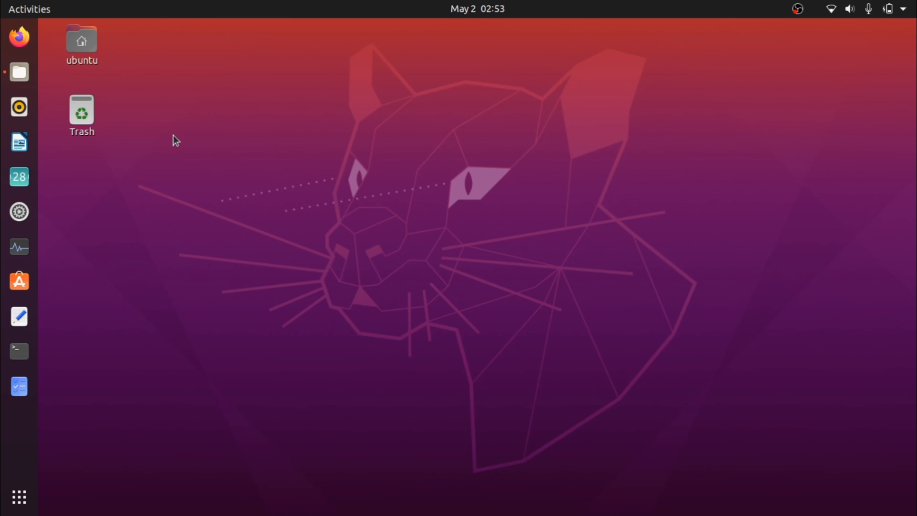
Launch Settings and navigate through Appearance to the Background page.
{"action": "left_click", "coordinate": [19, 211]}
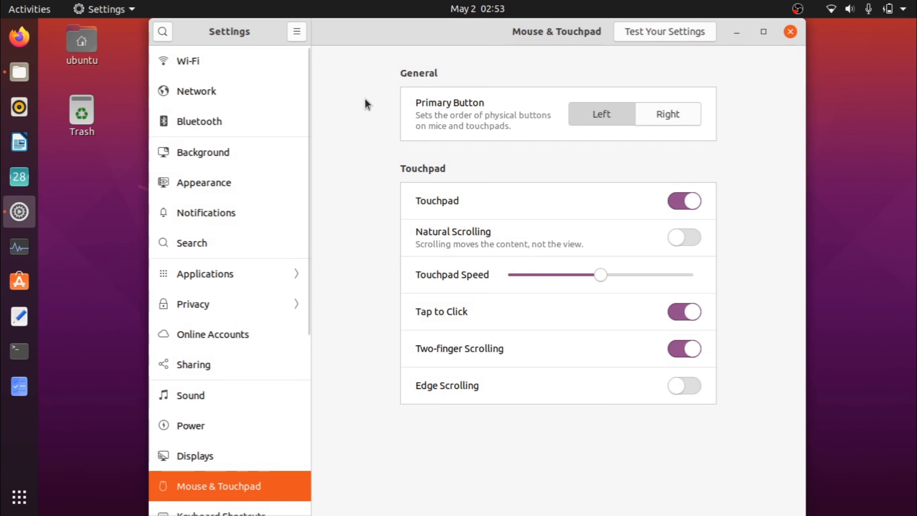
{"action": "mouse_move", "coordinate": [155, 23]}
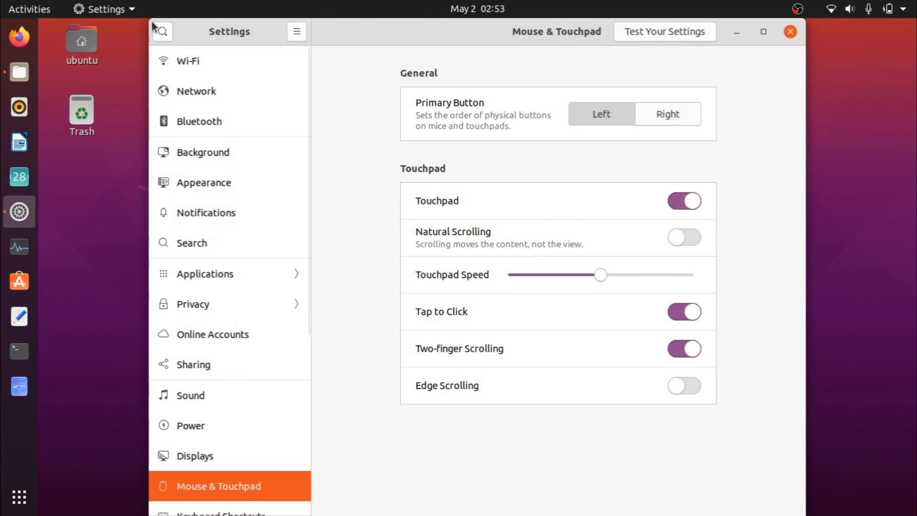
{"action": "mouse_move", "coordinate": [315, 147]}
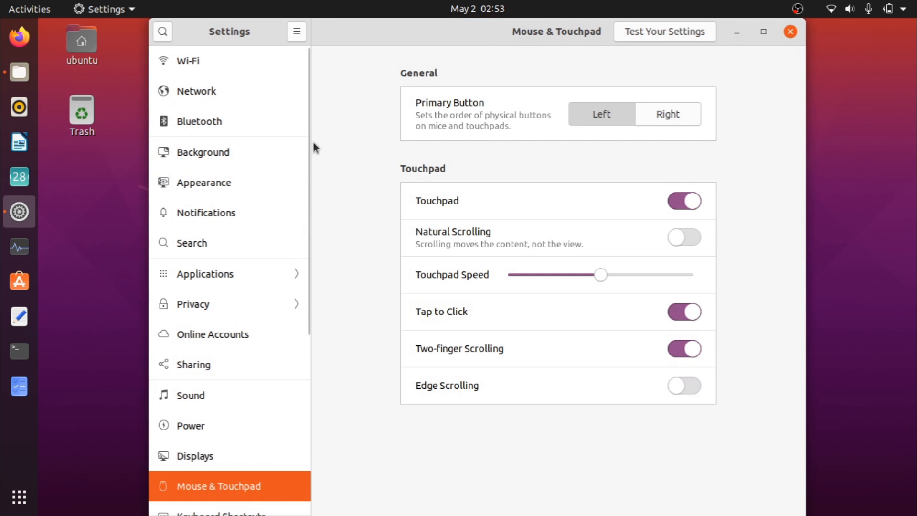
{"action": "mouse_move", "coordinate": [228, 422]}
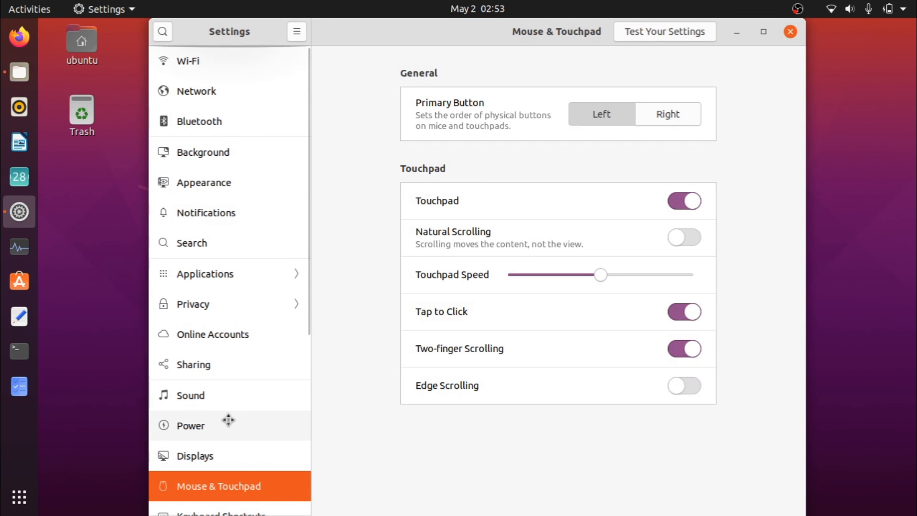
{"action": "mouse_move", "coordinate": [185, 186]}
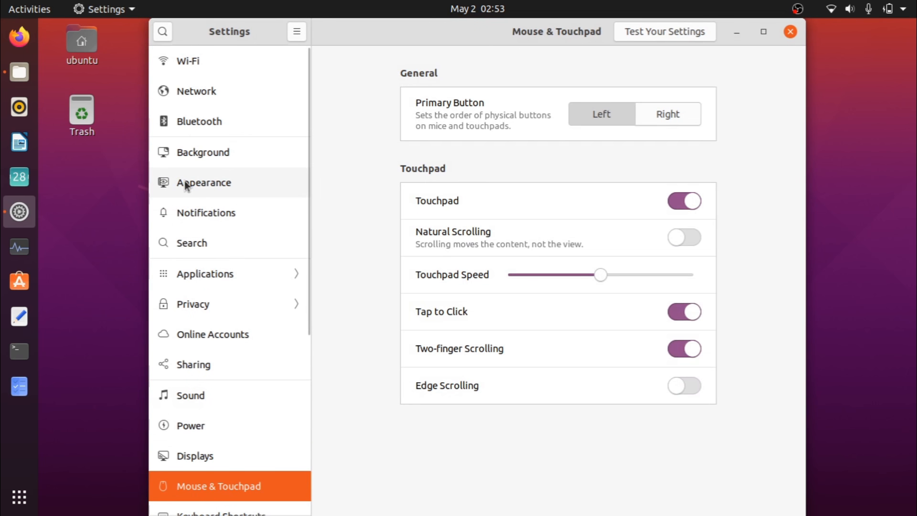
{"action": "left_click", "coordinate": [204, 183]}
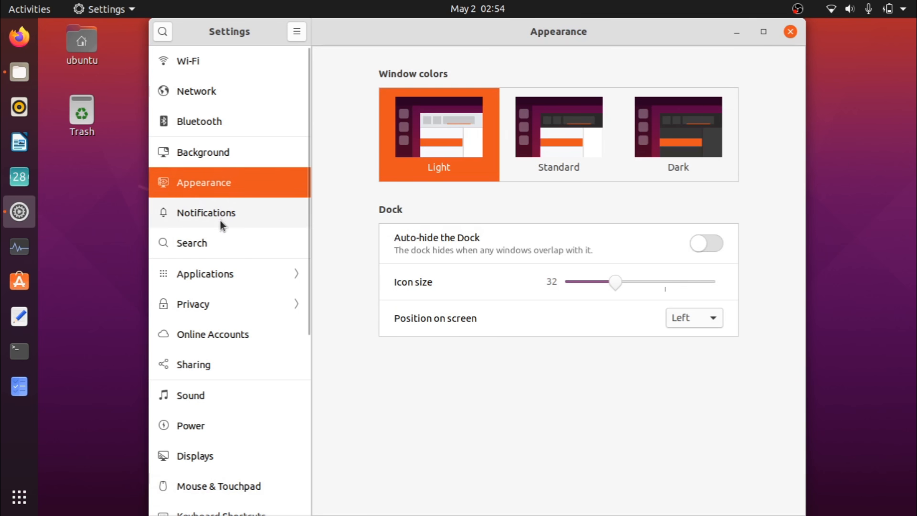
{"action": "left_click", "coordinate": [203, 152]}
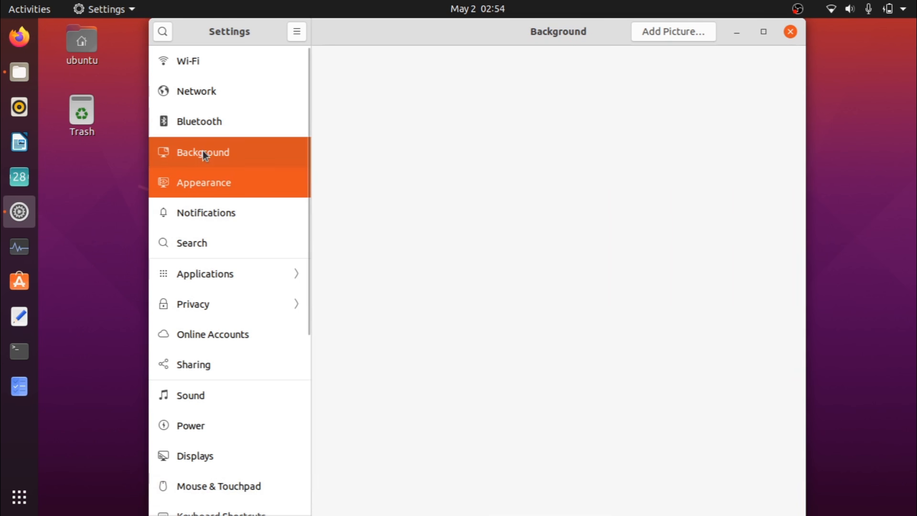
Try the dark striped Ubuntu logo and starry mountain wallpapers, then restore the purple cat.
{"action": "left_click", "coordinate": [203, 152]}
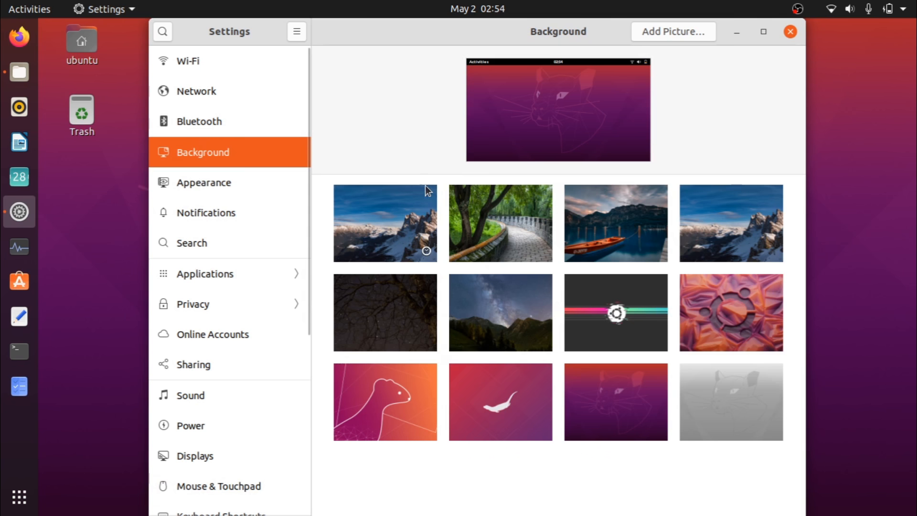
{"action": "mouse_move", "coordinate": [595, 300]}
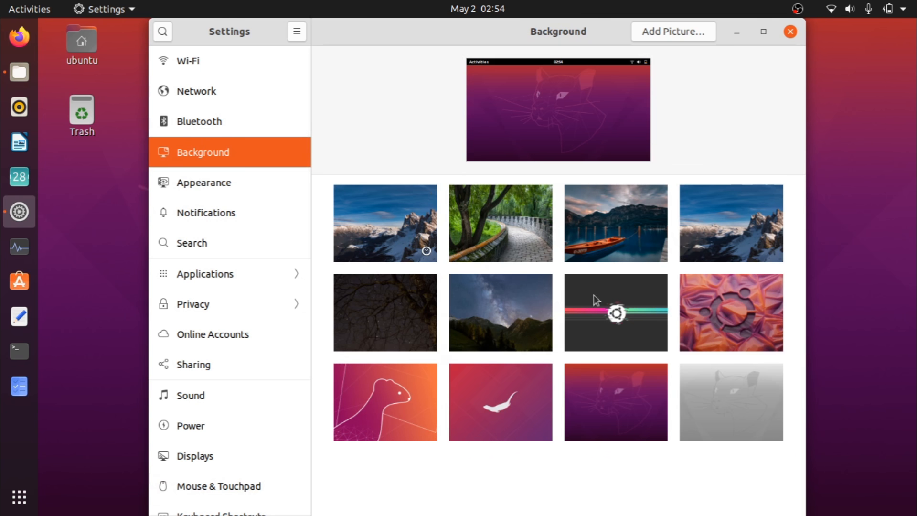
{"action": "left_click", "coordinate": [615, 313]}
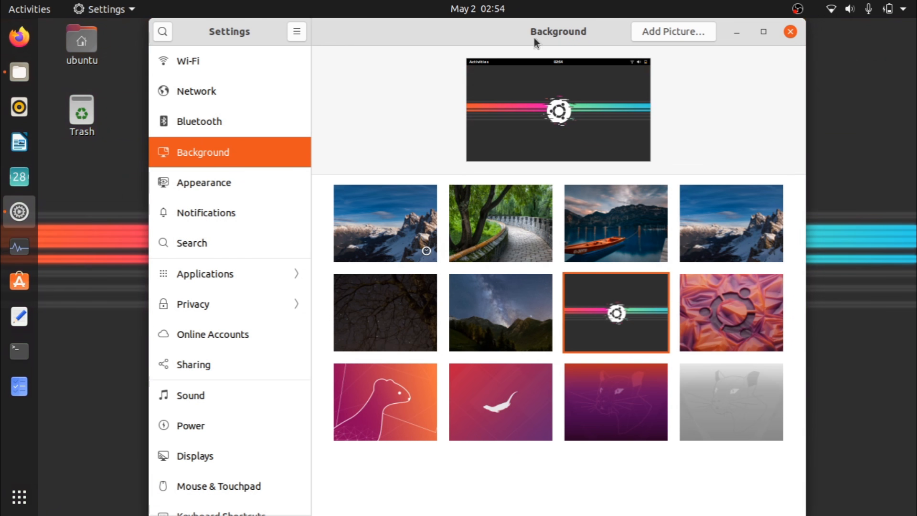
{"action": "left_click_drag", "start_coordinate": [533, 31], "coordinate": [786, 378]}
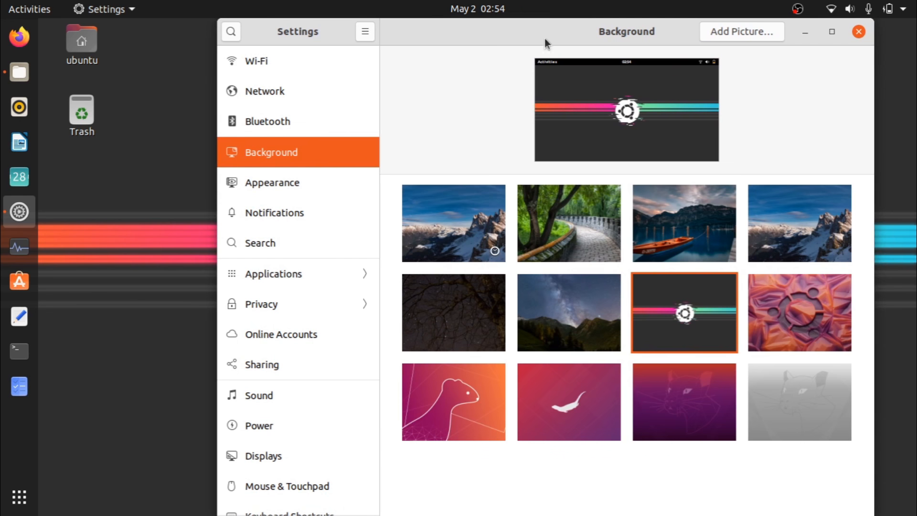
{"action": "left_click", "coordinate": [569, 312]}
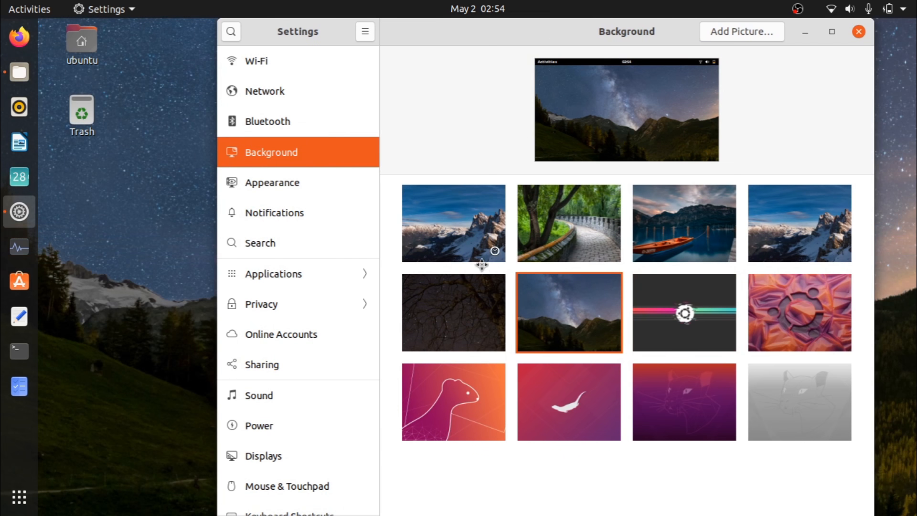
{"action": "mouse_move", "coordinate": [588, 127]}
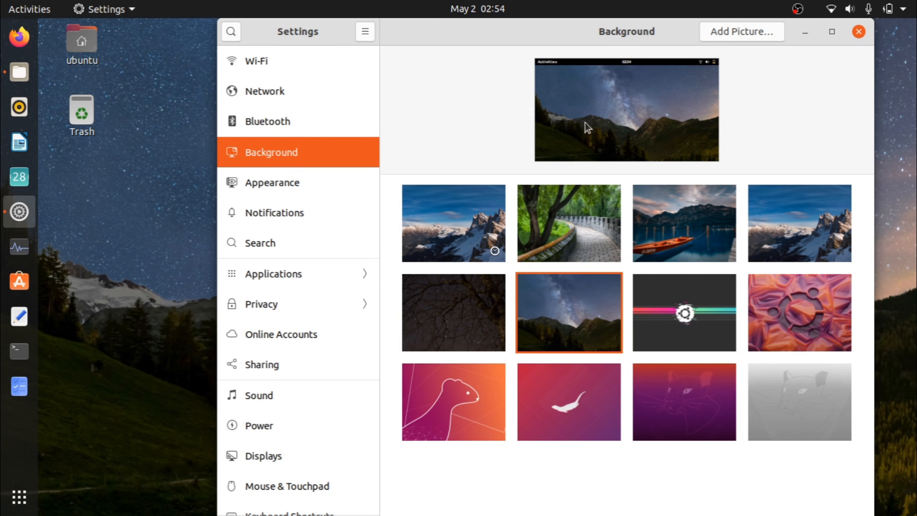
{"action": "mouse_move", "coordinate": [664, 422]}
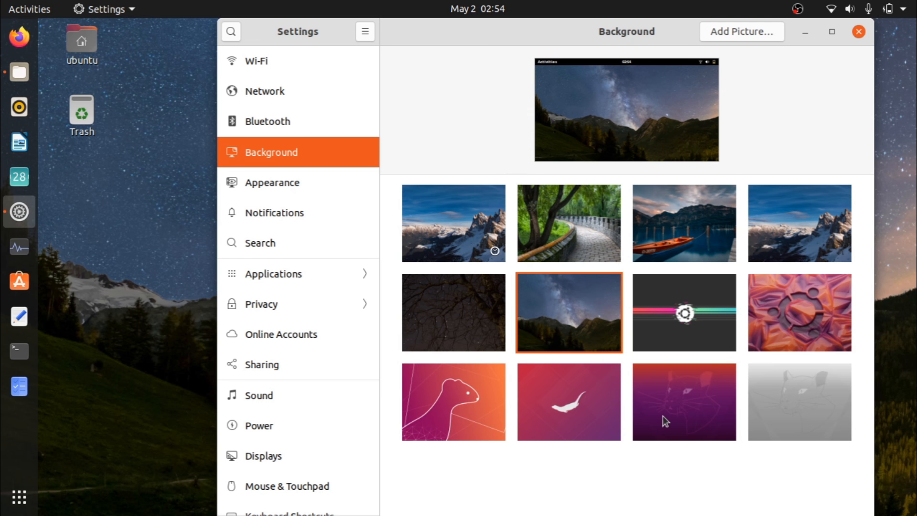
{"action": "left_click", "coordinate": [684, 401]}
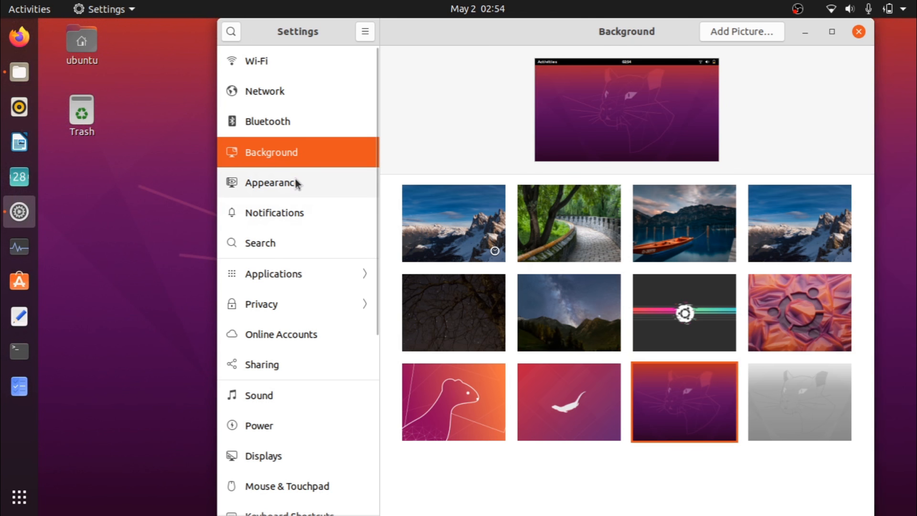
Reopen Background, try the snowy mountain photo, return to the purple cat, and close Settings.
{"action": "left_click", "coordinate": [272, 183]}
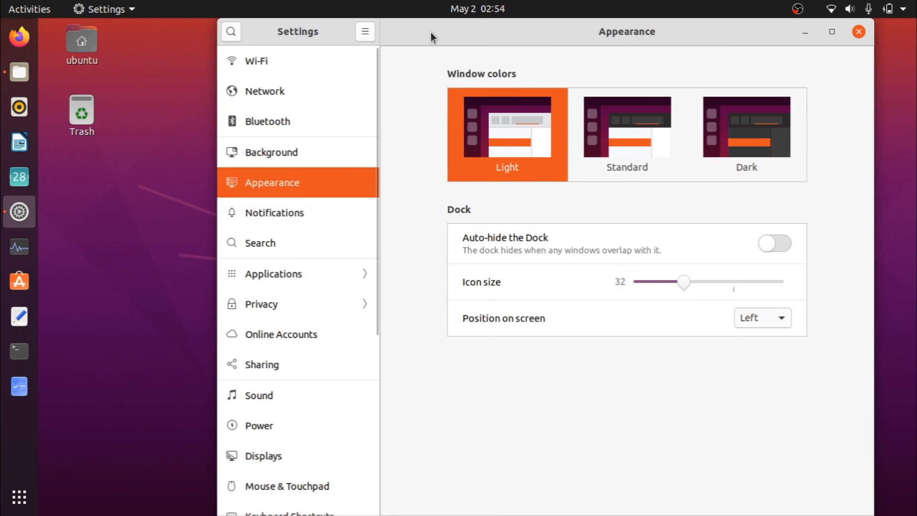
{"action": "mouse_move", "coordinate": [271, 137]}
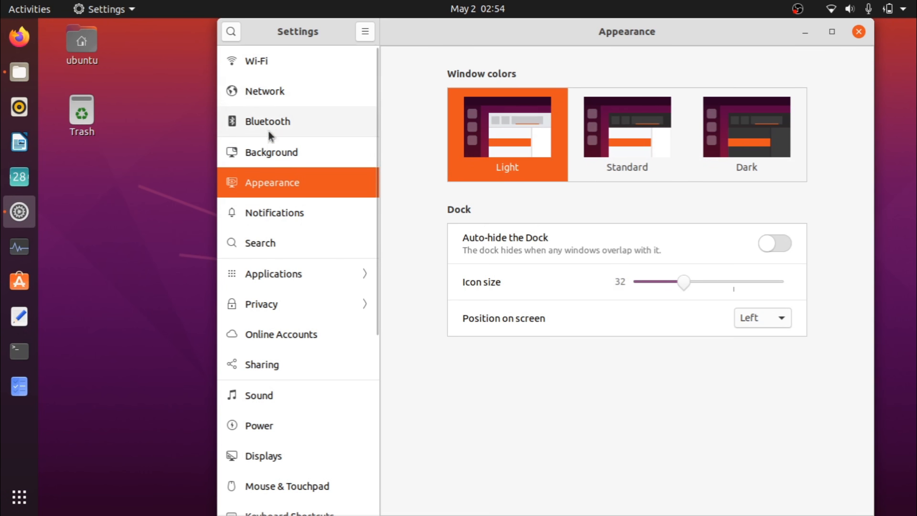
{"action": "left_click", "coordinate": [271, 152]}
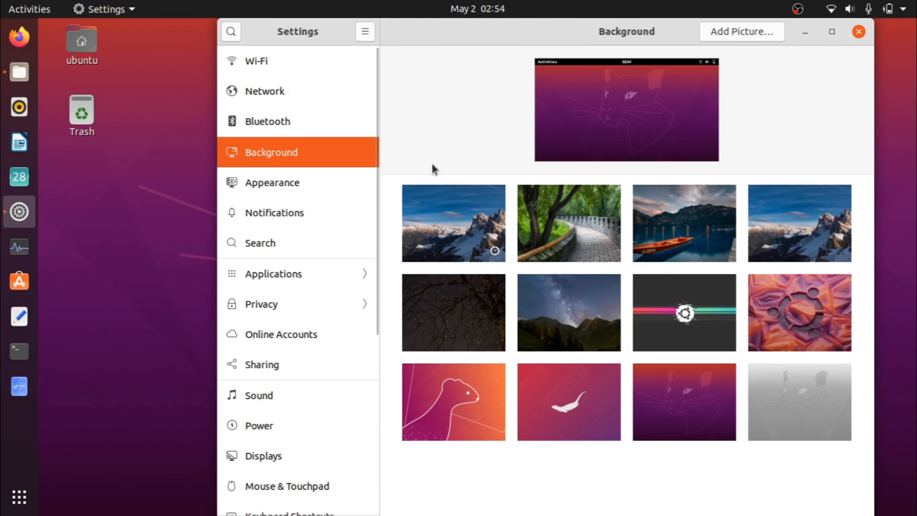
{"action": "mouse_move", "coordinate": [462, 219]}
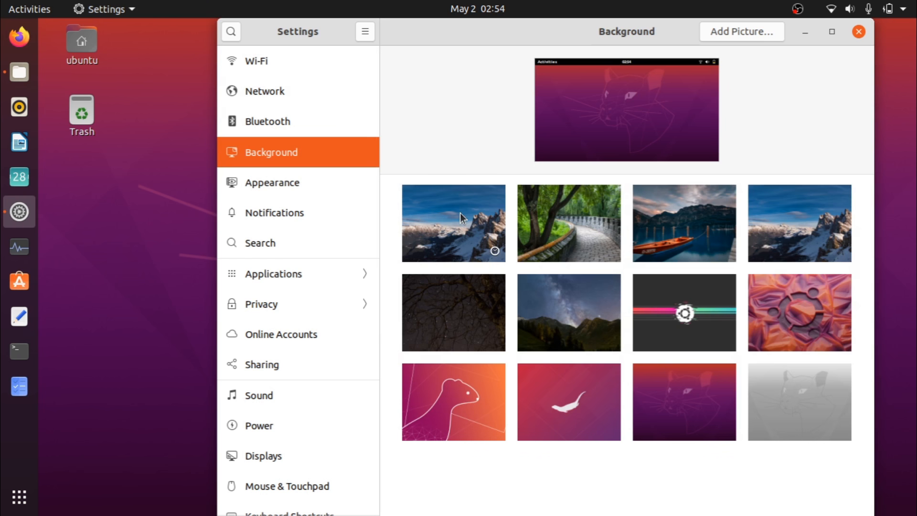
{"action": "left_click", "coordinate": [454, 223]}
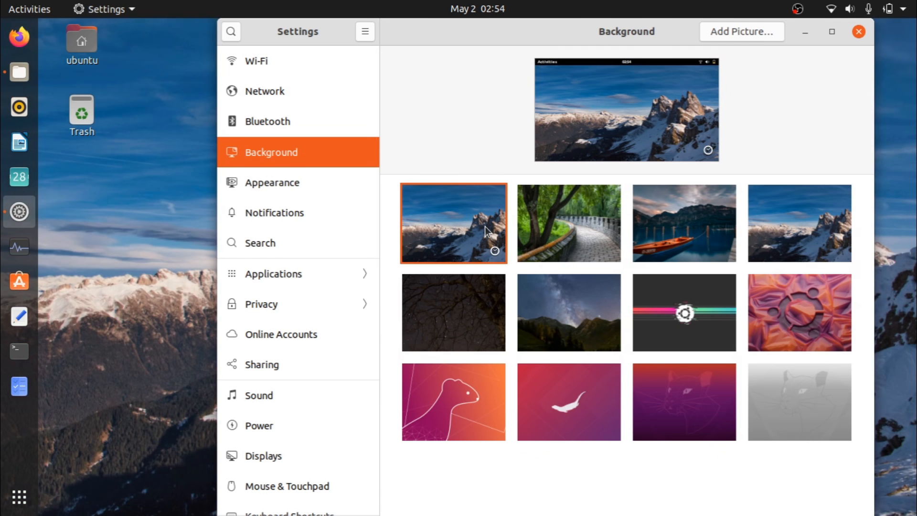
{"action": "mouse_move", "coordinate": [680, 387]}
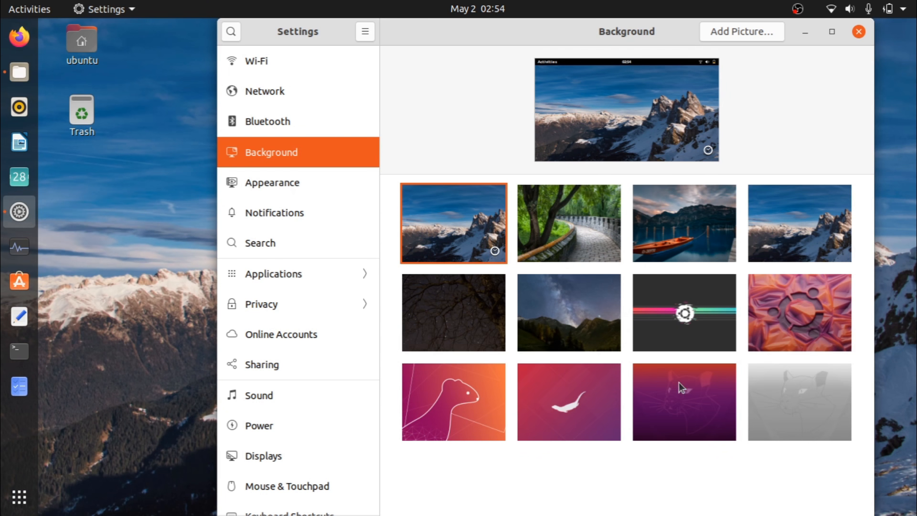
{"action": "left_click", "coordinate": [683, 401]}
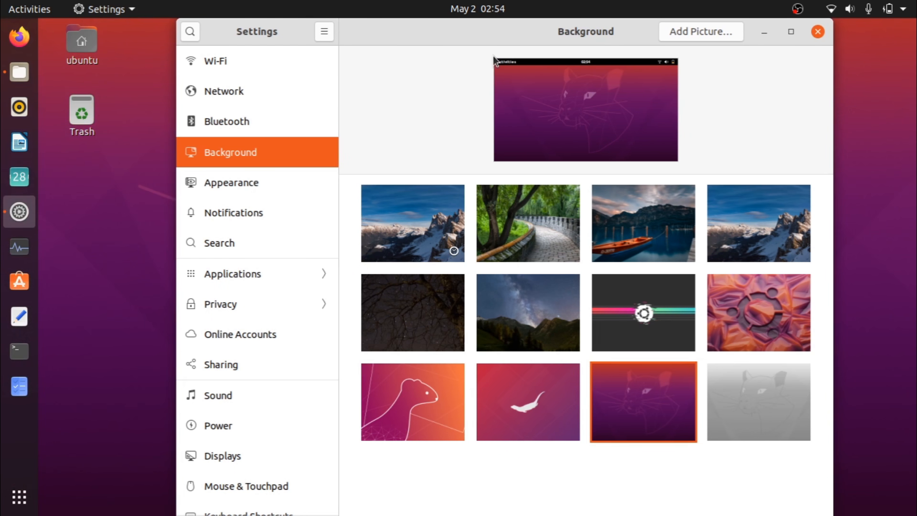
{"action": "mouse_move", "coordinate": [301, 159]}
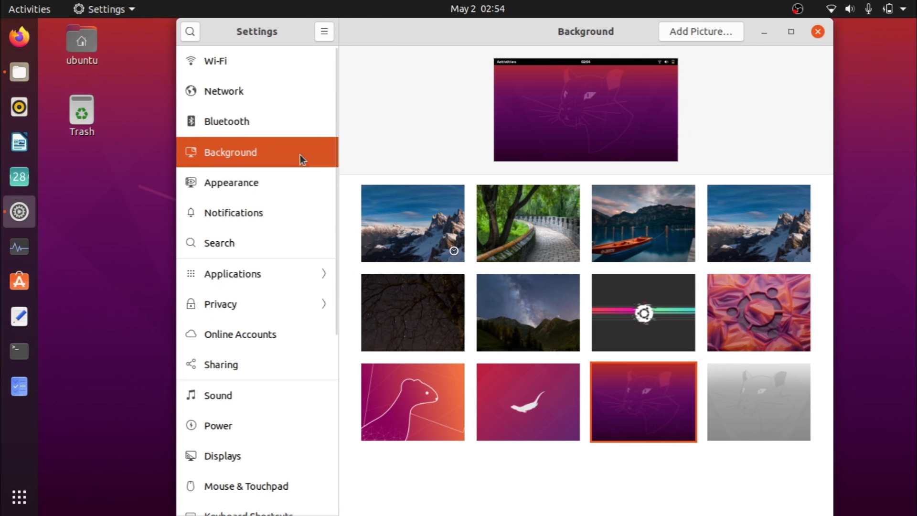
{"action": "scroll", "scroll_direction": "down", "scroll_amount": 3}
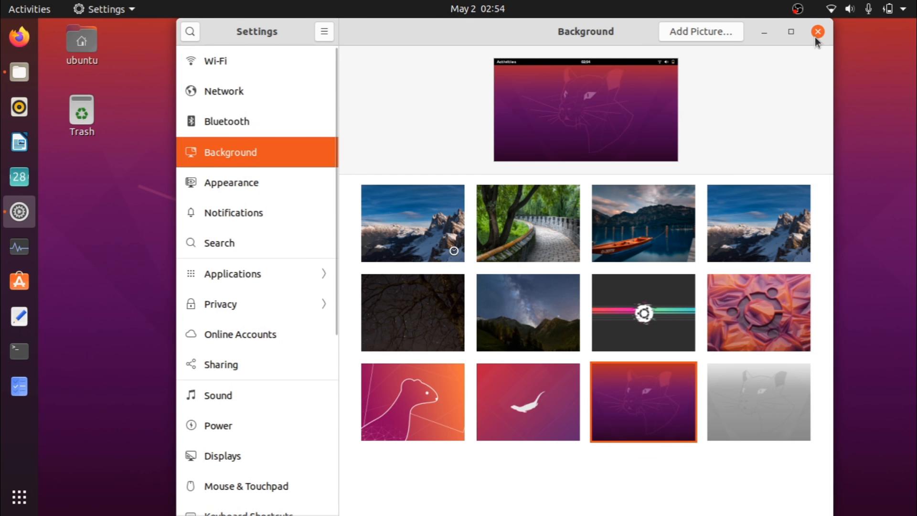
{"action": "left_click", "coordinate": [817, 30]}
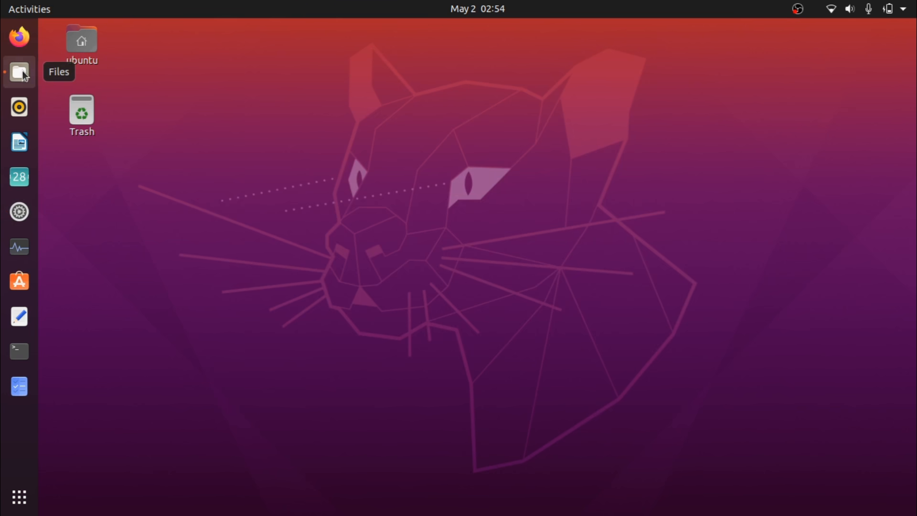
Briefly open and close the Home folder in Files, then launch Terminal.
{"action": "left_click", "coordinate": [19, 72]}
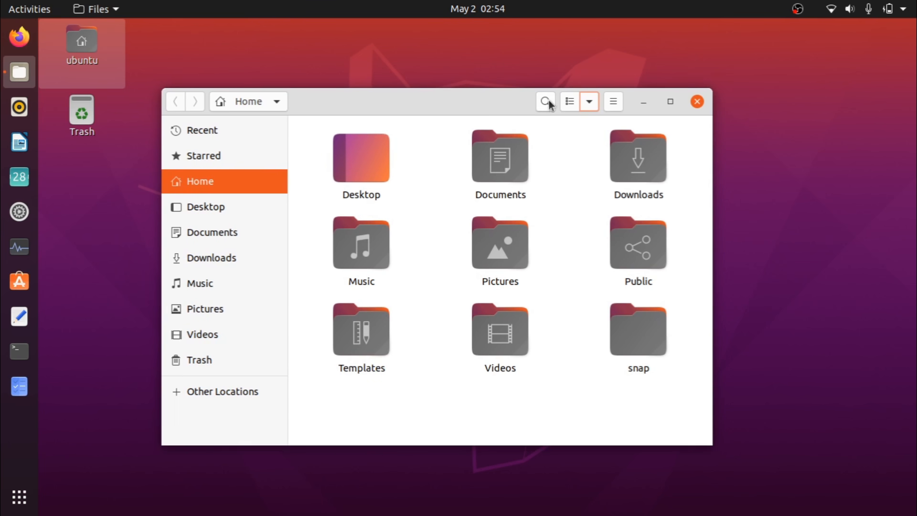
{"action": "left_click", "coordinate": [697, 102]}
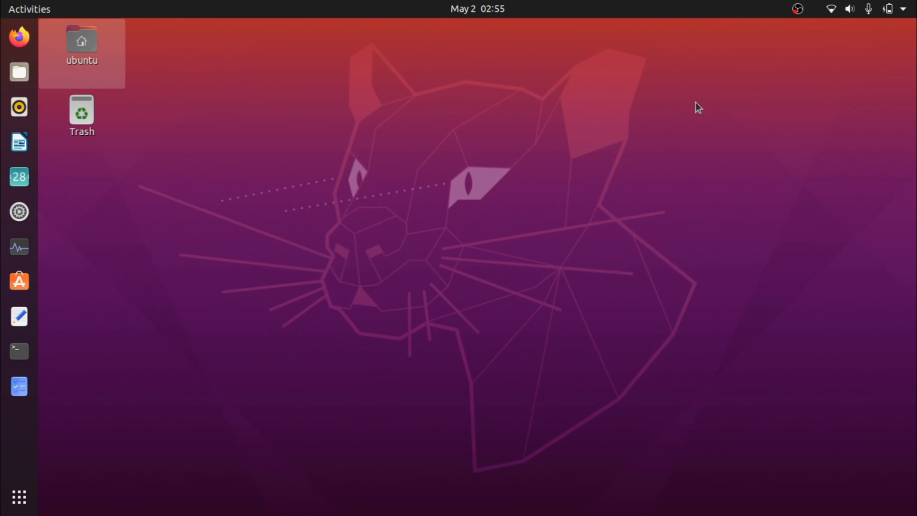
{"action": "left_click", "coordinate": [19, 350]}
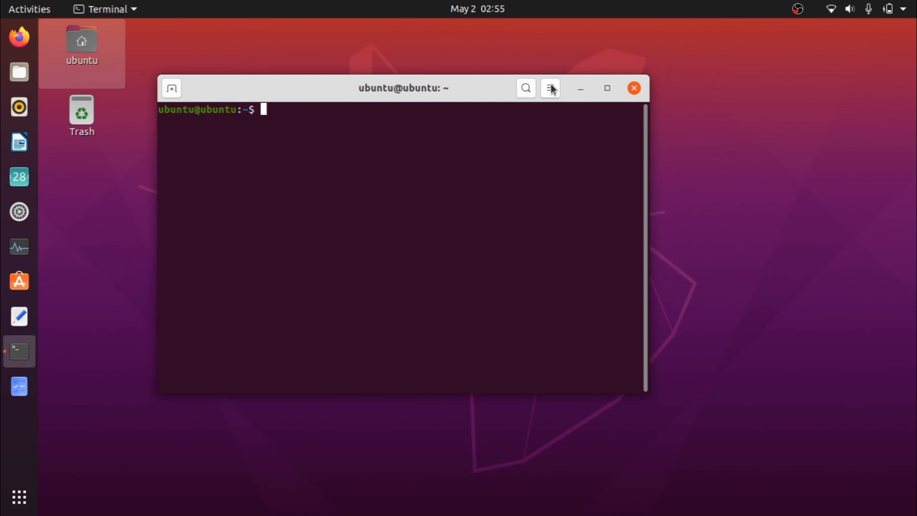
In Terminal Preferences, switch theme variant to Dark, back to Default, then close Terminal.
{"action": "left_click", "coordinate": [550, 88]}
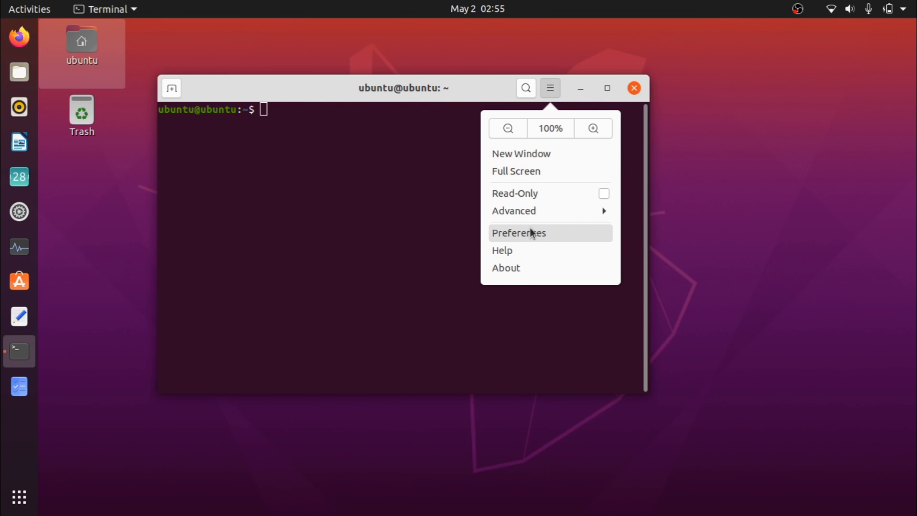
{"action": "left_click", "coordinate": [518, 232]}
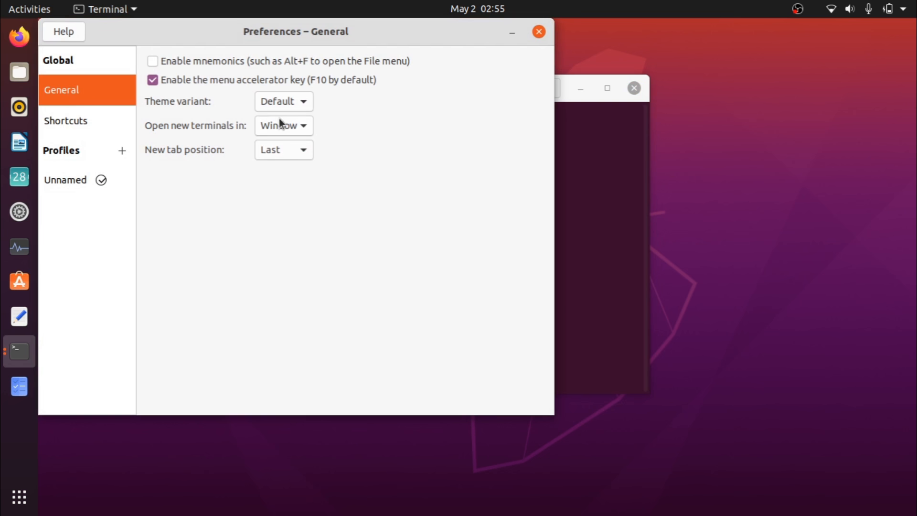
{"action": "left_click", "coordinate": [283, 101]}
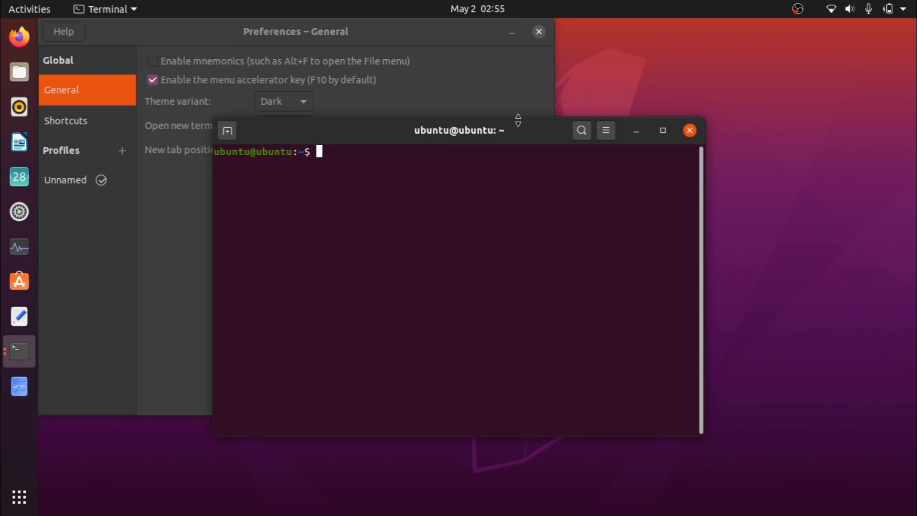
{"action": "left_click", "coordinate": [282, 101]}
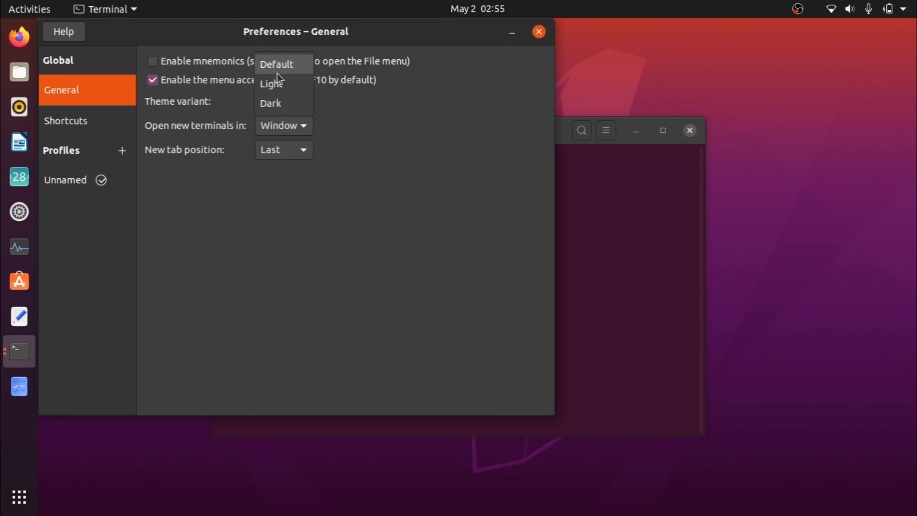
{"action": "left_click", "coordinate": [278, 64]}
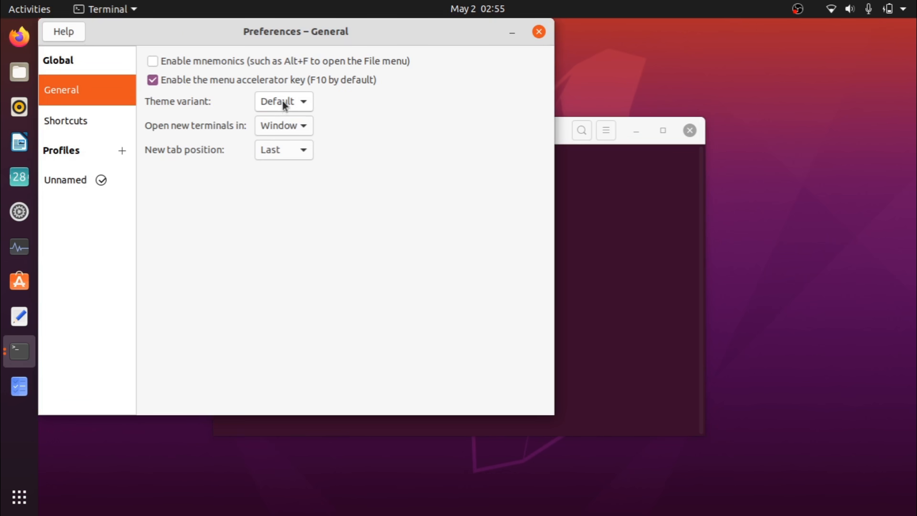
{"action": "mouse_move", "coordinate": [622, 178]}
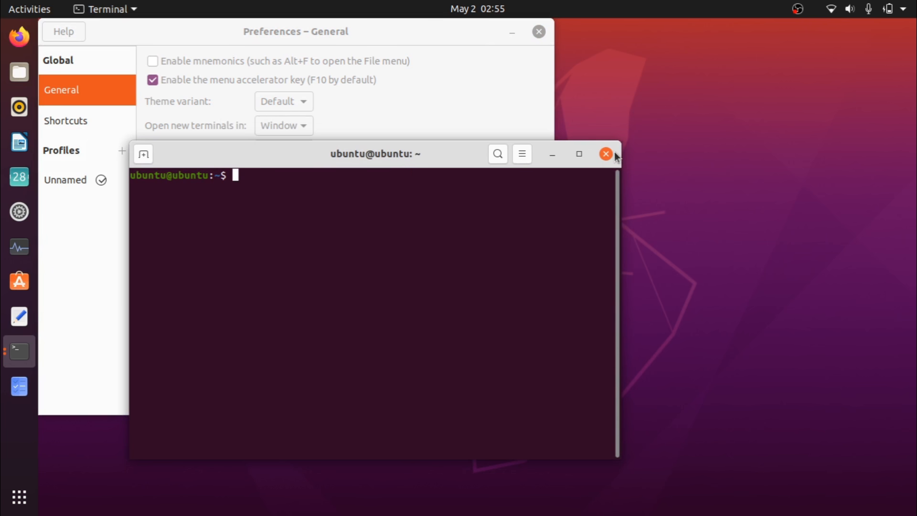
{"action": "left_click", "coordinate": [605, 154]}
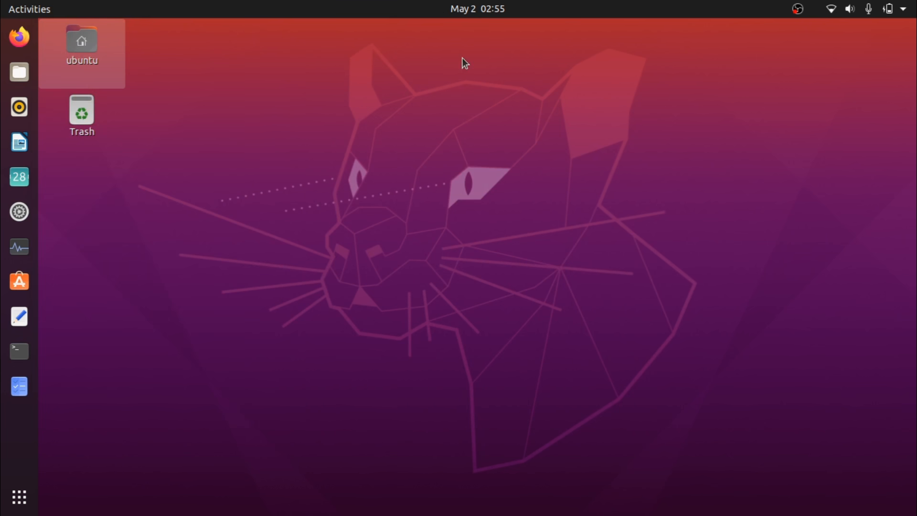
{"action": "mouse_move", "coordinate": [19, 386]}
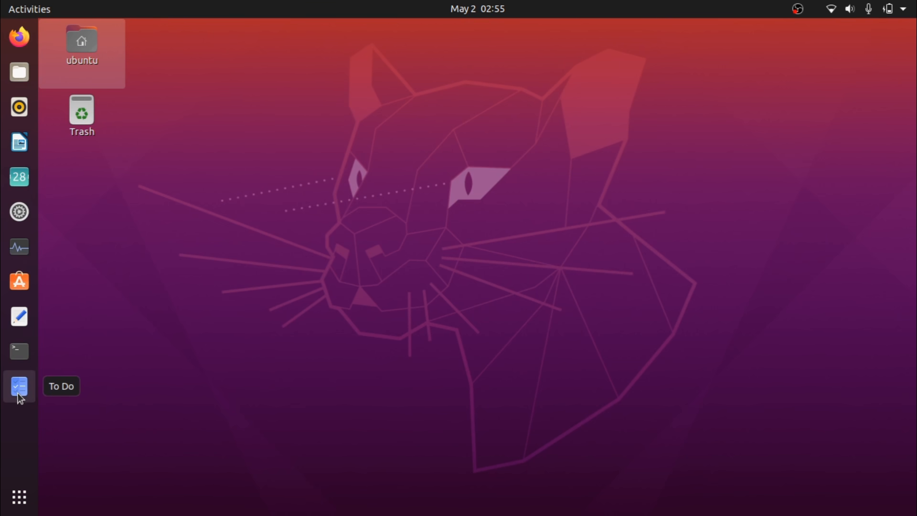
Launch To Do, open the Personal list, and change its colour to dark grey.
{"action": "left_click", "coordinate": [19, 385]}
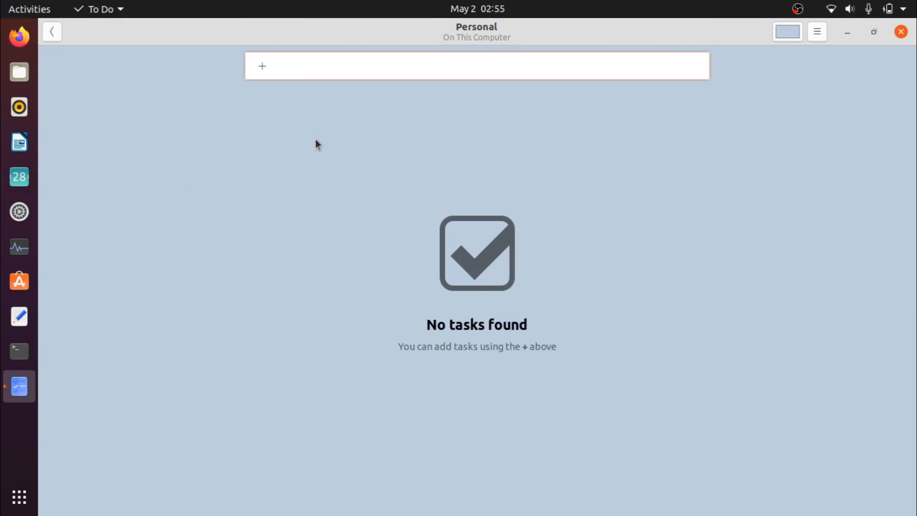
{"action": "left_click", "coordinate": [280, 66]}
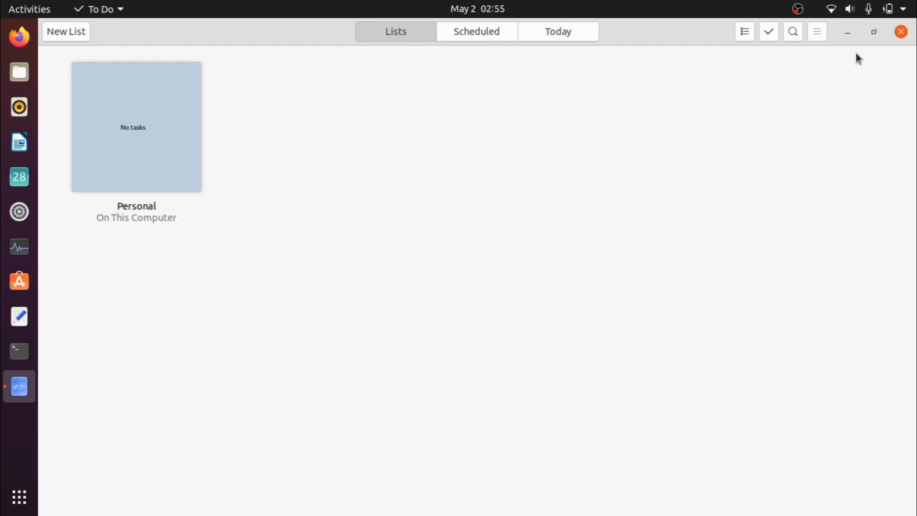
{"action": "mouse_move", "coordinate": [794, 43]}
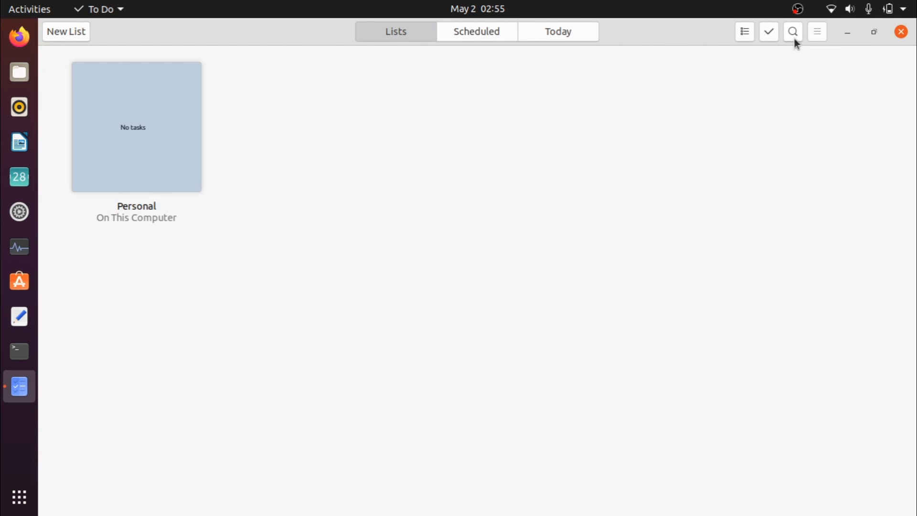
{"action": "mouse_move", "coordinate": [744, 32]}
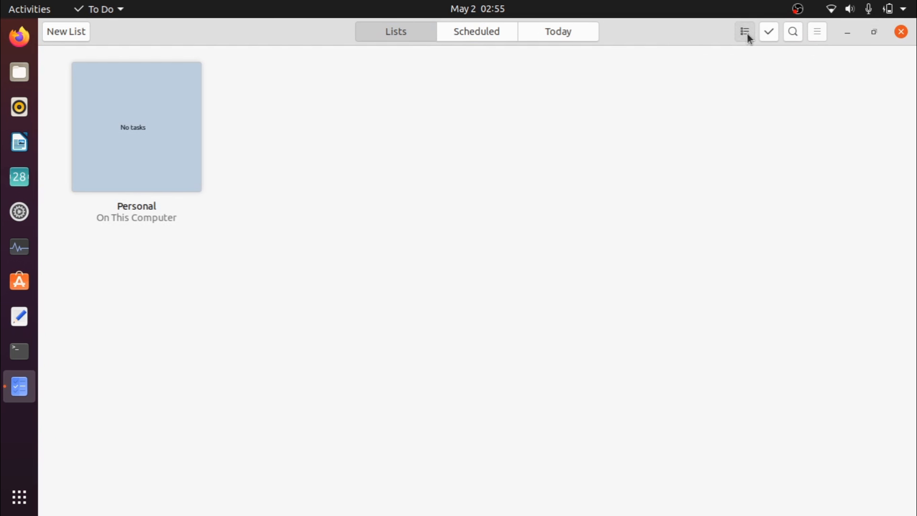
{"action": "left_click", "coordinate": [136, 126]}
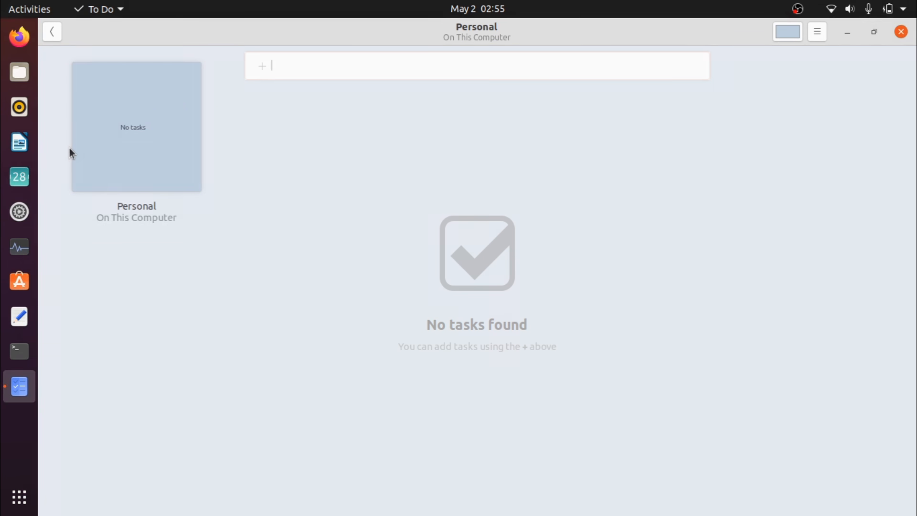
{"action": "left_click", "coordinate": [787, 32]}
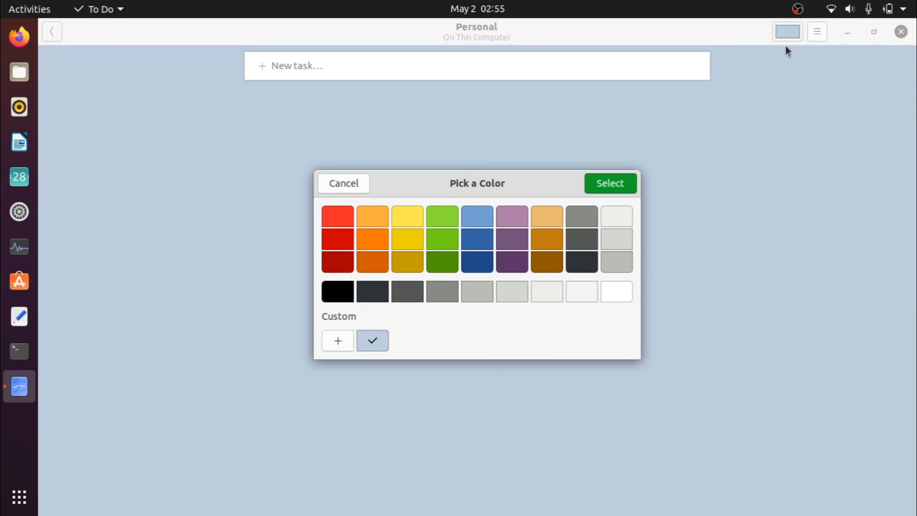
{"action": "left_click", "coordinate": [581, 239]}
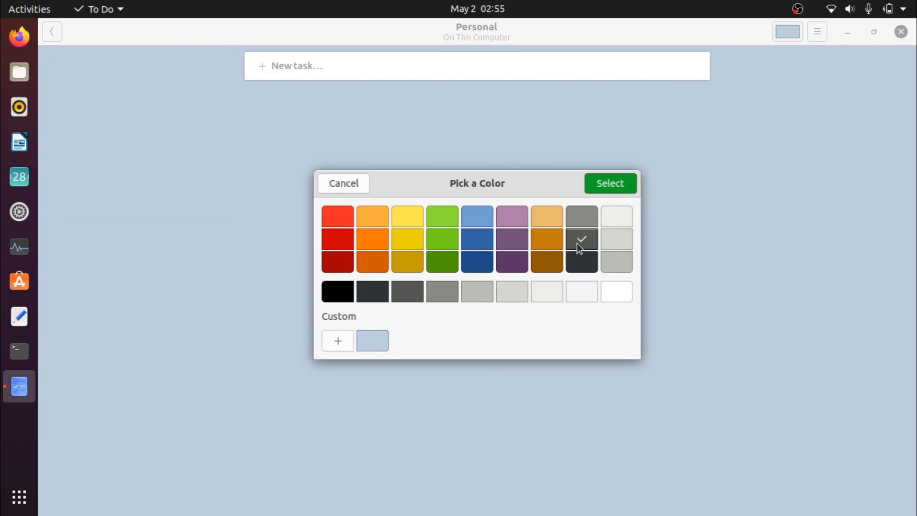
{"action": "left_click", "coordinate": [610, 183]}
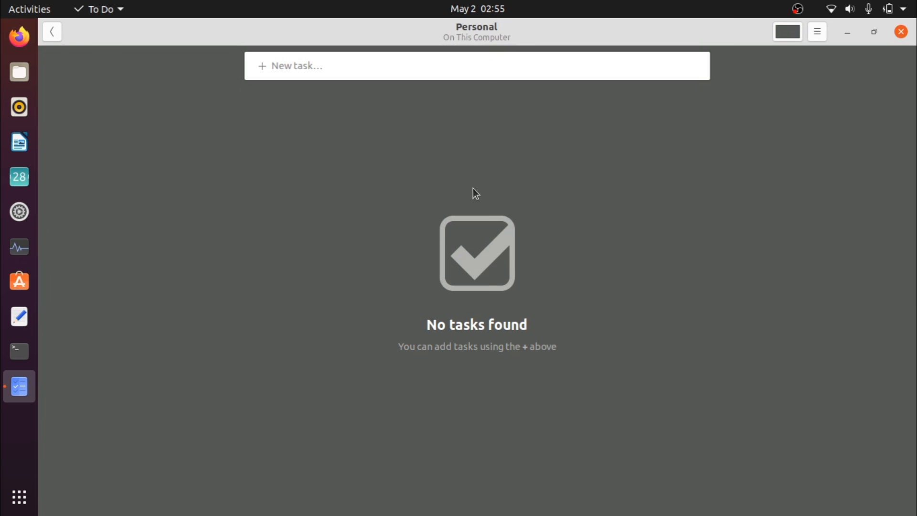
{"action": "mouse_move", "coordinate": [264, 74]}
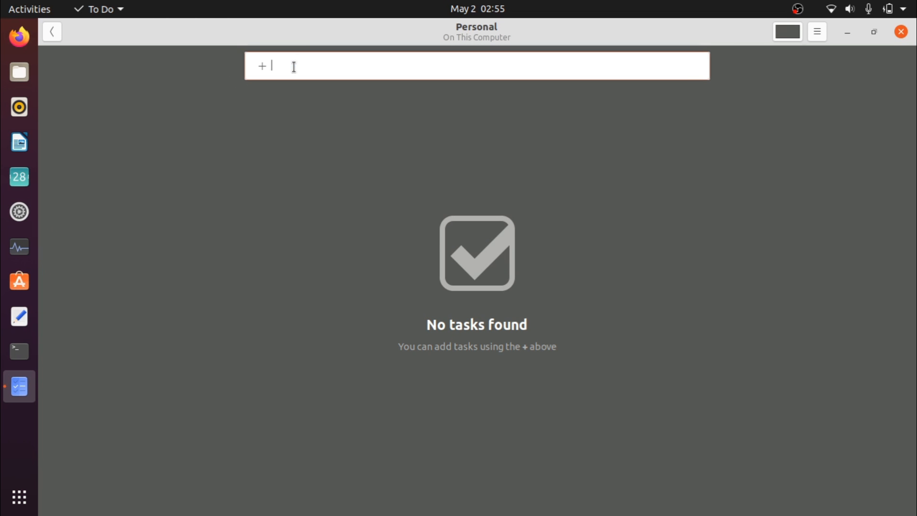
Add a 'test' task with note 'This is a note', due tomorrow, High priority.
{"action": "type", "text": "test"}
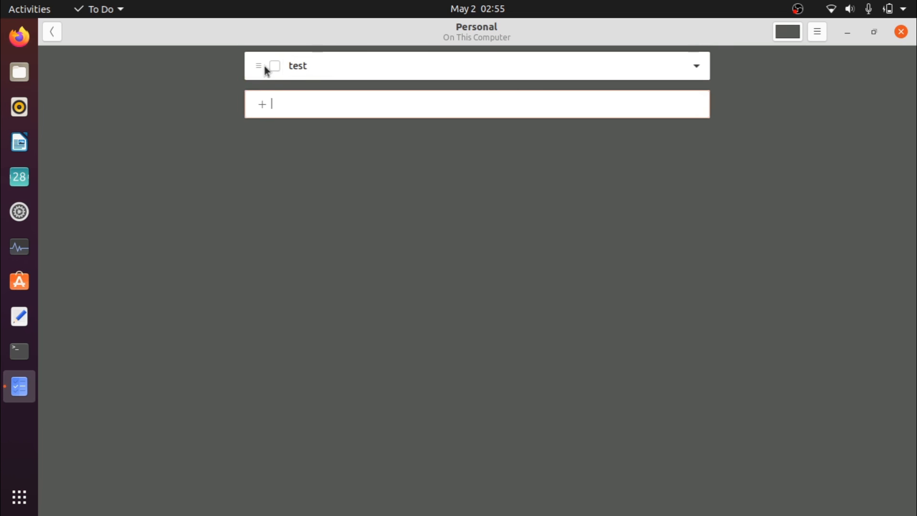
{"action": "left_click", "coordinate": [275, 66]}
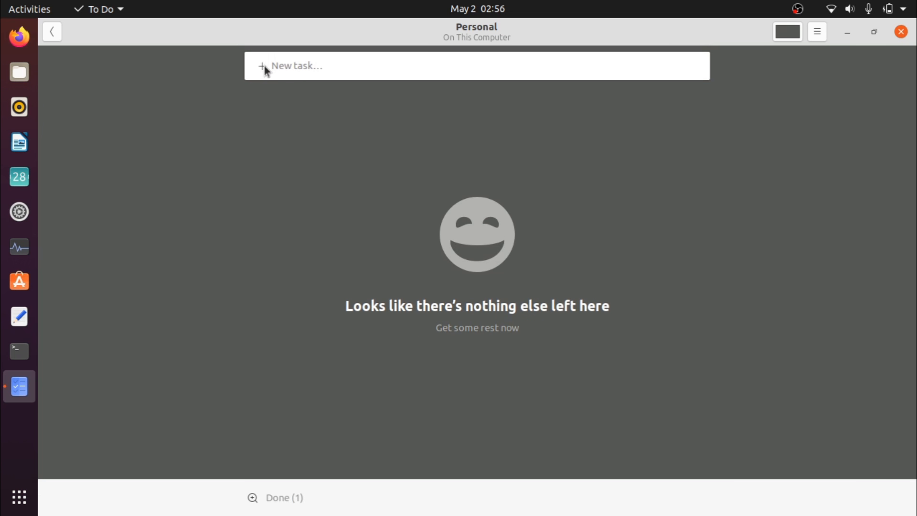
{"action": "type", "text": "test"}
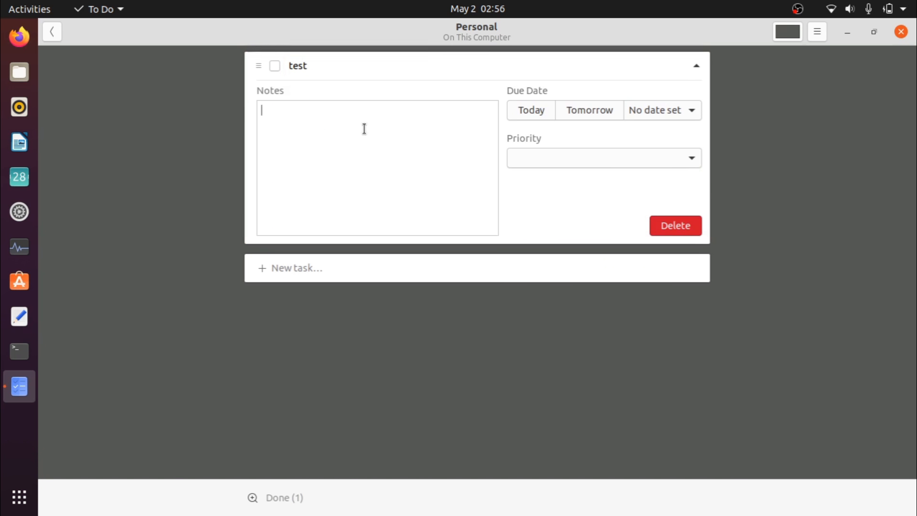
{"action": "type", "text": "This is a note"}
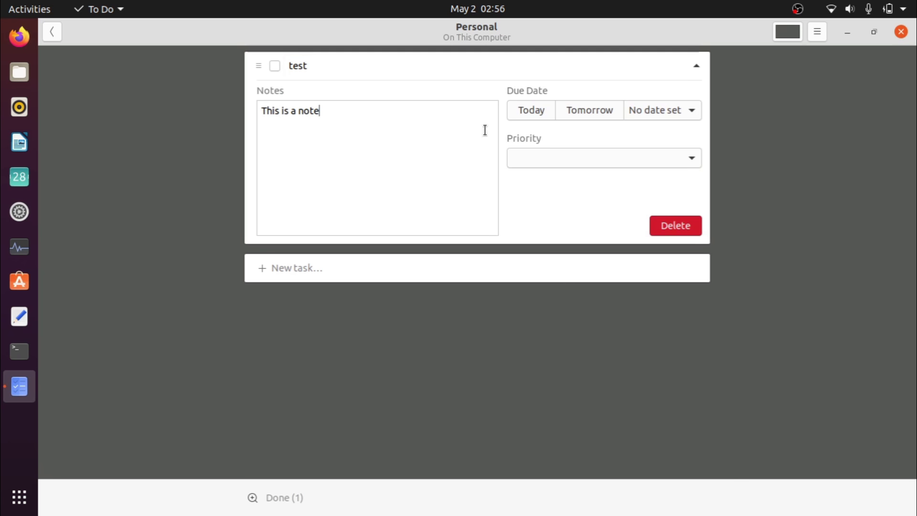
{"action": "left_click", "coordinate": [588, 110]}
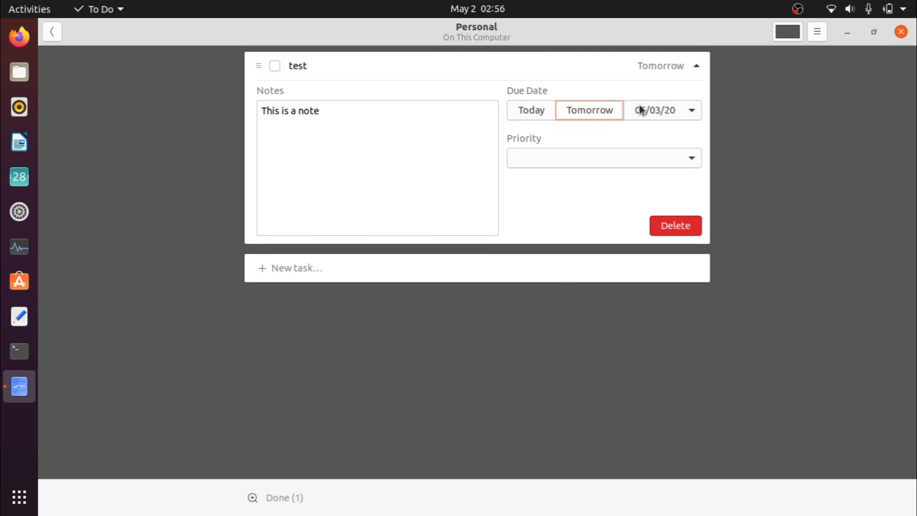
{"action": "left_click", "coordinate": [603, 158]}
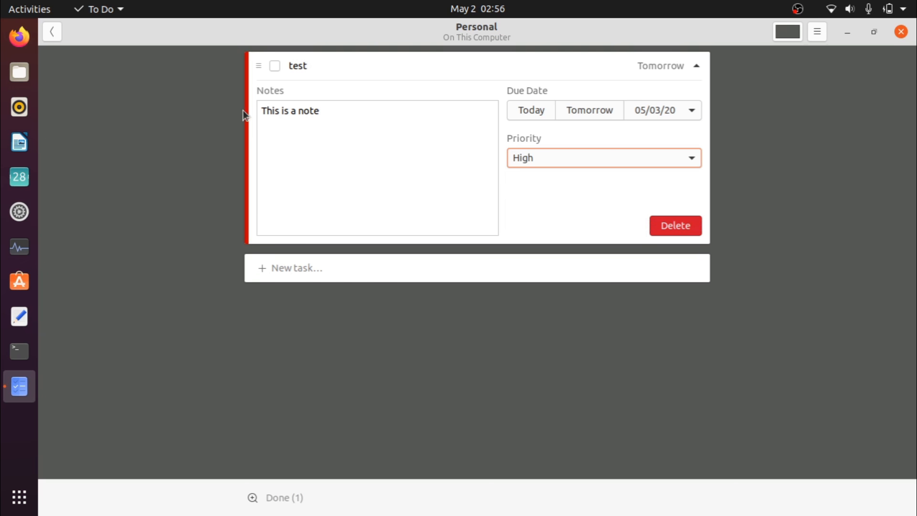
Delete the test task, dismiss both notifications, then unmaximize and close To Do.
{"action": "left_click", "coordinate": [676, 225]}
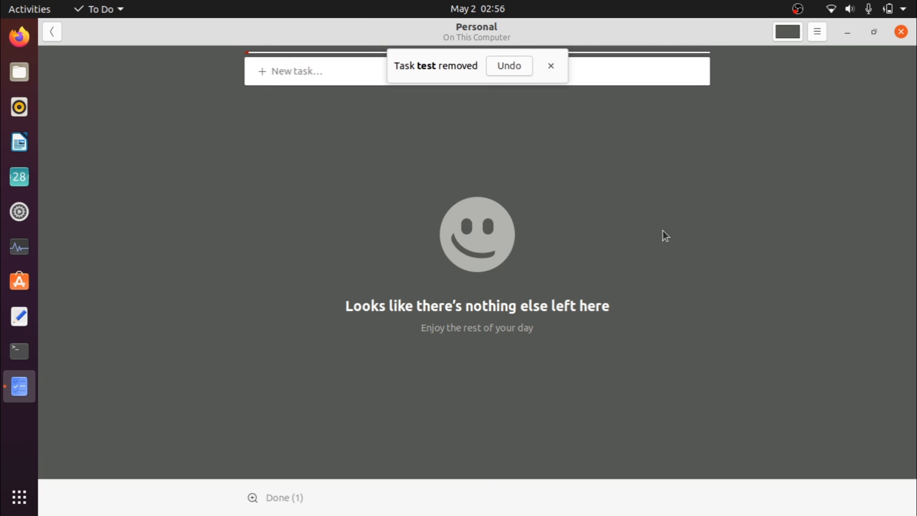
{"action": "left_click", "coordinate": [551, 66]}
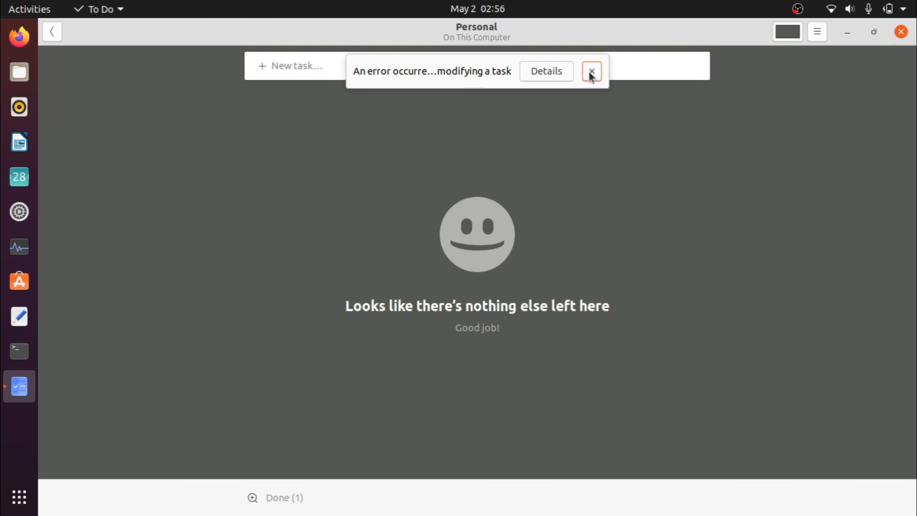
{"action": "left_click", "coordinate": [592, 71]}
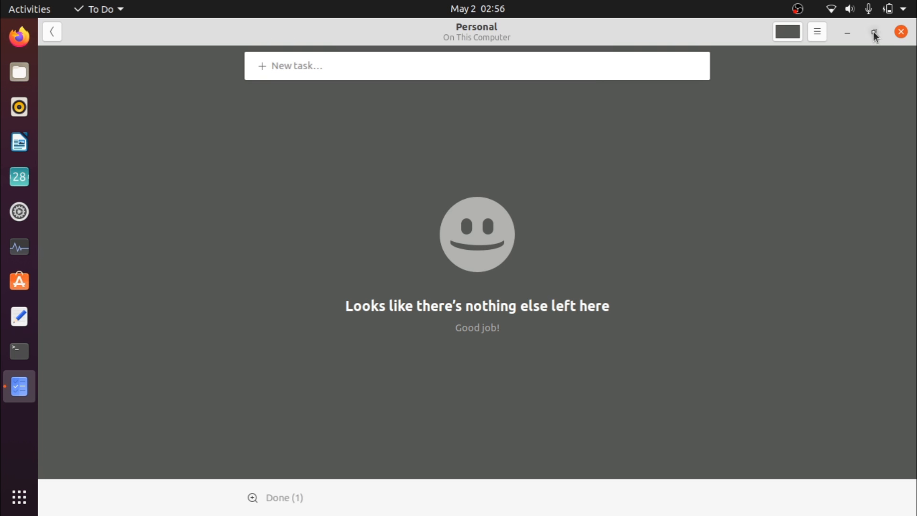
{"action": "left_click", "coordinate": [873, 32]}
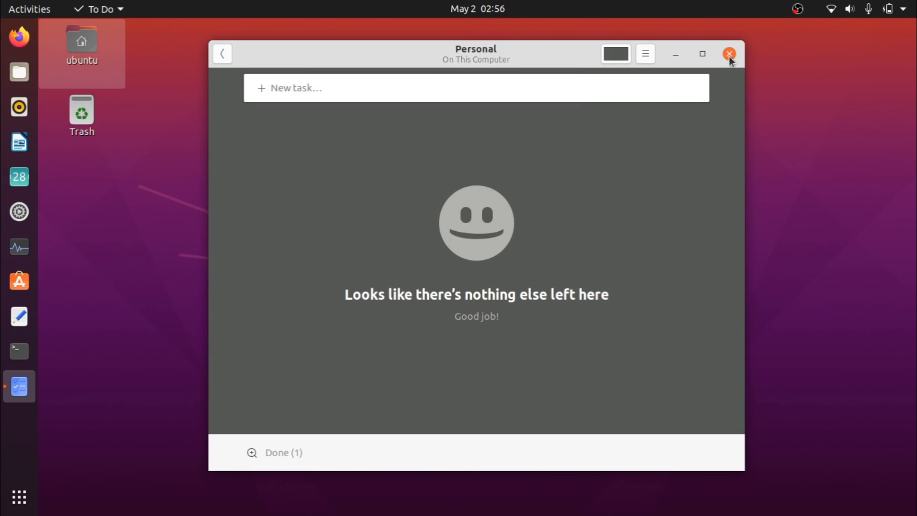
{"action": "left_click", "coordinate": [729, 54]}
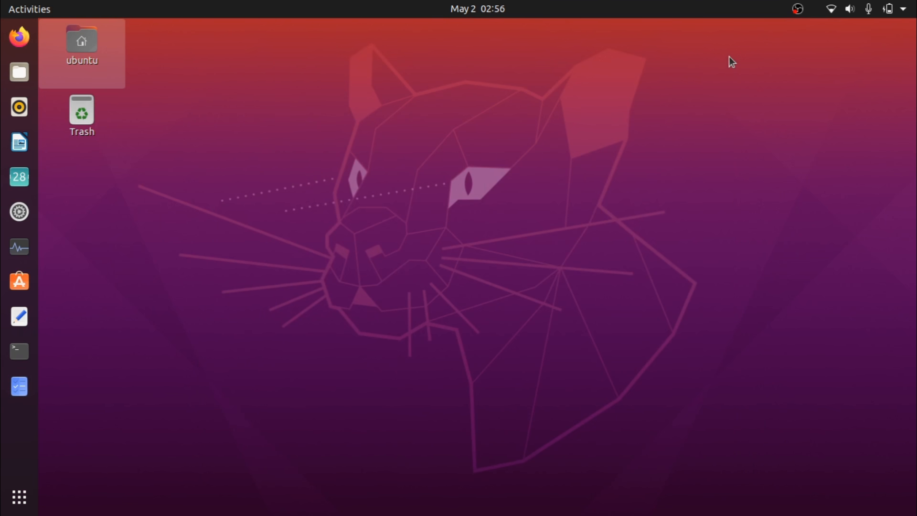
{"action": "mouse_move", "coordinate": [19, 316]}
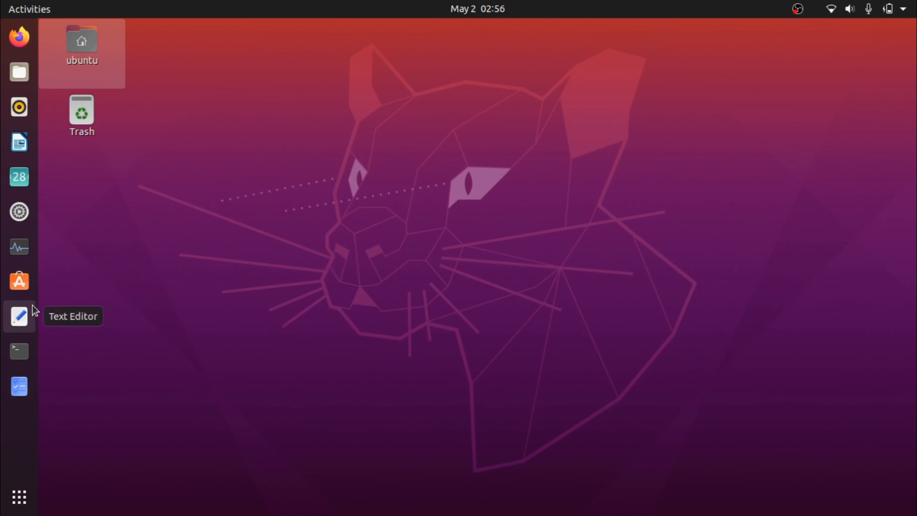
{"action": "mouse_move", "coordinate": [19, 177]}
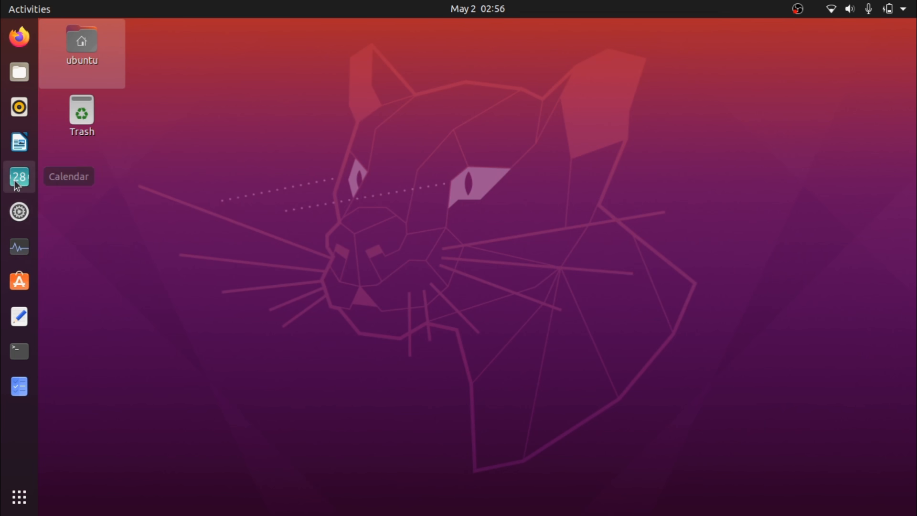
Launch Calendar, restore its window, drag the event via 7 May to 13 May, then close.
{"action": "left_click", "coordinate": [20, 176]}
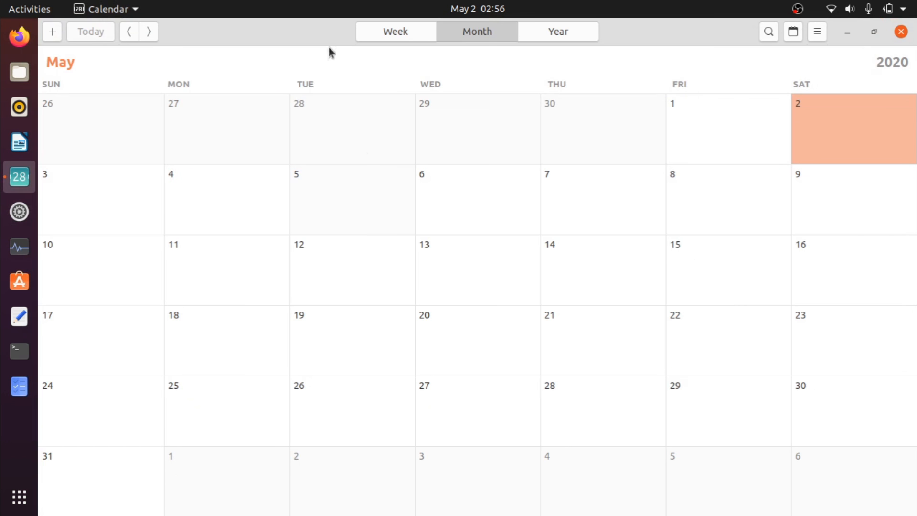
{"action": "left_click", "coordinate": [873, 33]}
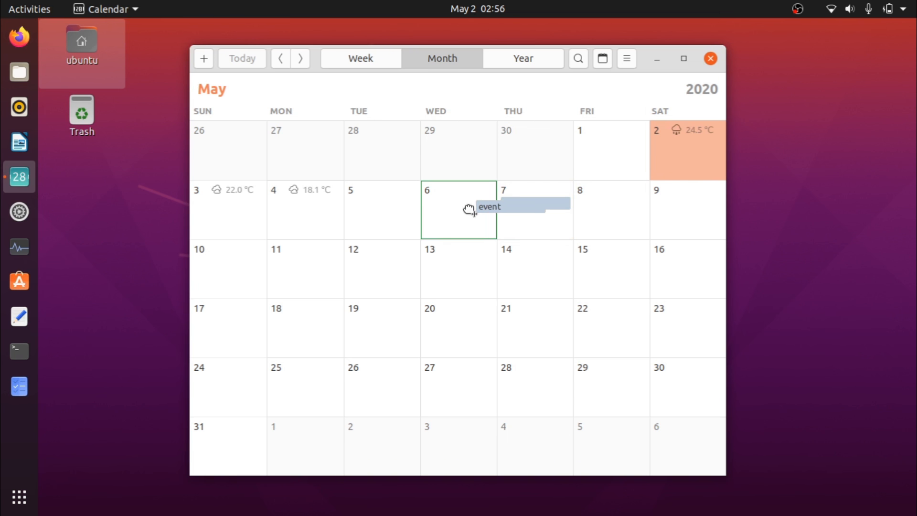
{"action": "left_click_drag", "start_coordinate": [471, 209], "coordinate": [536, 205]}
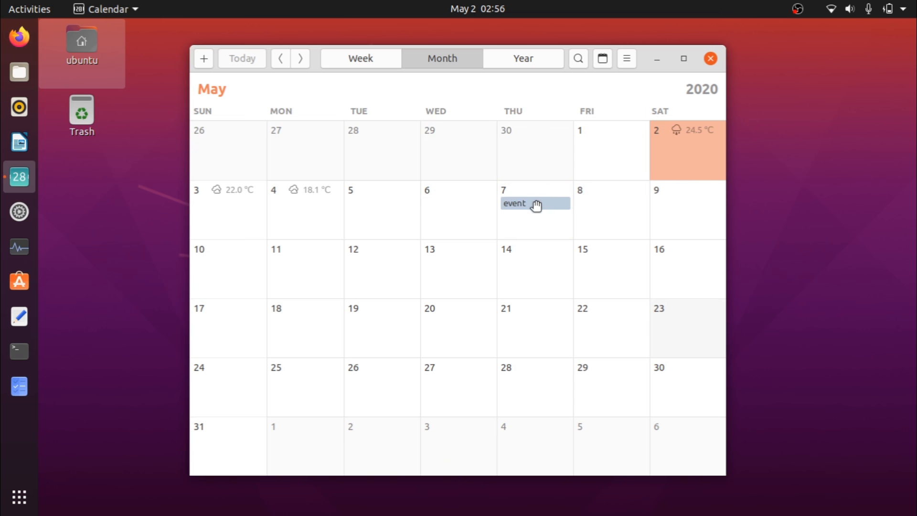
{"action": "left_click_drag", "start_coordinate": [534, 203], "coordinate": [610, 262]}
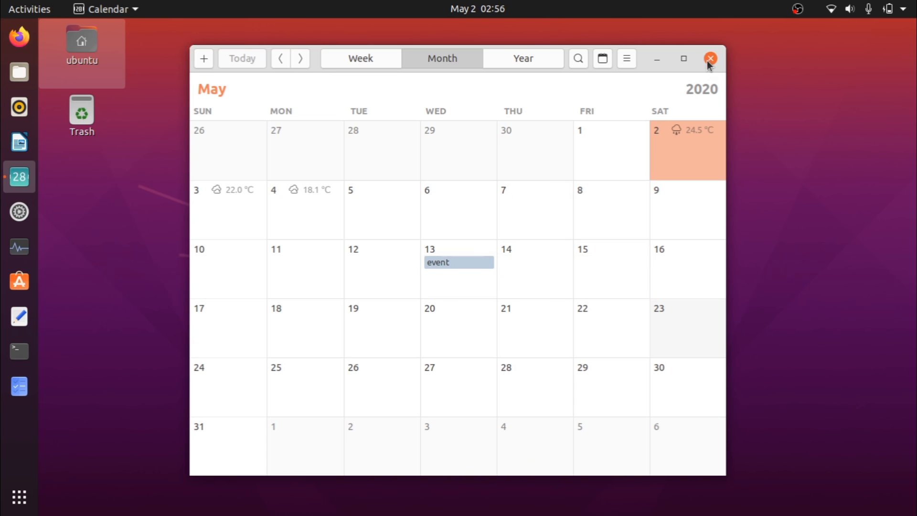
{"action": "left_click", "coordinate": [709, 58]}
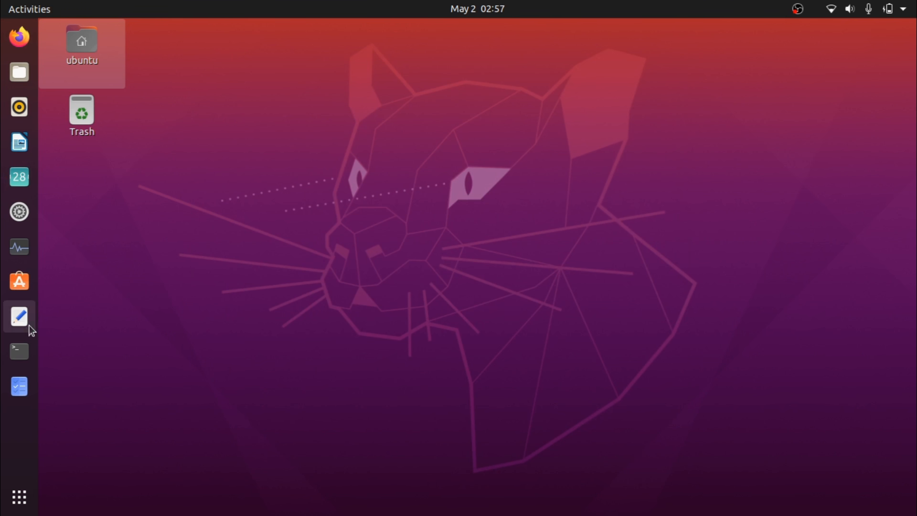
Open and close Text Editor, then open Writer, disable startup tips, and close it.
{"action": "left_click", "coordinate": [18, 316]}
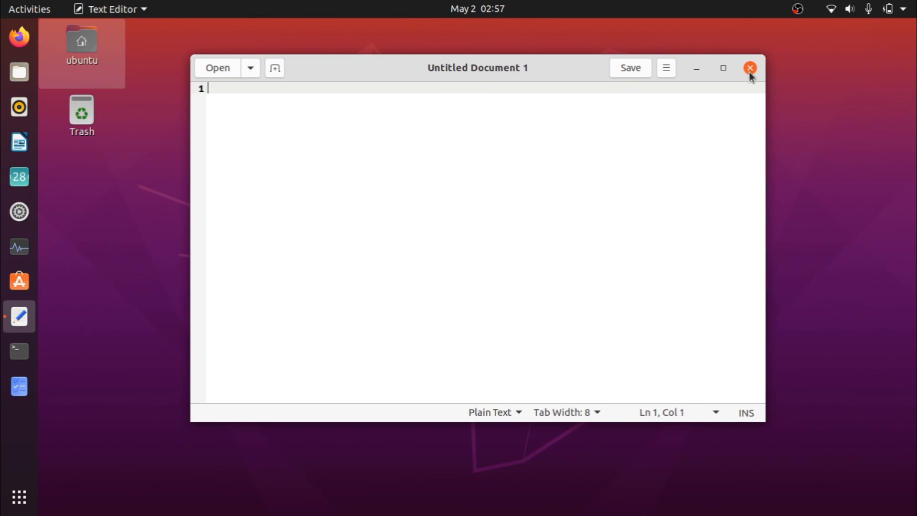
{"action": "left_click", "coordinate": [749, 67]}
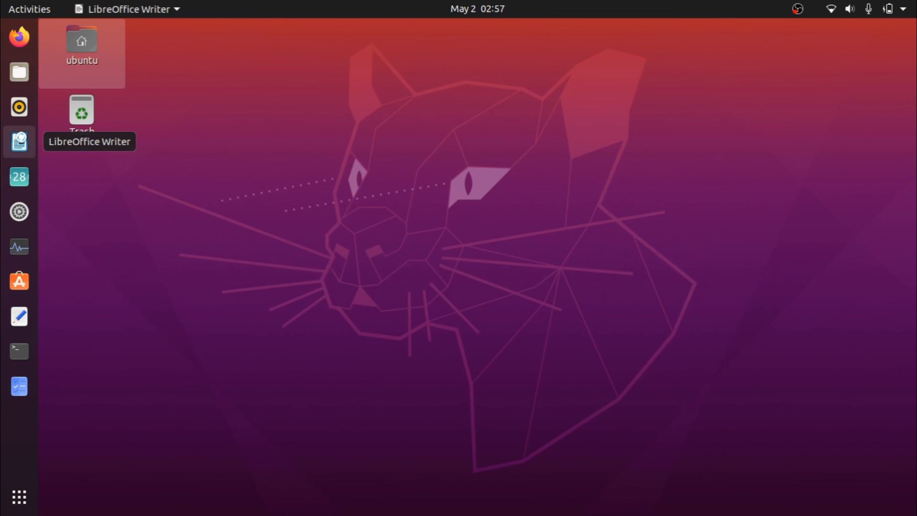
{"action": "left_click", "coordinate": [18, 143]}
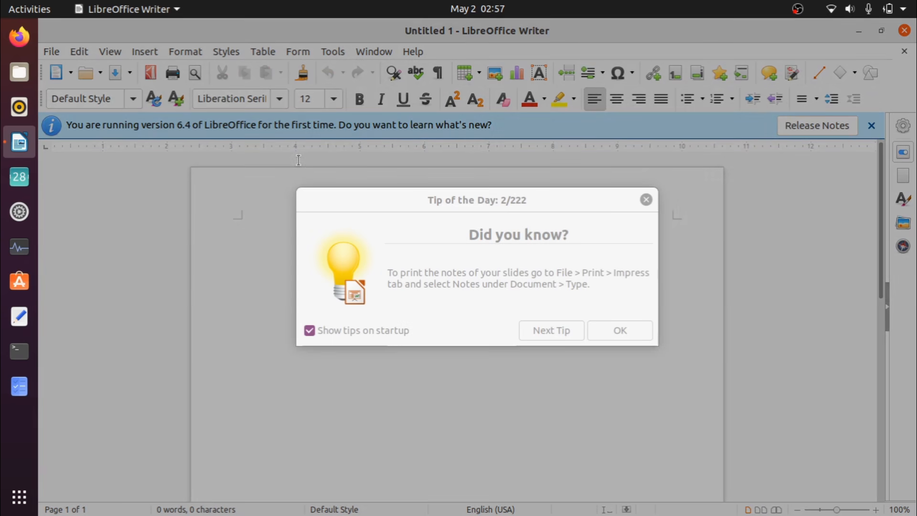
{"action": "left_click", "coordinate": [309, 330]}
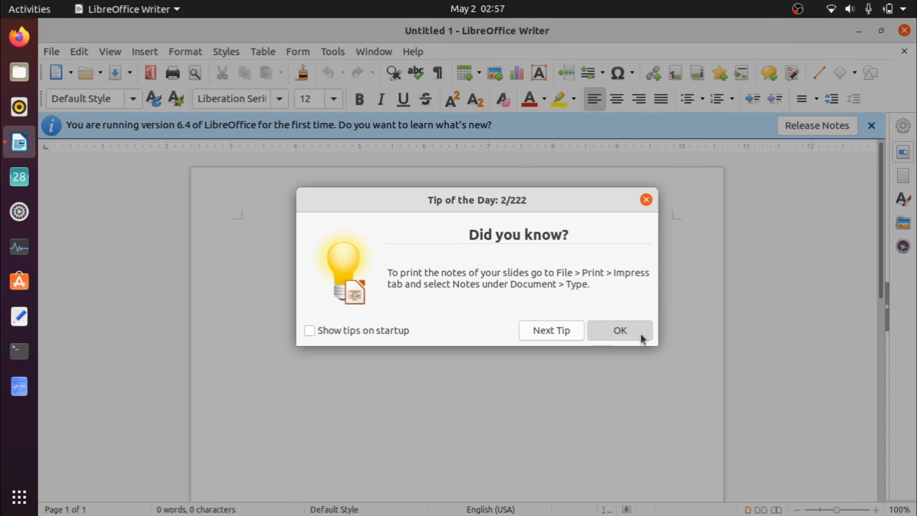
{"action": "left_click", "coordinate": [619, 331]}
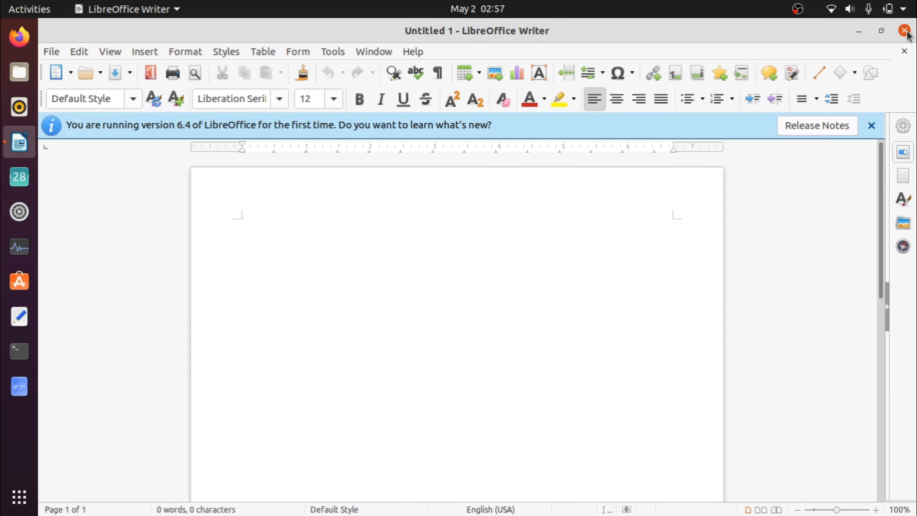
{"action": "left_click", "coordinate": [904, 29]}
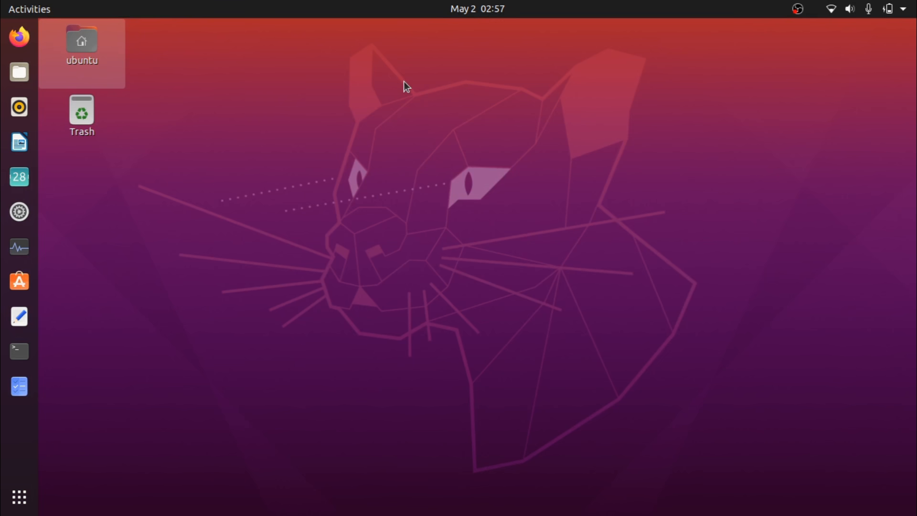
{"action": "mouse_move", "coordinate": [91, 75]}
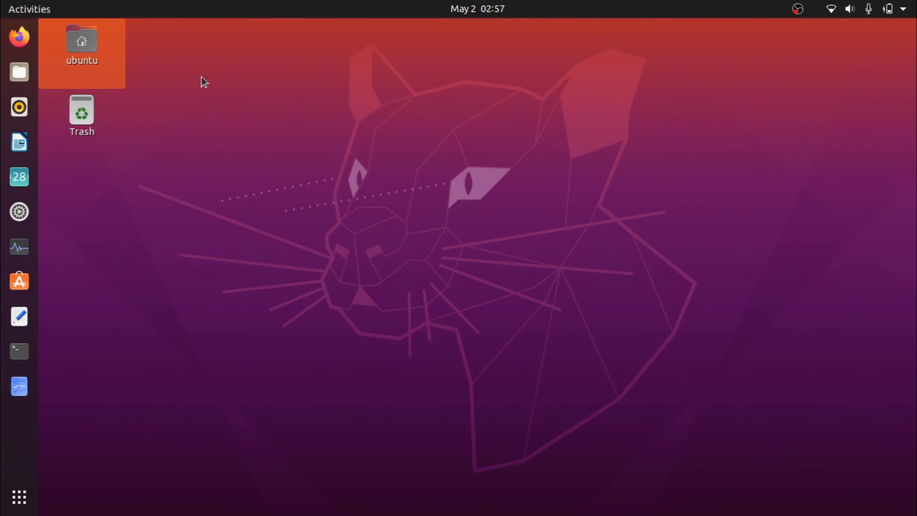
Go to the Downloads folder and open 413390.jpg in Image Viewer.
{"action": "double_click", "coordinate": [82, 40]}
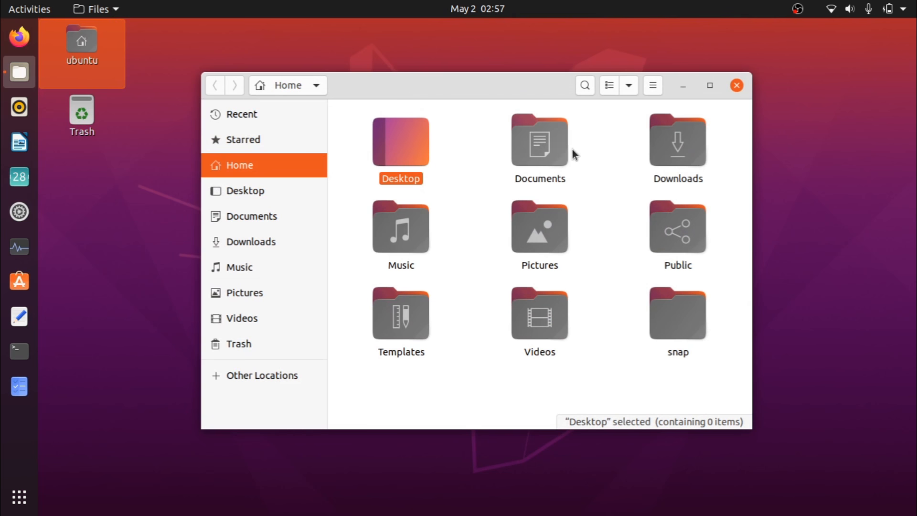
{"action": "left_click", "coordinate": [251, 242]}
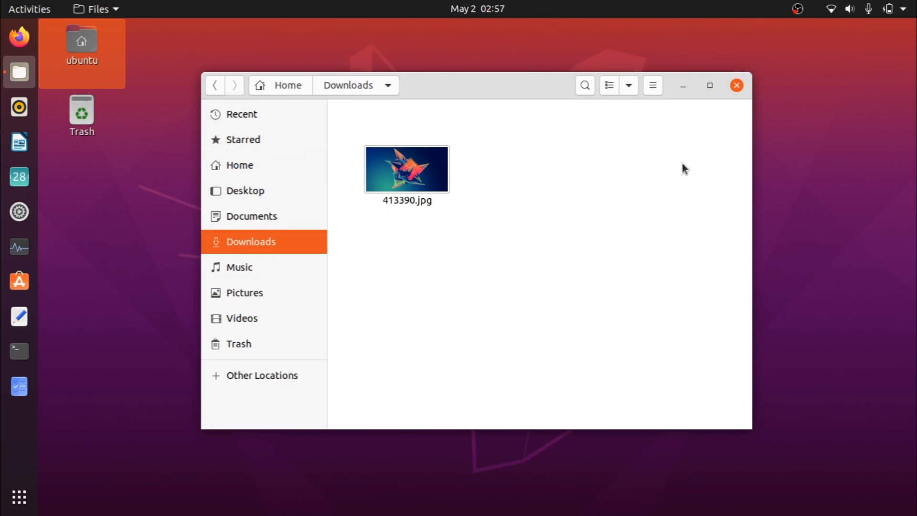
{"action": "double_click", "coordinate": [406, 169]}
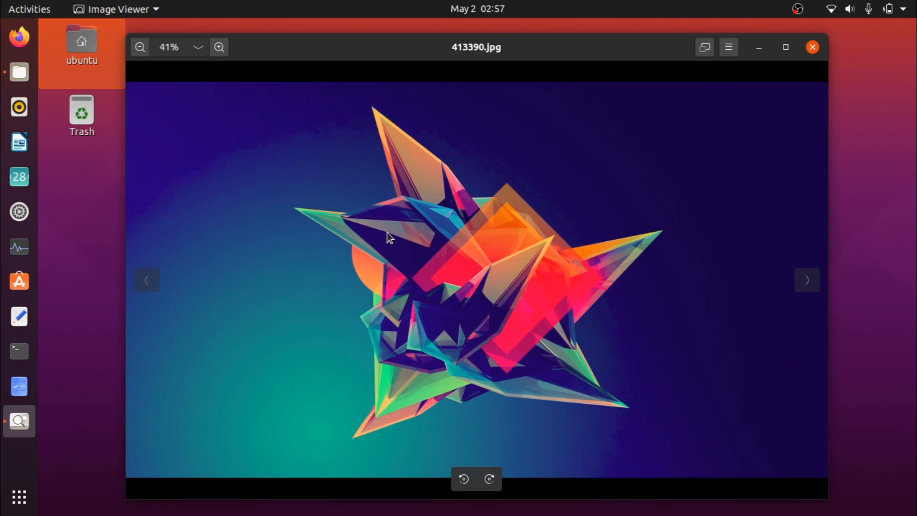
Zoom the 413390.jpg picture out to 32% and view the Image Viewer information.
{"action": "left_click", "coordinate": [219, 46]}
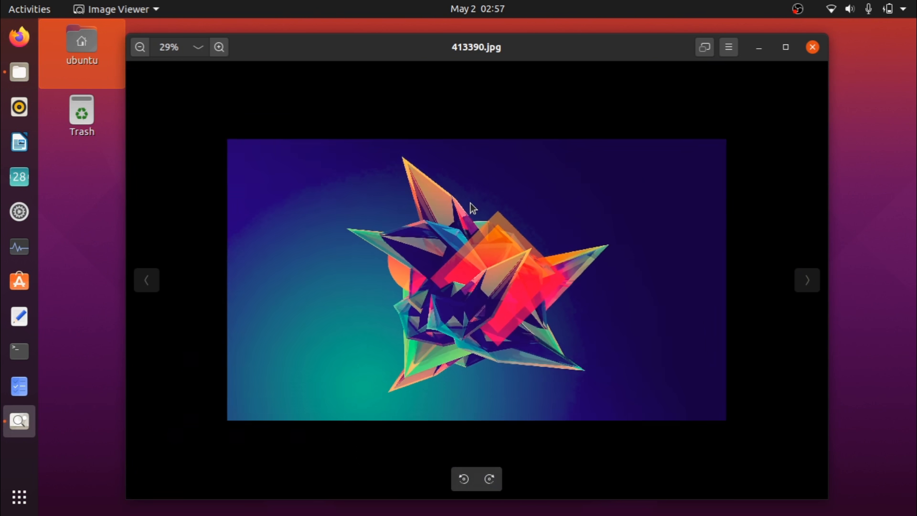
{"action": "left_click", "coordinate": [140, 48]}
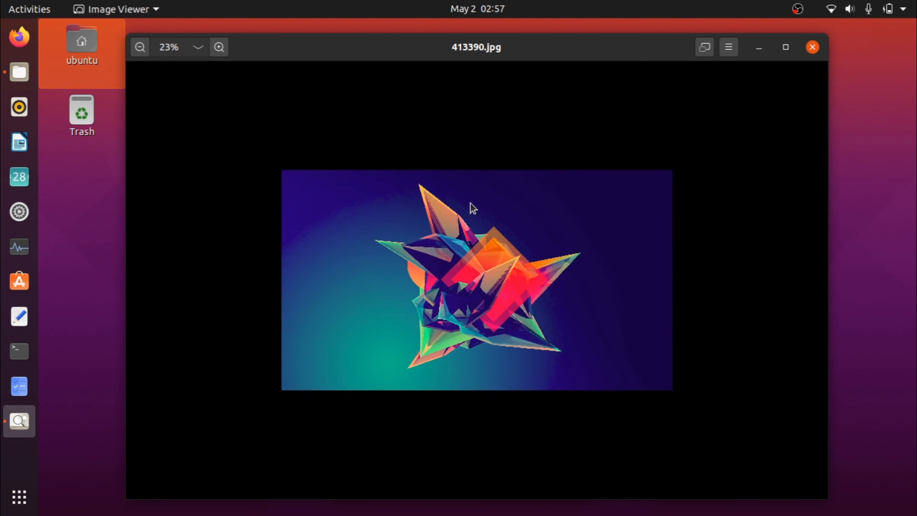
{"action": "left_click", "coordinate": [219, 46]}
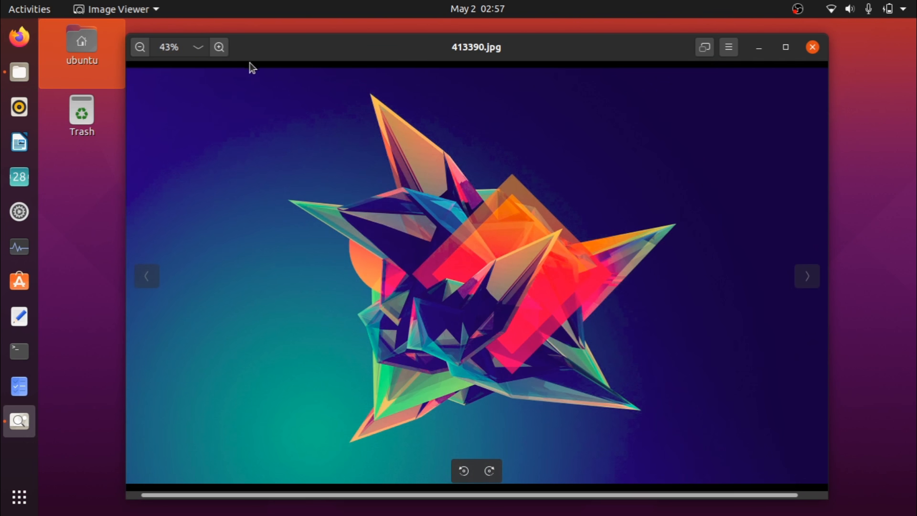
{"action": "left_click", "coordinate": [728, 46]}
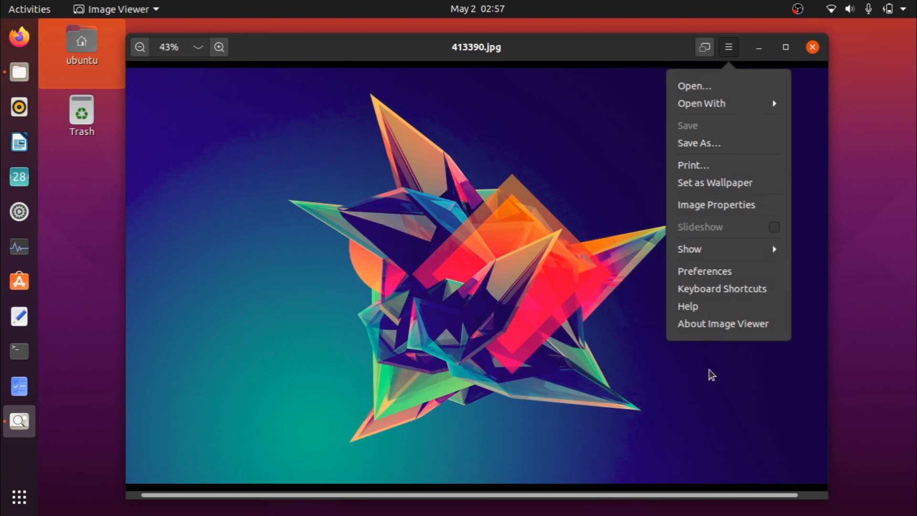
{"action": "left_click", "coordinate": [722, 323]}
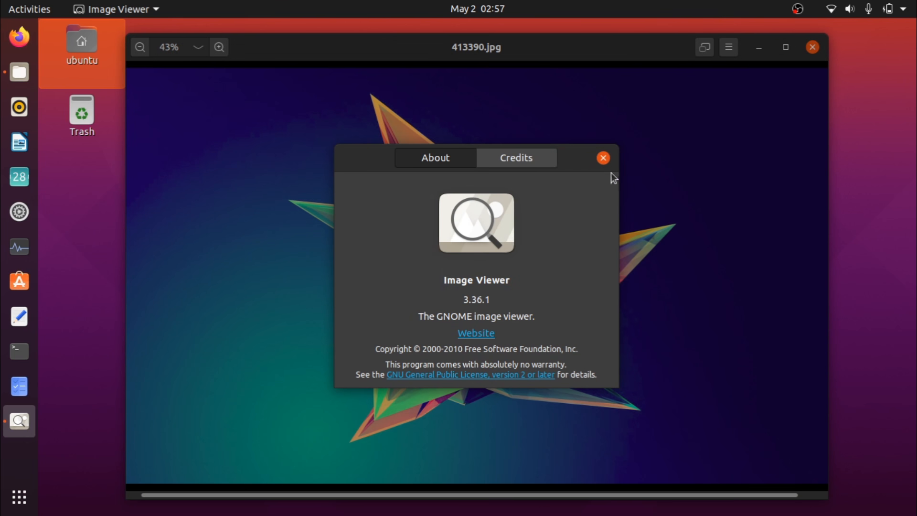
{"action": "left_click", "coordinate": [602, 157]}
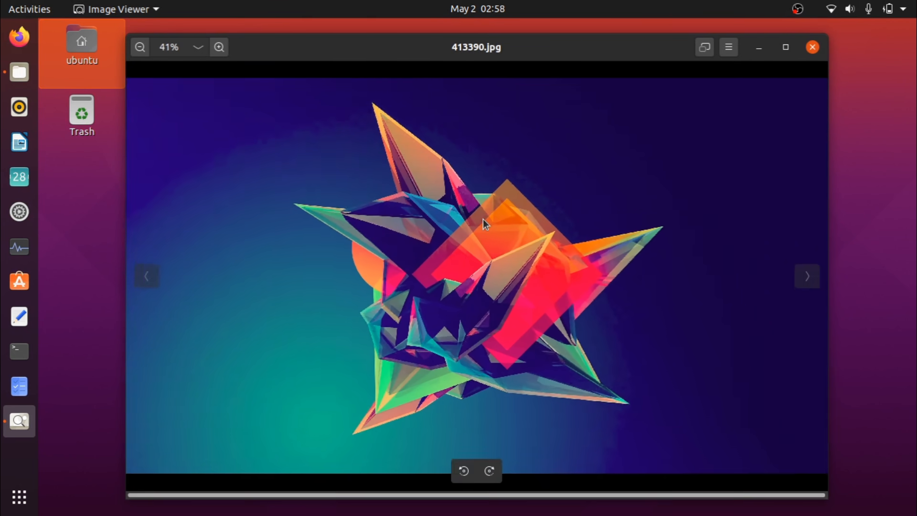
{"action": "left_click", "coordinate": [140, 47]}
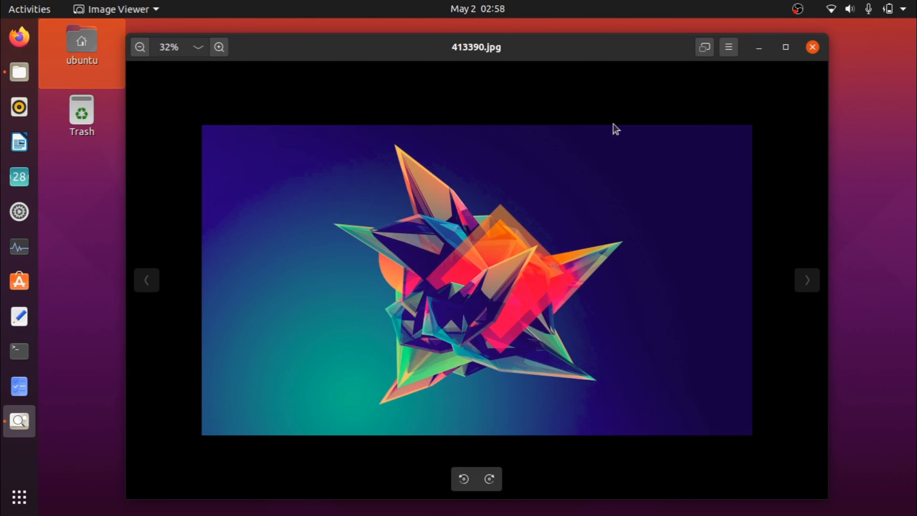
{"action": "mouse_move", "coordinate": [791, 73]}
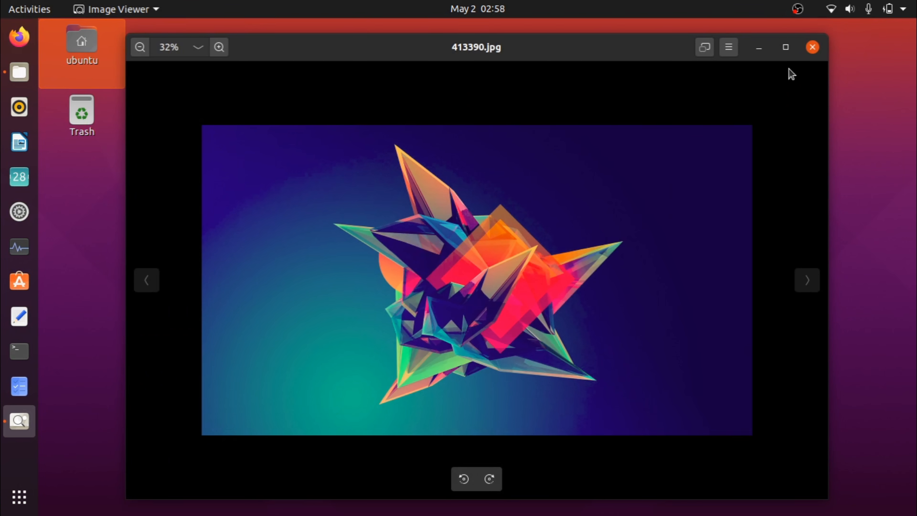
Close Image Viewer and the Downloads window, and launch System Monitor.
{"action": "left_click", "coordinate": [811, 46]}
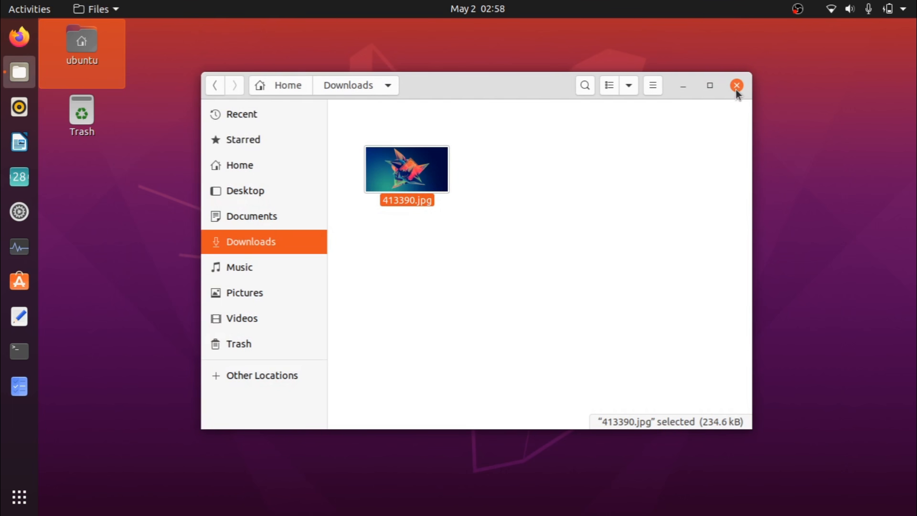
{"action": "left_click", "coordinate": [737, 85]}
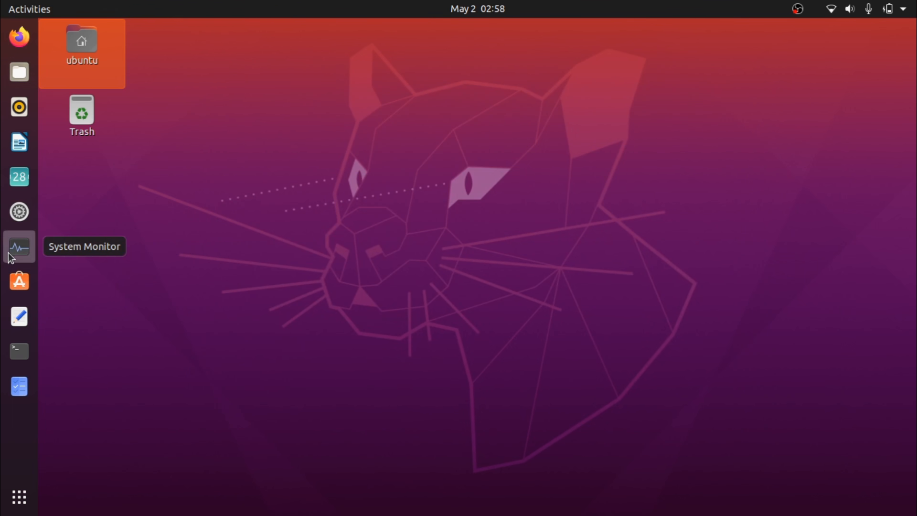
{"action": "left_click", "coordinate": [19, 246]}
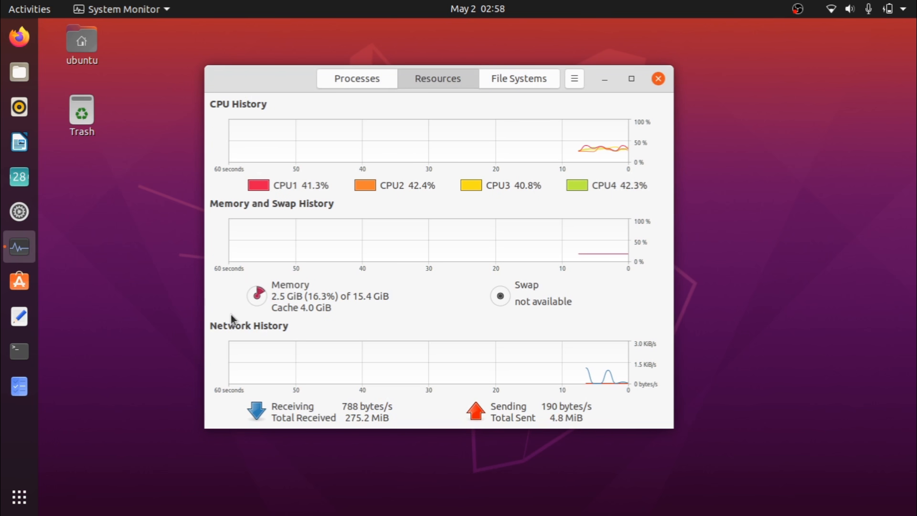
{"action": "mouse_move", "coordinate": [317, 273]}
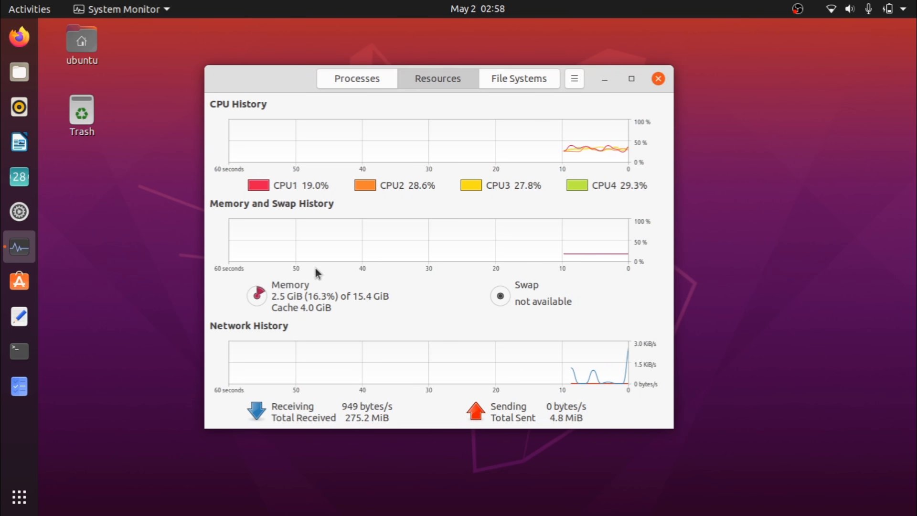
{"action": "mouse_move", "coordinate": [322, 290]}
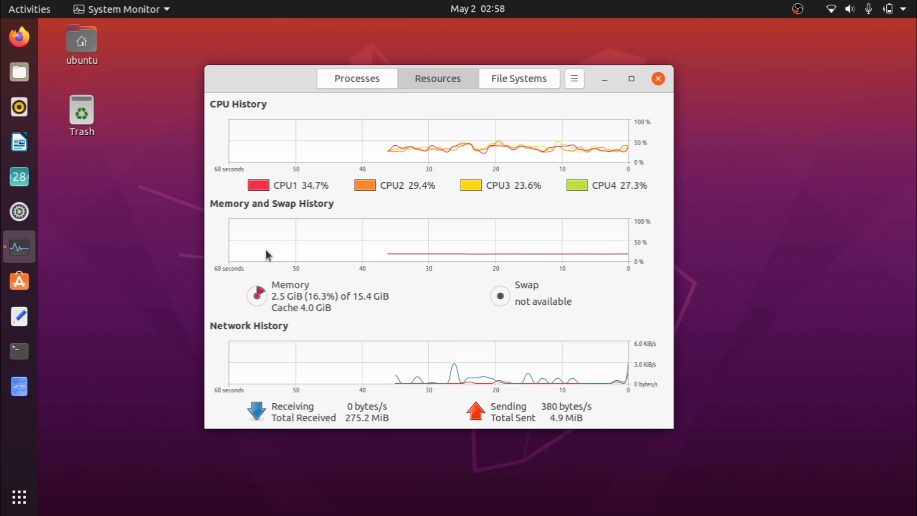
{"action": "mouse_move", "coordinate": [180, 246]}
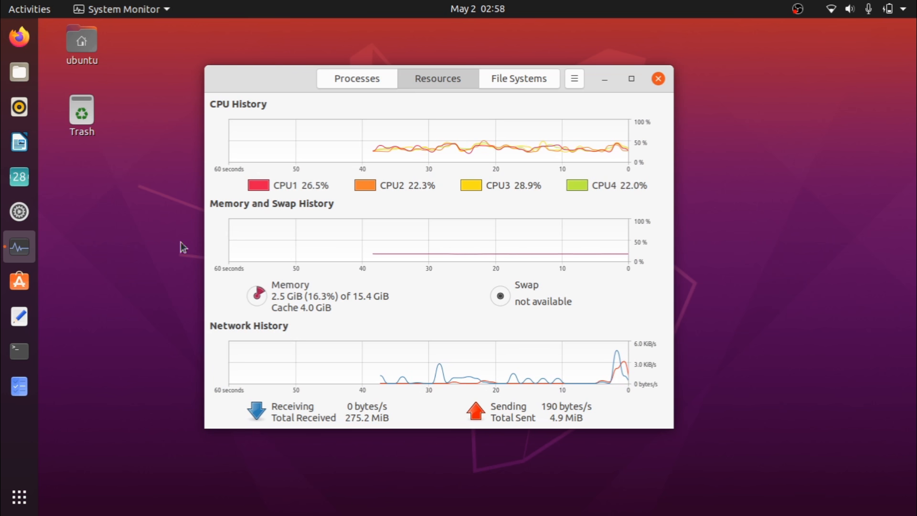
{"action": "mouse_move", "coordinate": [284, 304]}
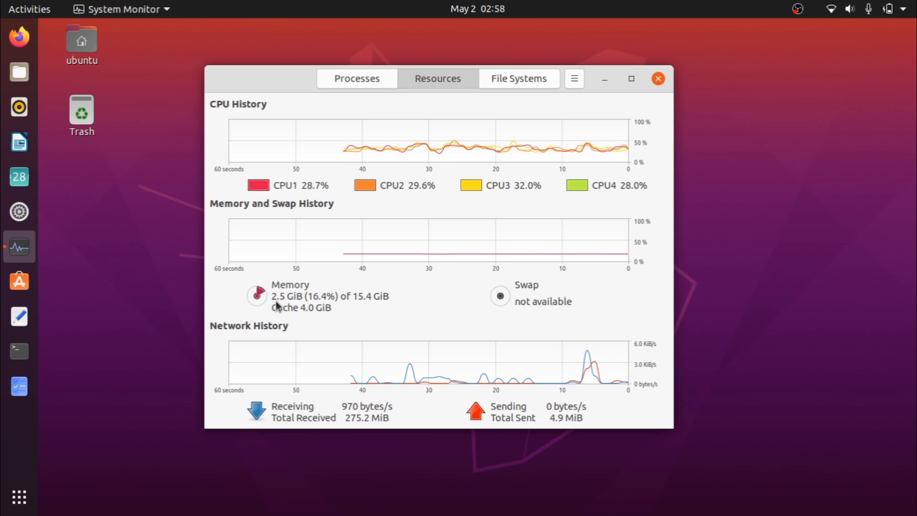
{"action": "mouse_move", "coordinate": [311, 312]}
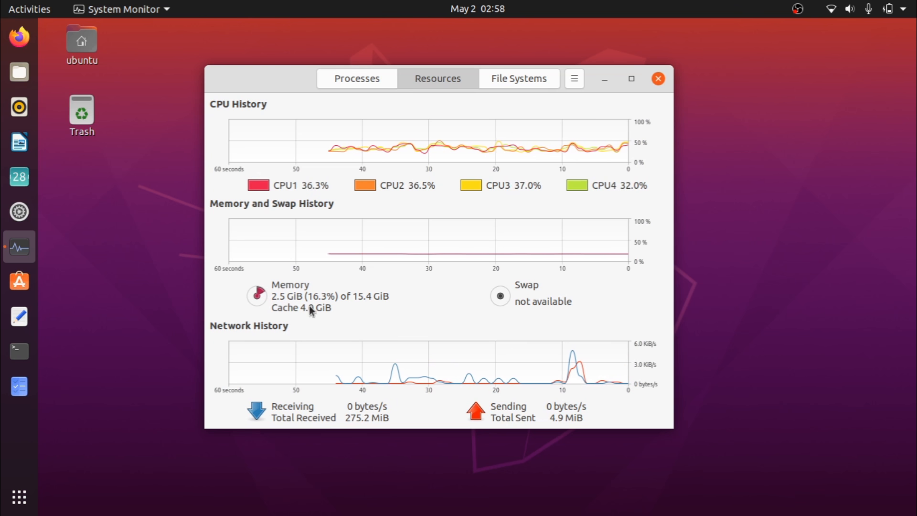
{"action": "mouse_move", "coordinate": [755, 30]}
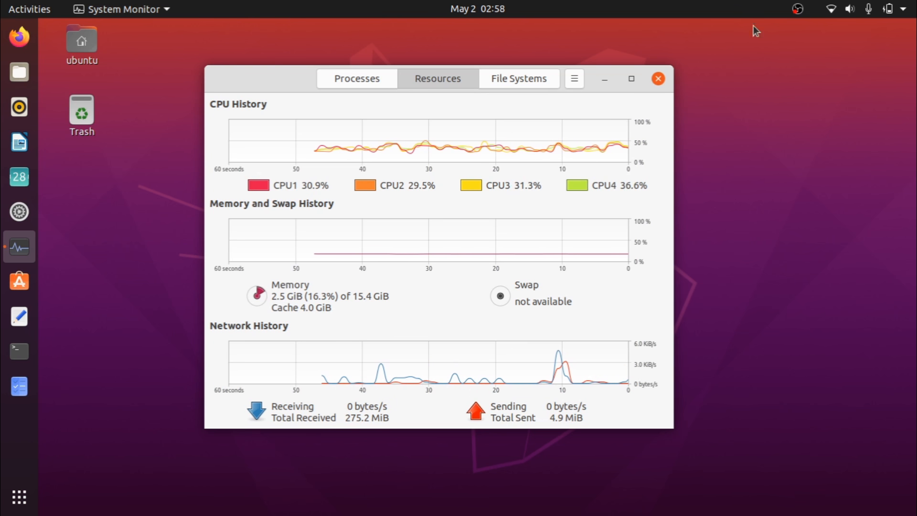
{"action": "mouse_move", "coordinate": [729, 63]}
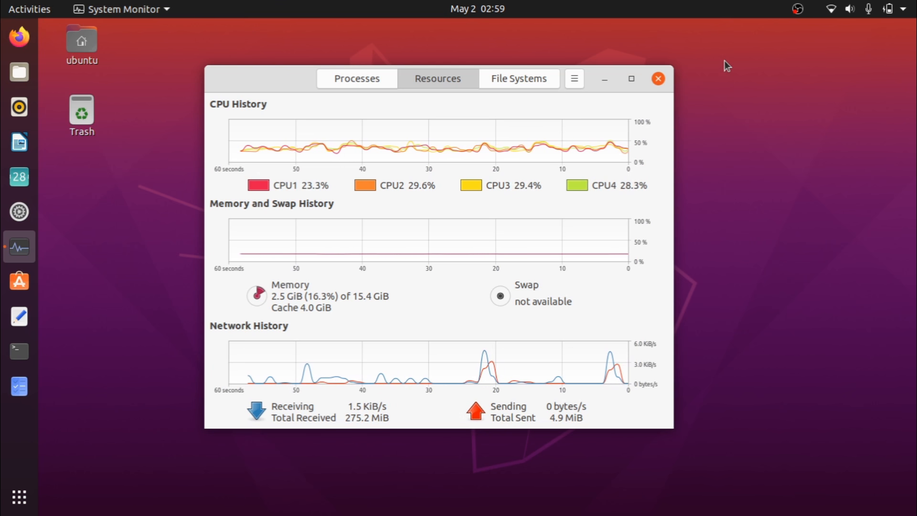
{"action": "mouse_move", "coordinate": [611, 55]}
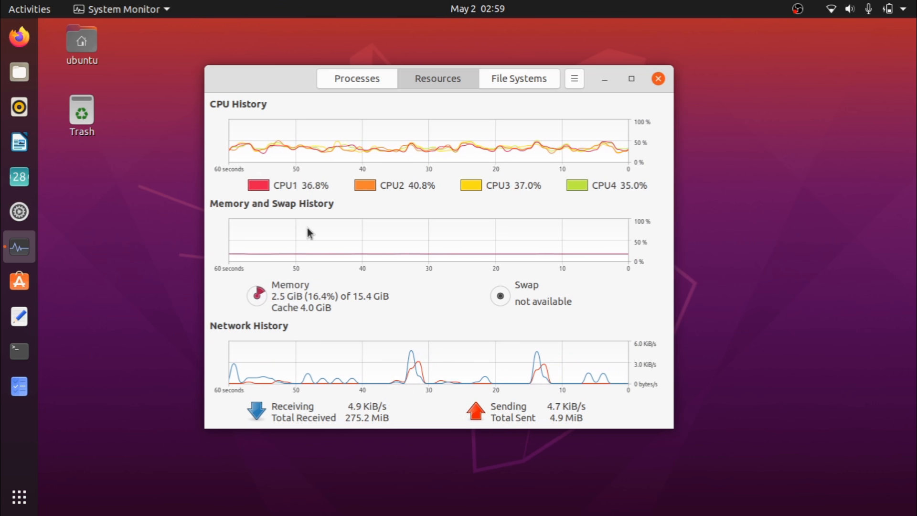
{"action": "mouse_move", "coordinate": [488, 132]}
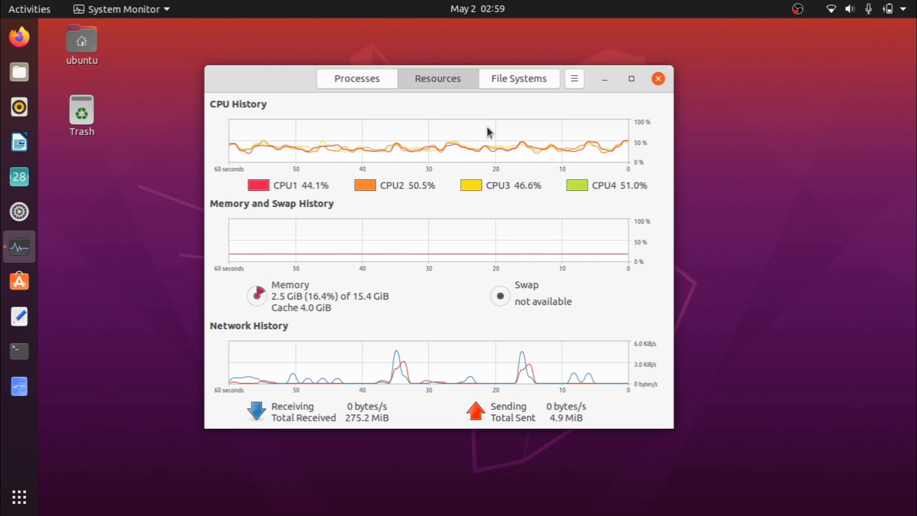
{"action": "mouse_move", "coordinate": [245, 289]}
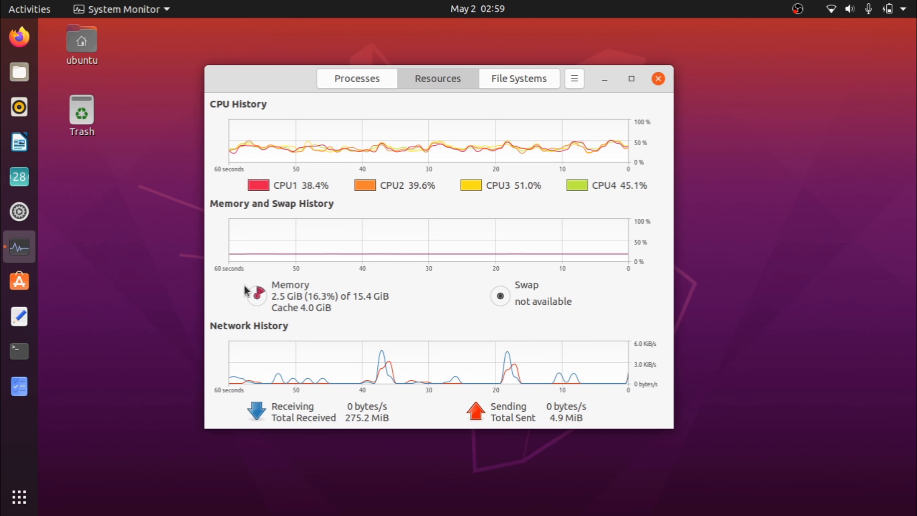
{"action": "left_click", "coordinate": [657, 78]}
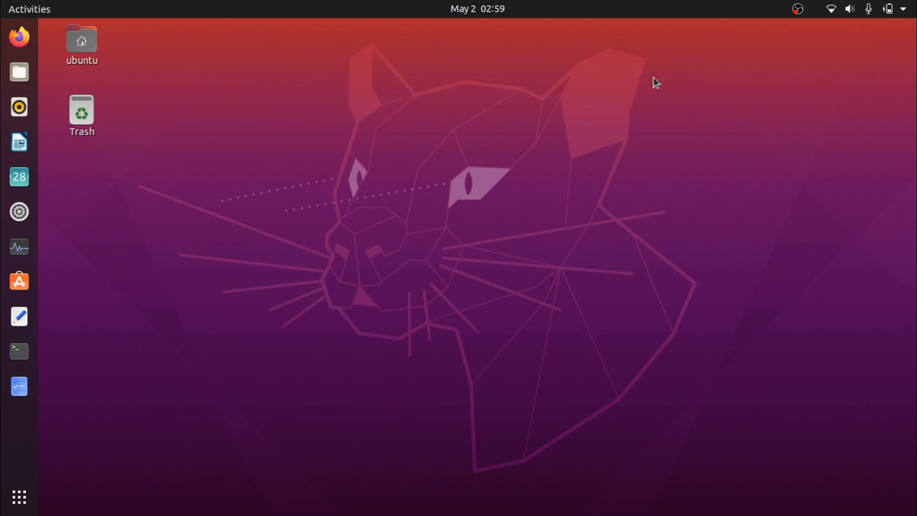
Open Files on the Home folder, close it, and bring up the desktop context menu.
{"action": "left_click", "coordinate": [16, 73]}
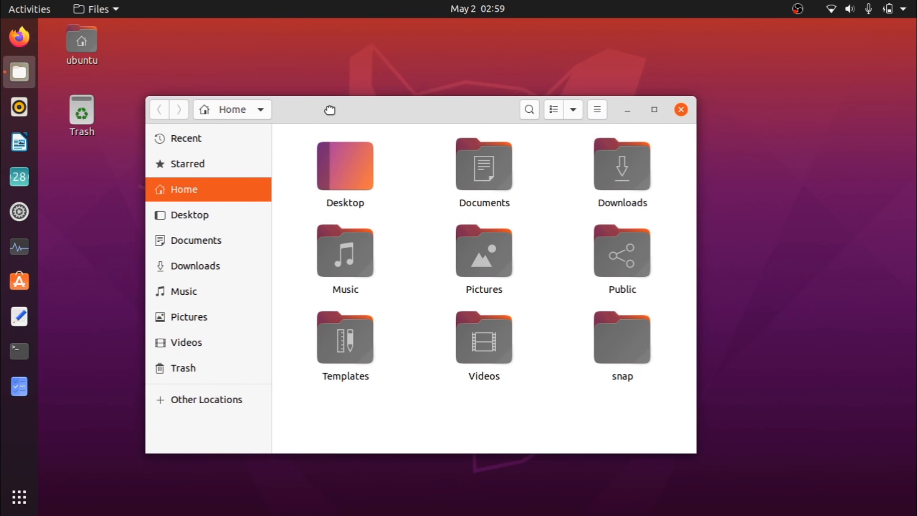
{"action": "mouse_move", "coordinate": [330, 115]}
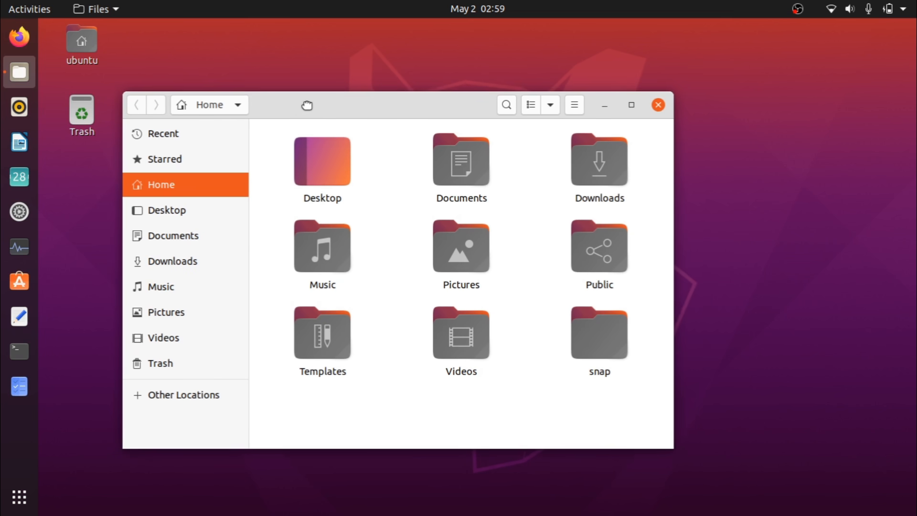
{"action": "mouse_move", "coordinate": [307, 109]}
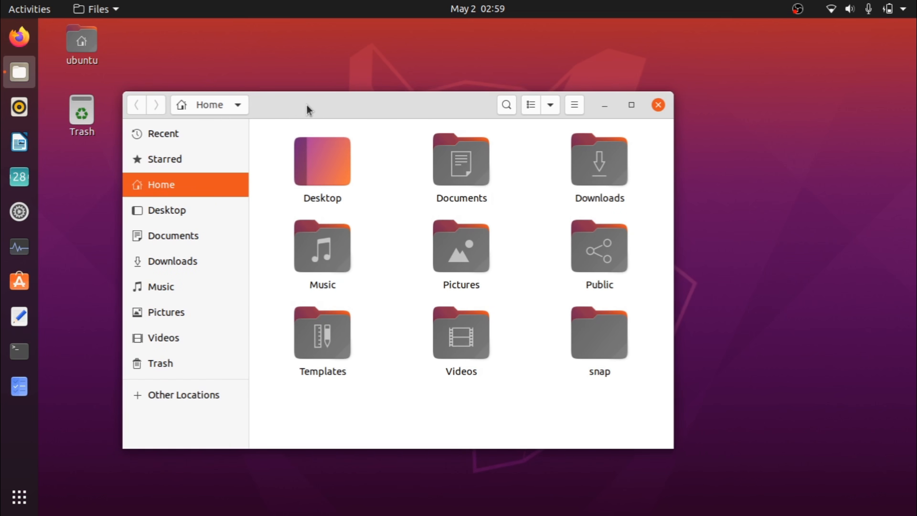
{"action": "mouse_move", "coordinate": [411, 201]}
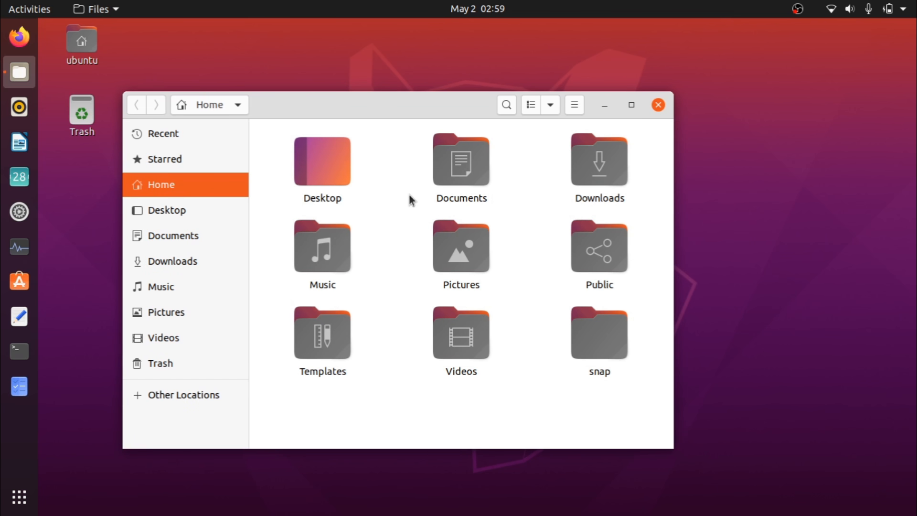
{"action": "mouse_move", "coordinate": [582, 120]}
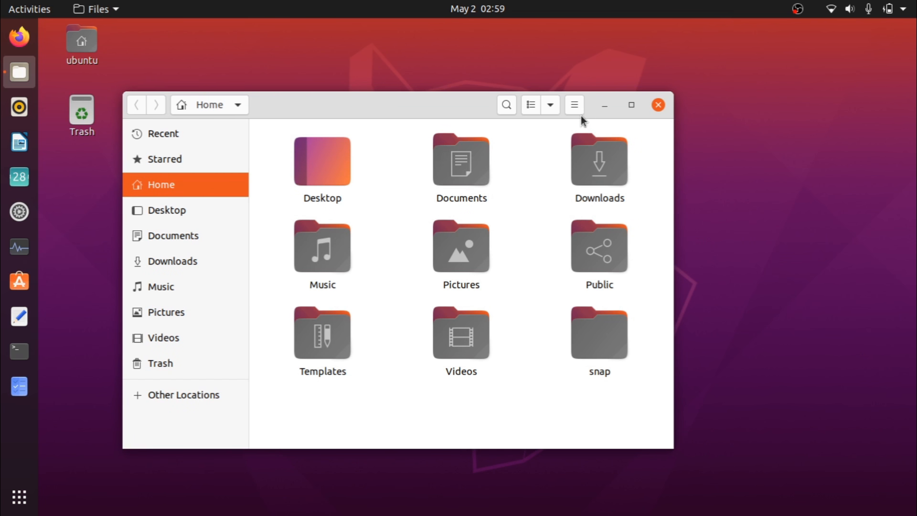
{"action": "left_click", "coordinate": [657, 104]}
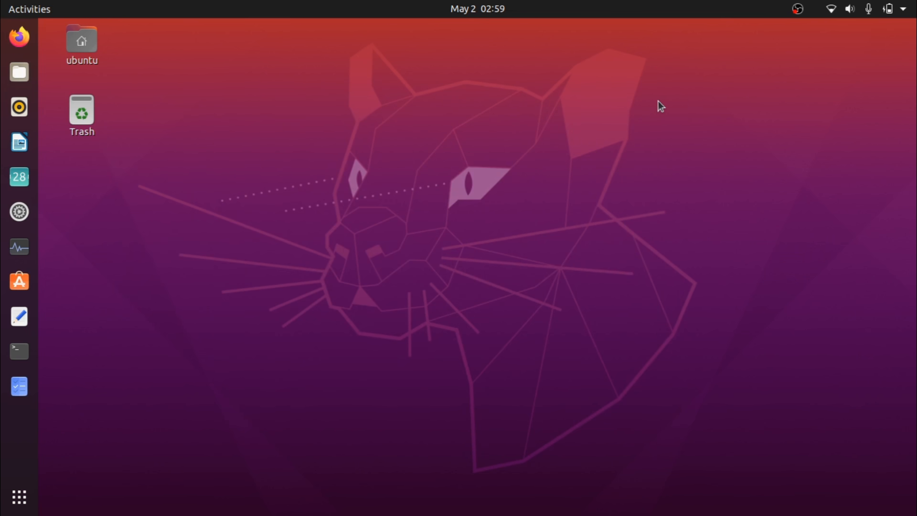
{"action": "right_click", "coordinate": [446, 128]}
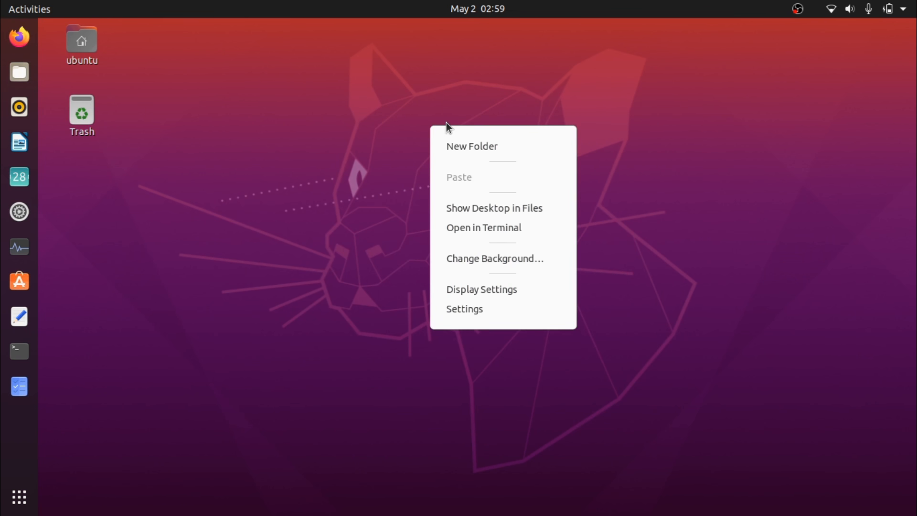
Open a Terminal in the Desktop folder, close it, and reopen Files.
{"action": "left_click", "coordinate": [484, 228]}
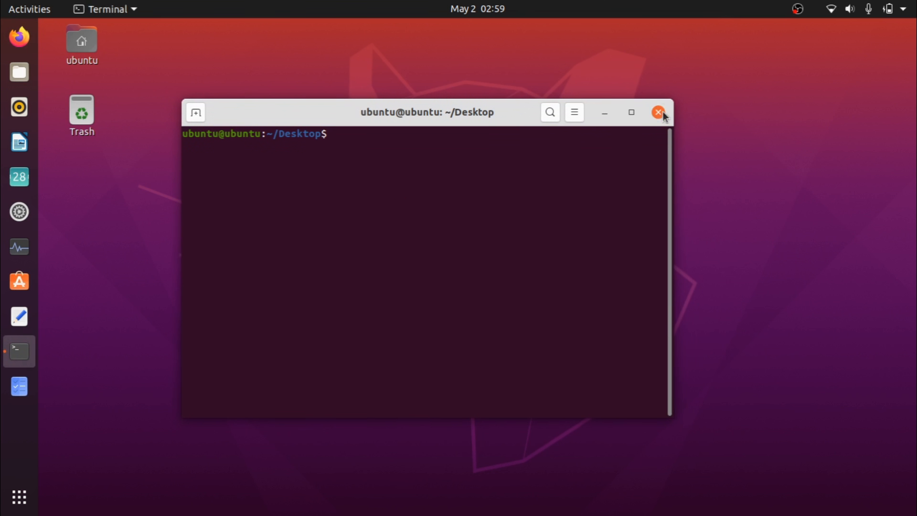
{"action": "left_click", "coordinate": [658, 112]}
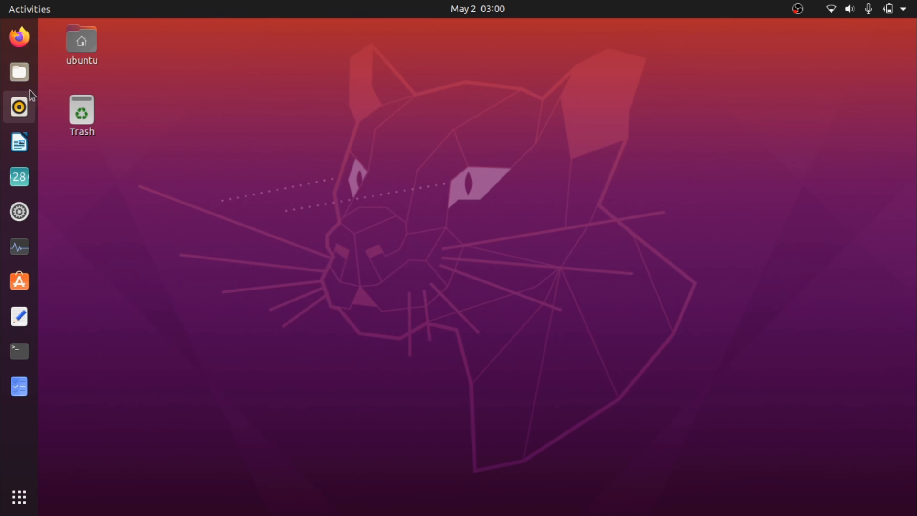
{"action": "left_click", "coordinate": [16, 72]}
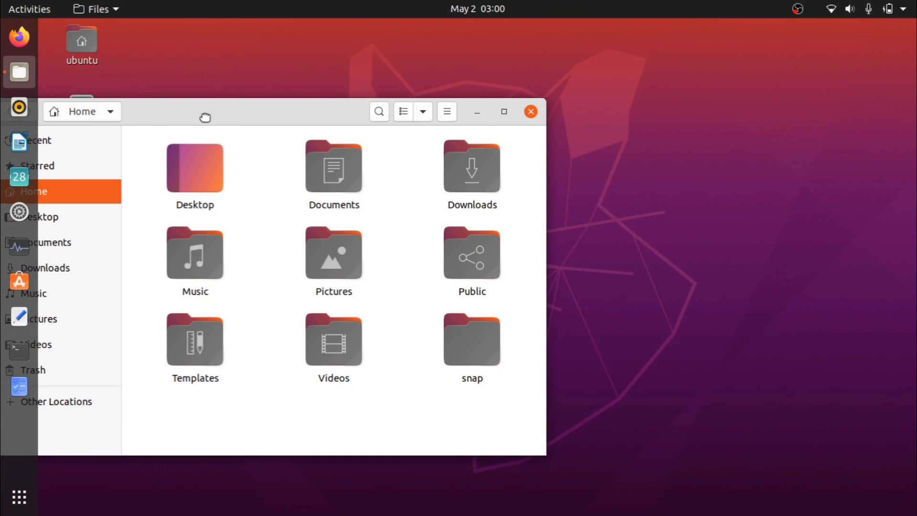
{"action": "left_click_drag", "start_coordinate": [206, 117], "coordinate": [195, 64]}
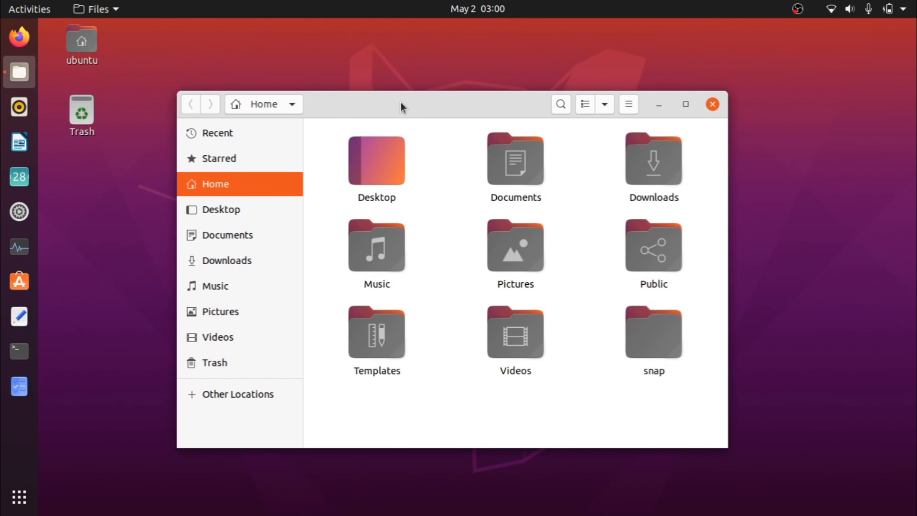
{"action": "left_click", "coordinate": [712, 103]}
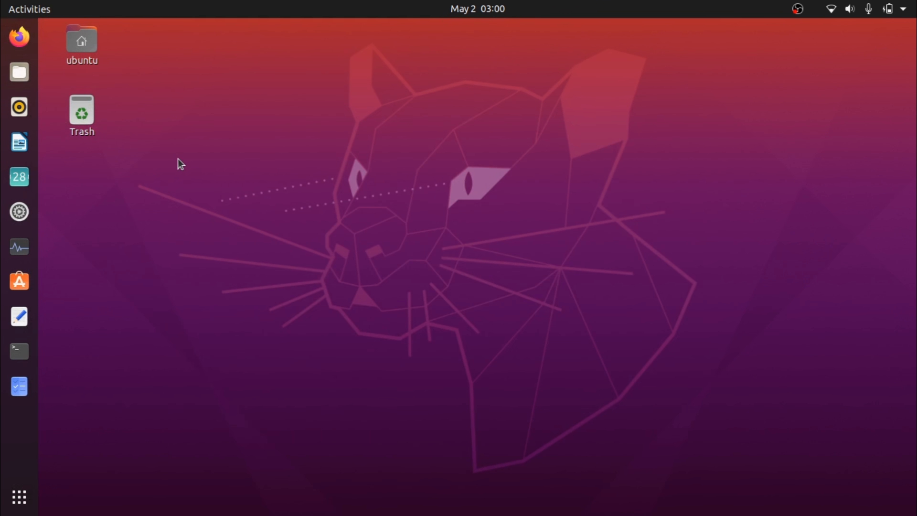